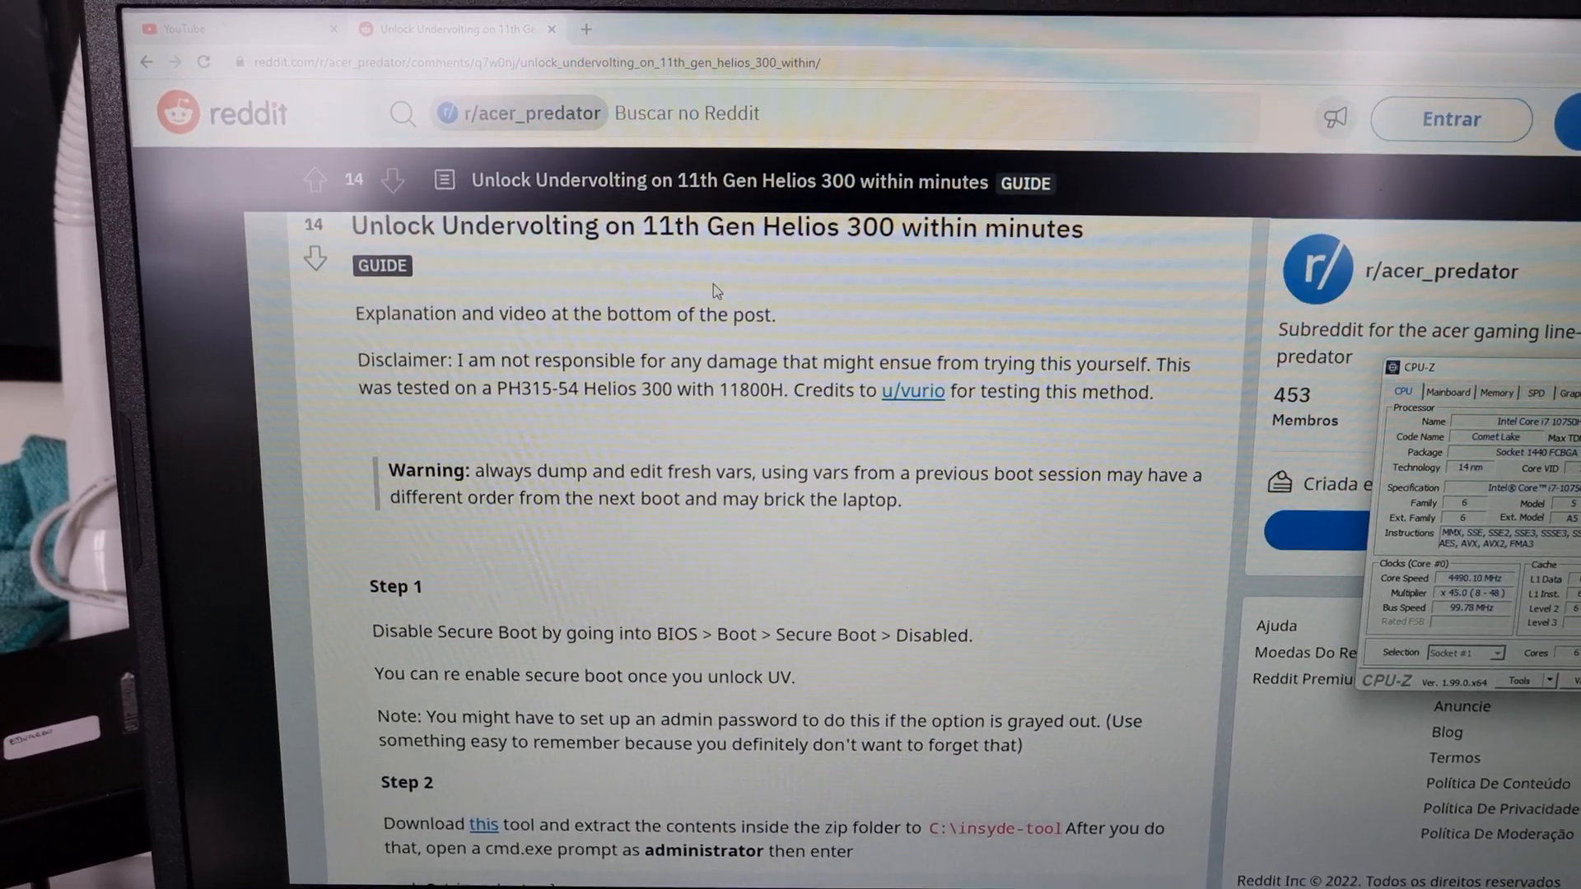
- Read the Helios 300 guide, highlight 11800H, and download the tool linked in Step 2
scroll("up", 3)
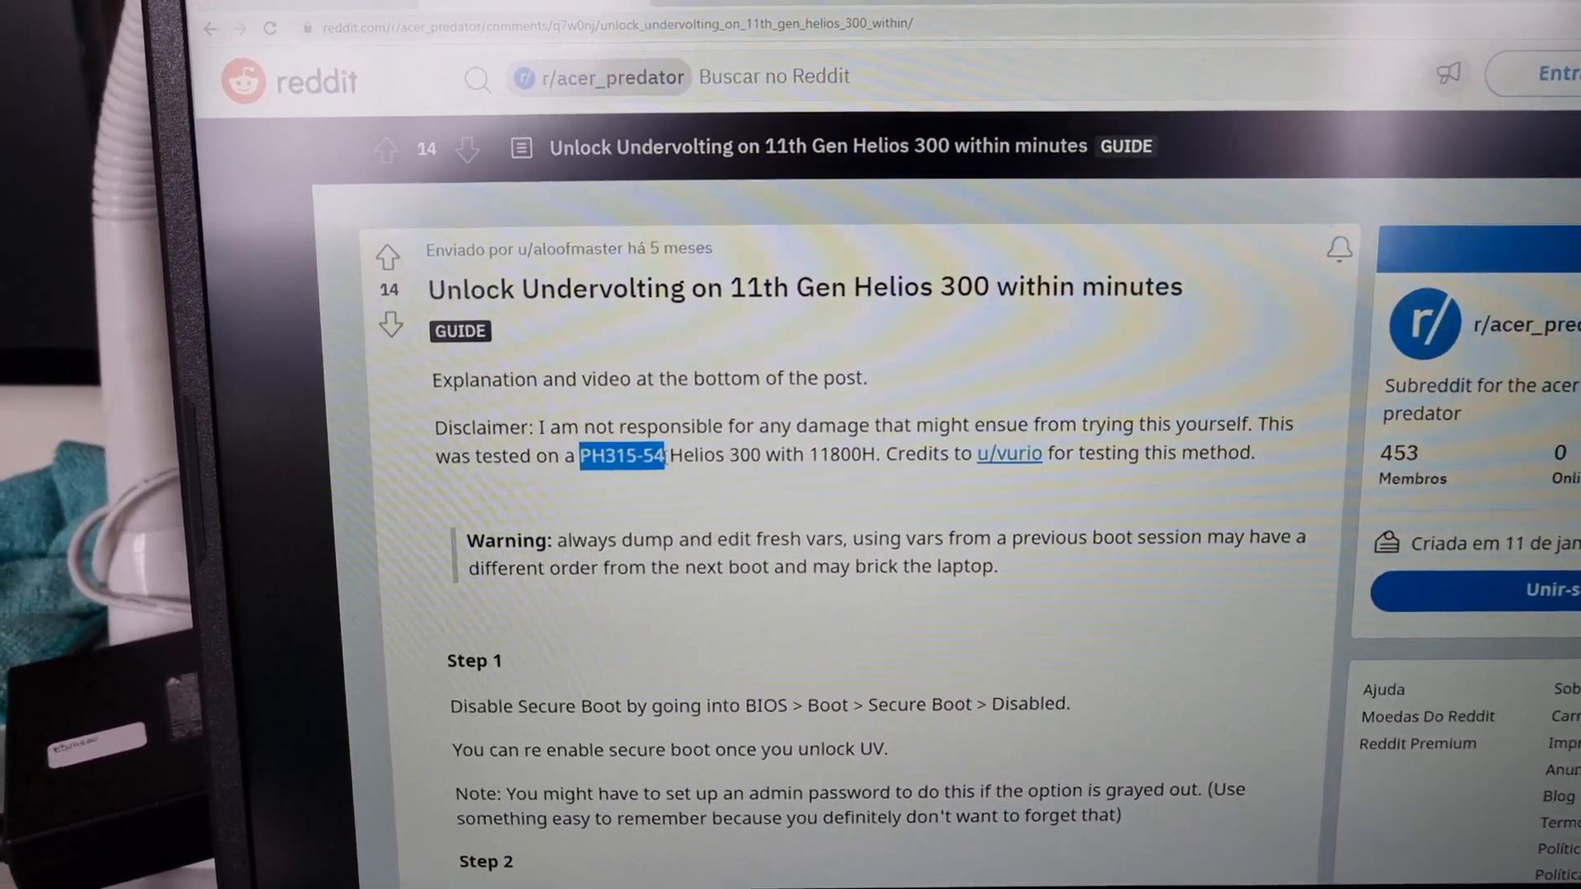
scroll("up", 3)
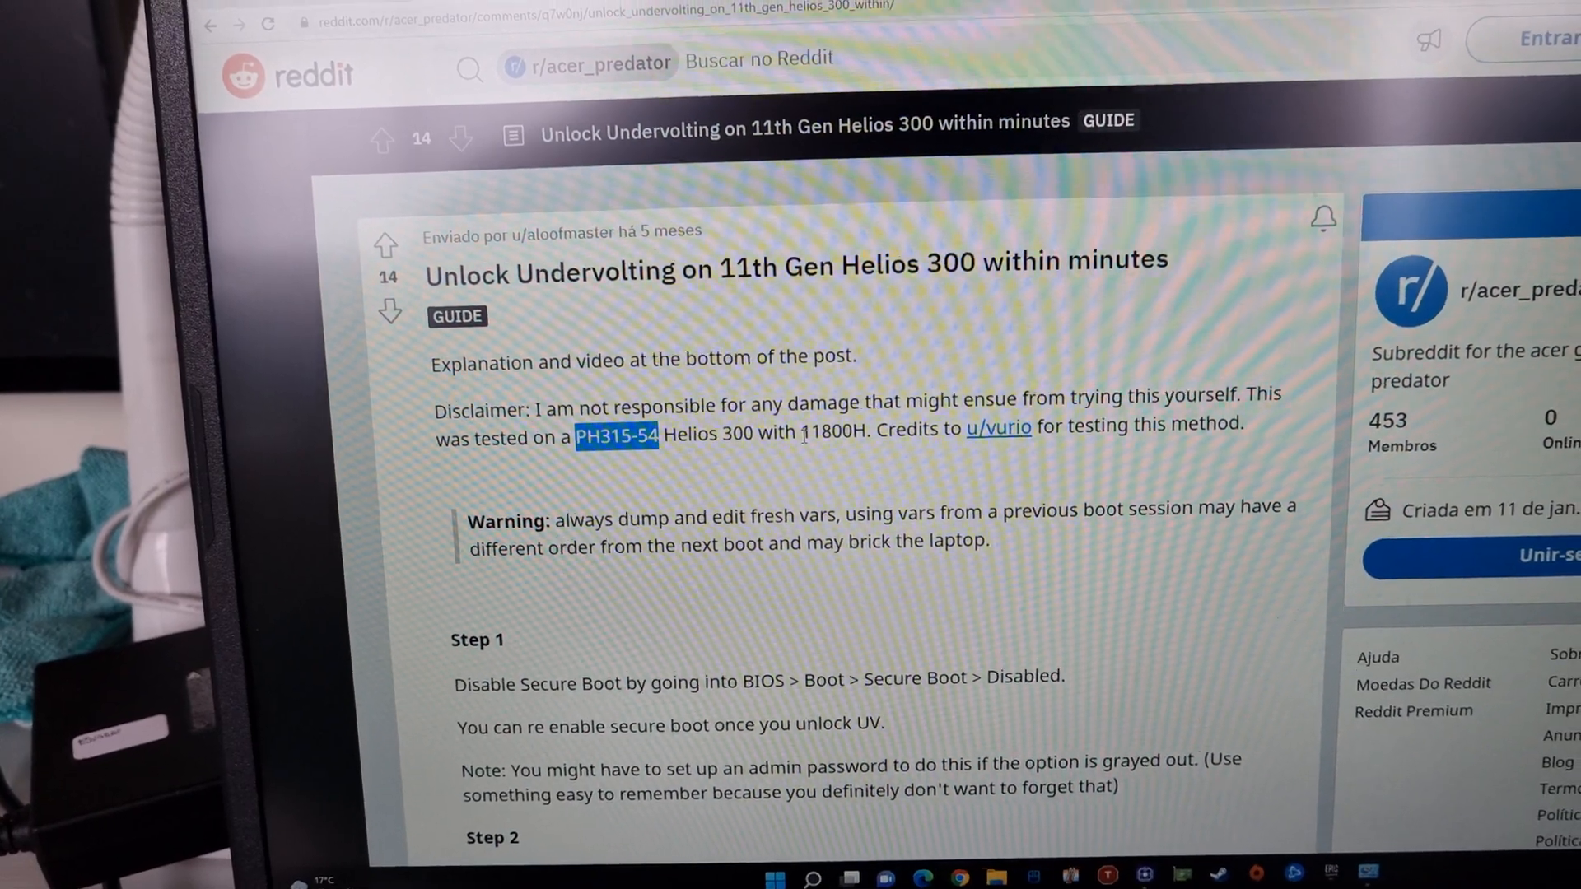
double_click(815, 430)
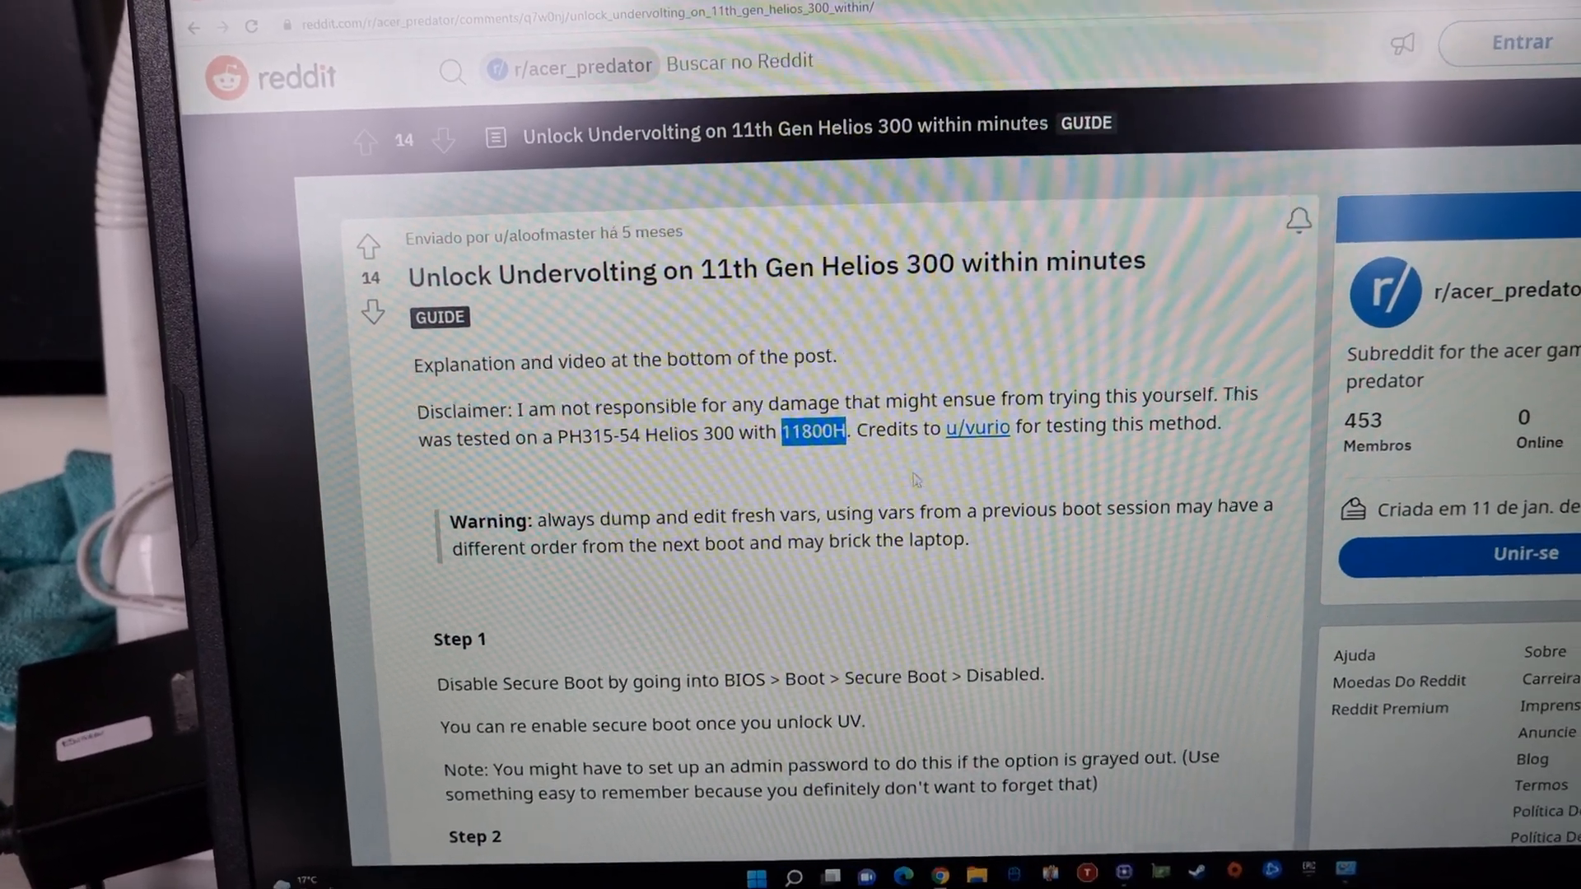
scroll("down", 3)
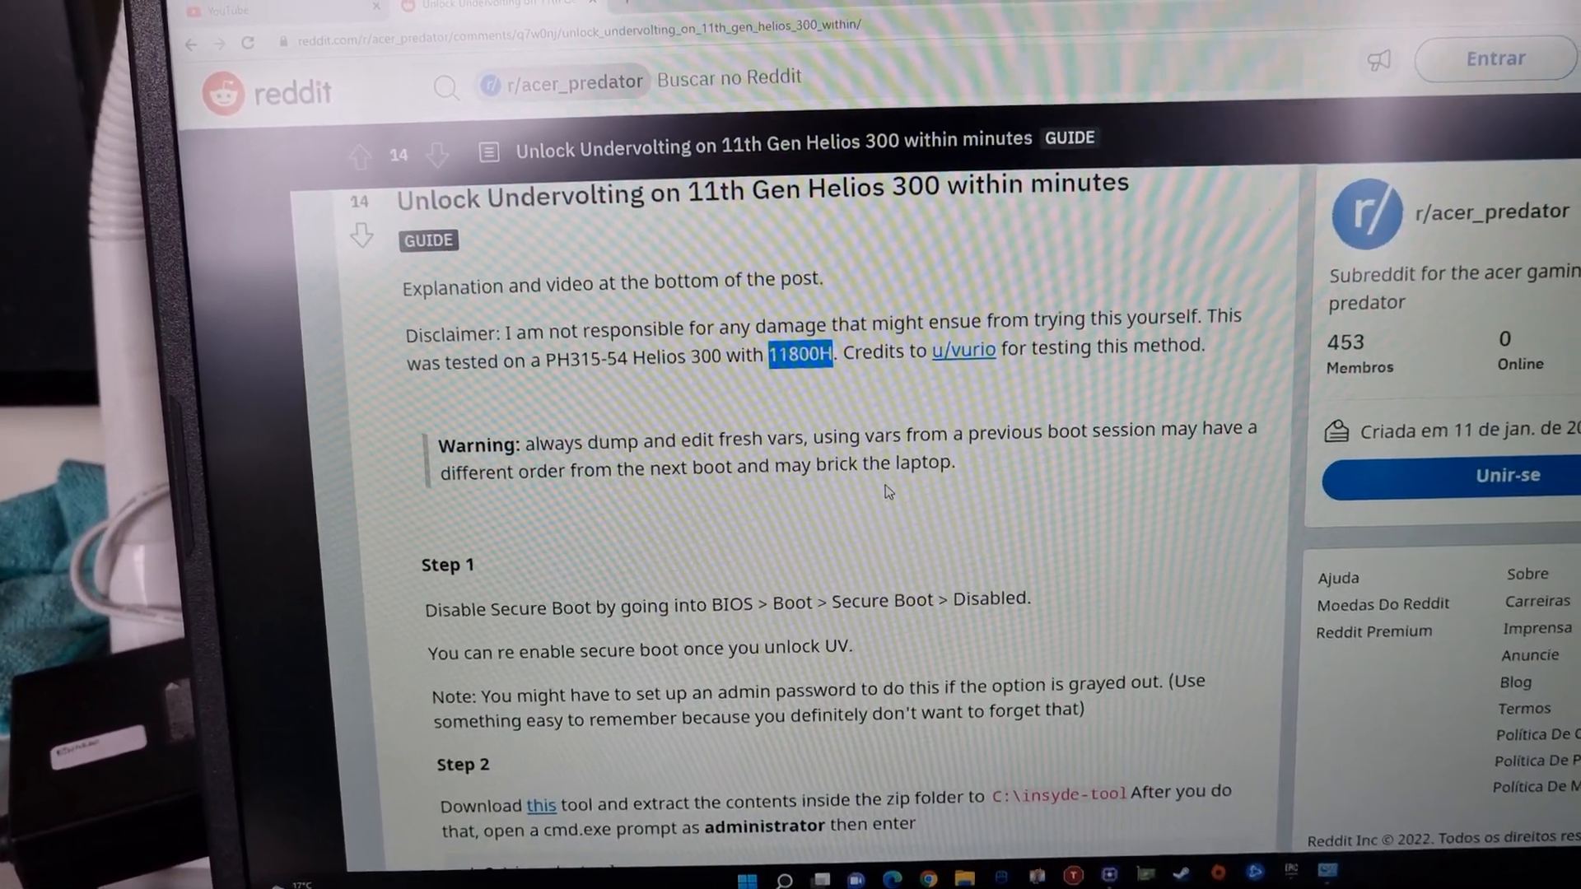
scroll("down", 3)
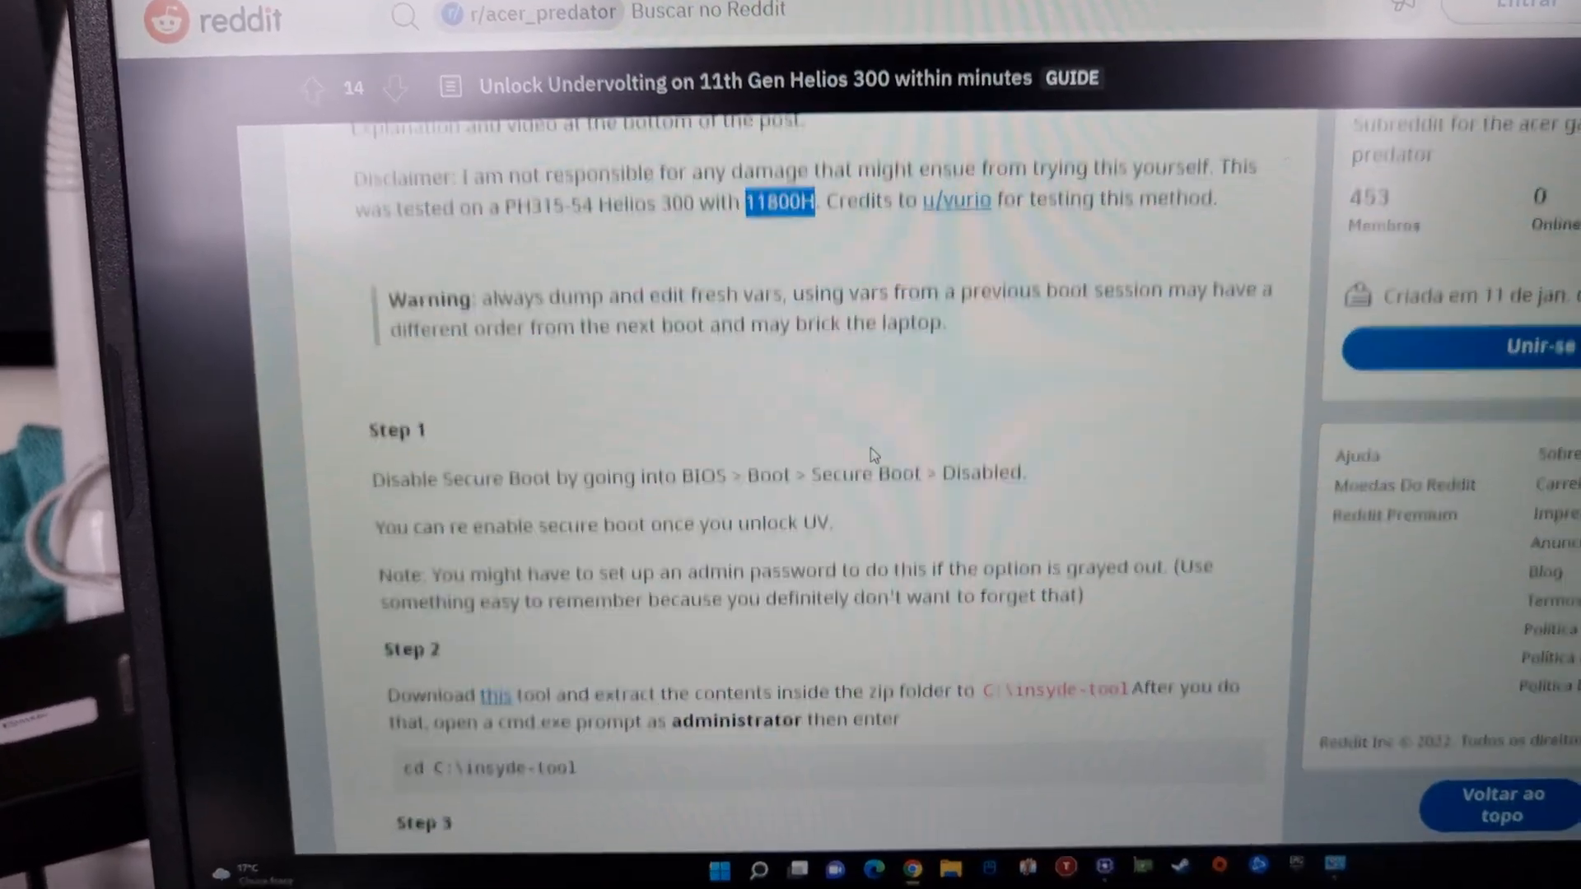
scroll("down", 3)
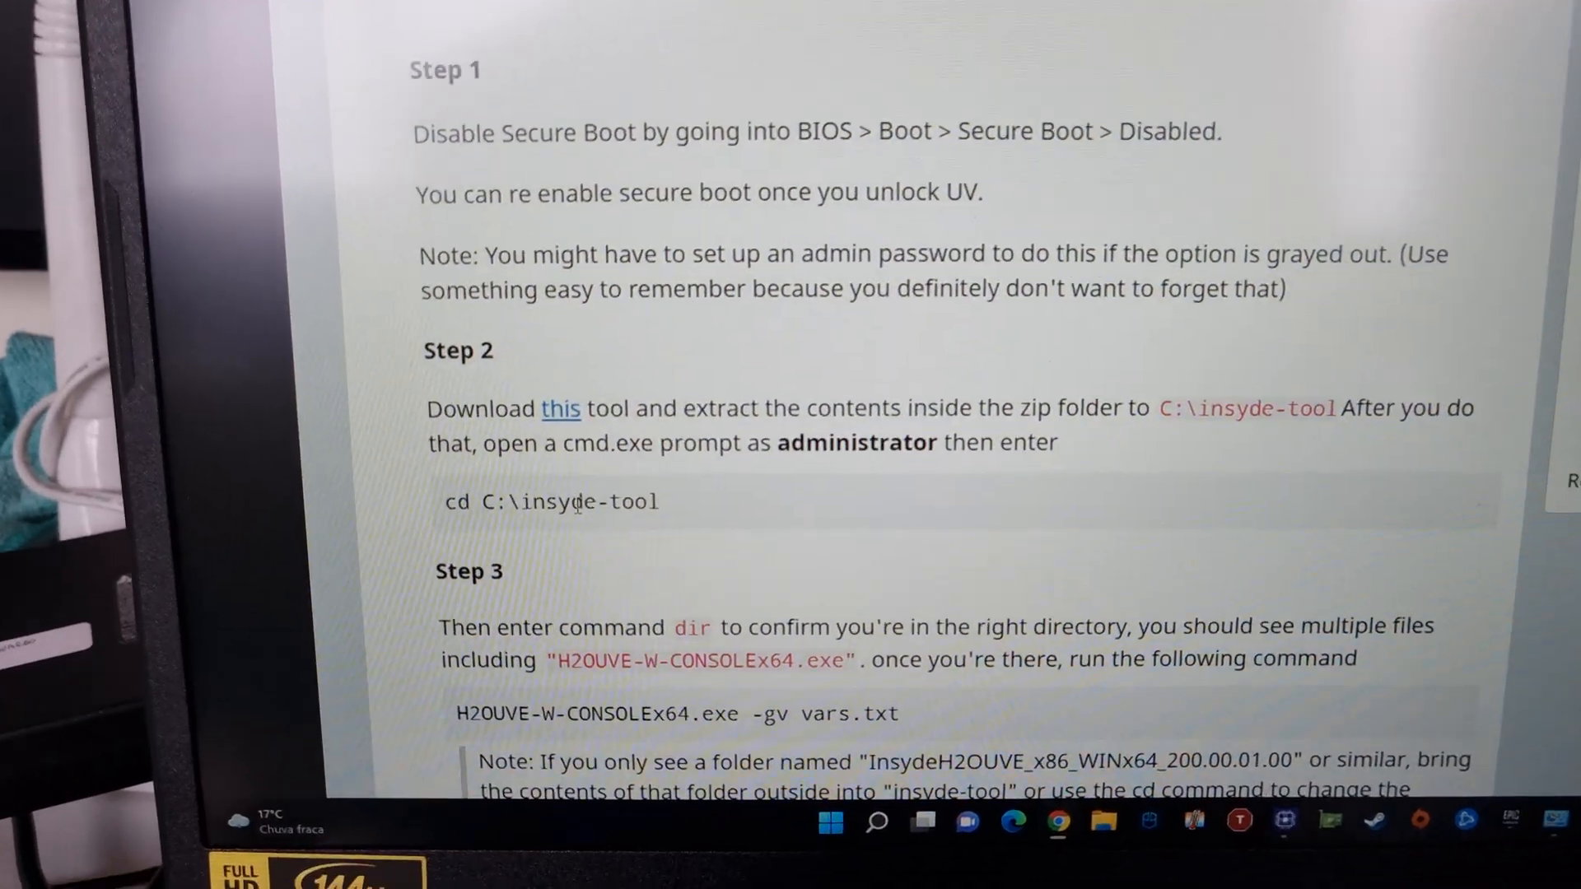
left_click(561, 409)
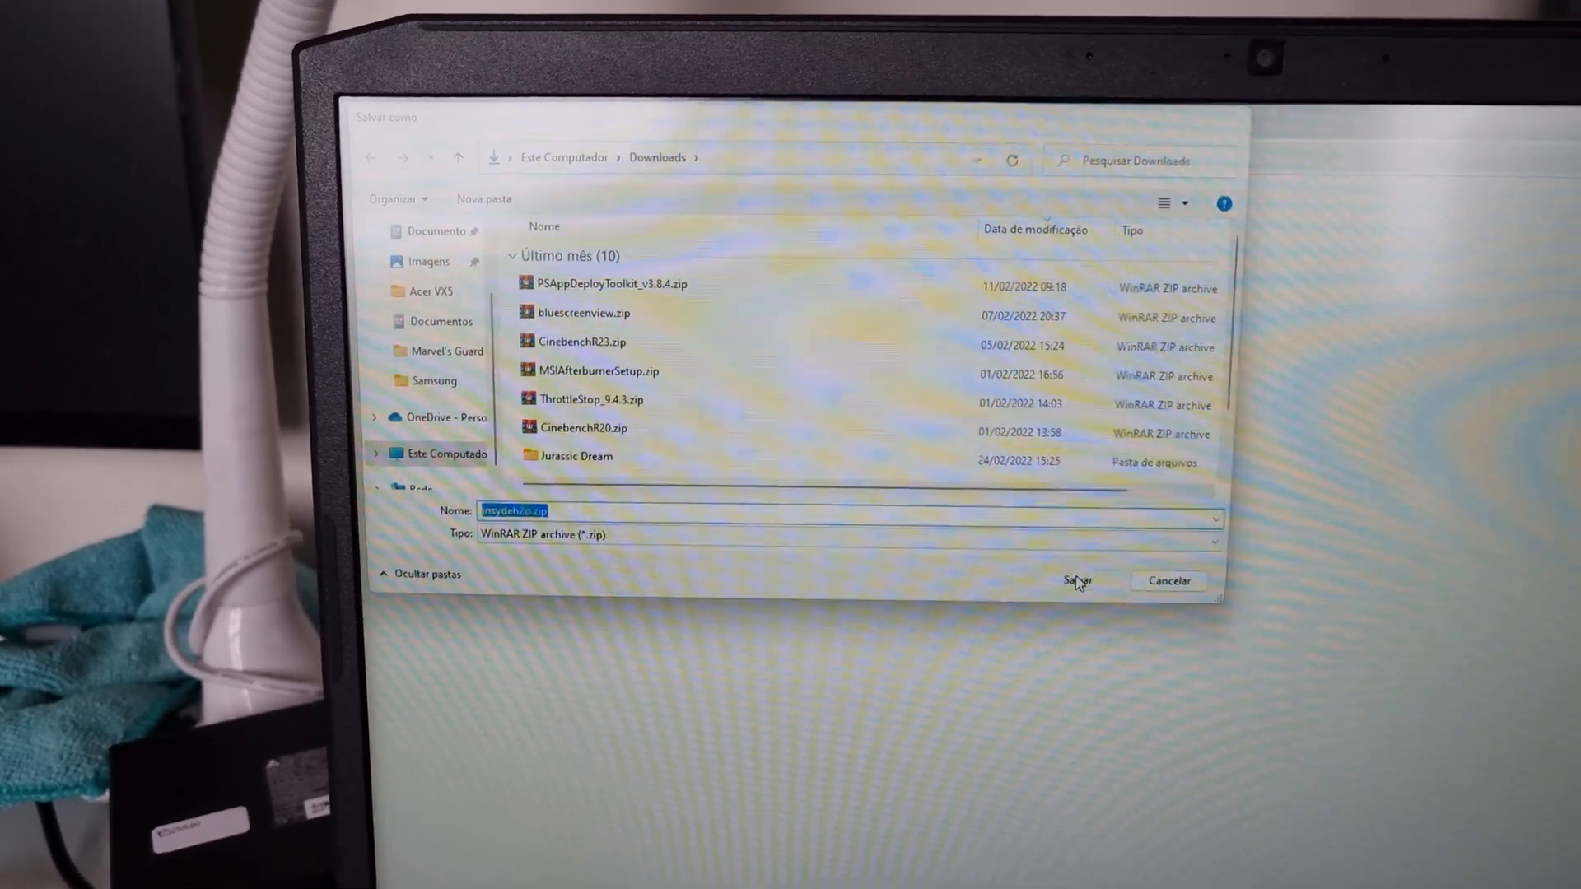
- Save insydeh2o.zip to Downloads and extract it into C:\insydeh2o with WinRAR
left_click(1076, 580)
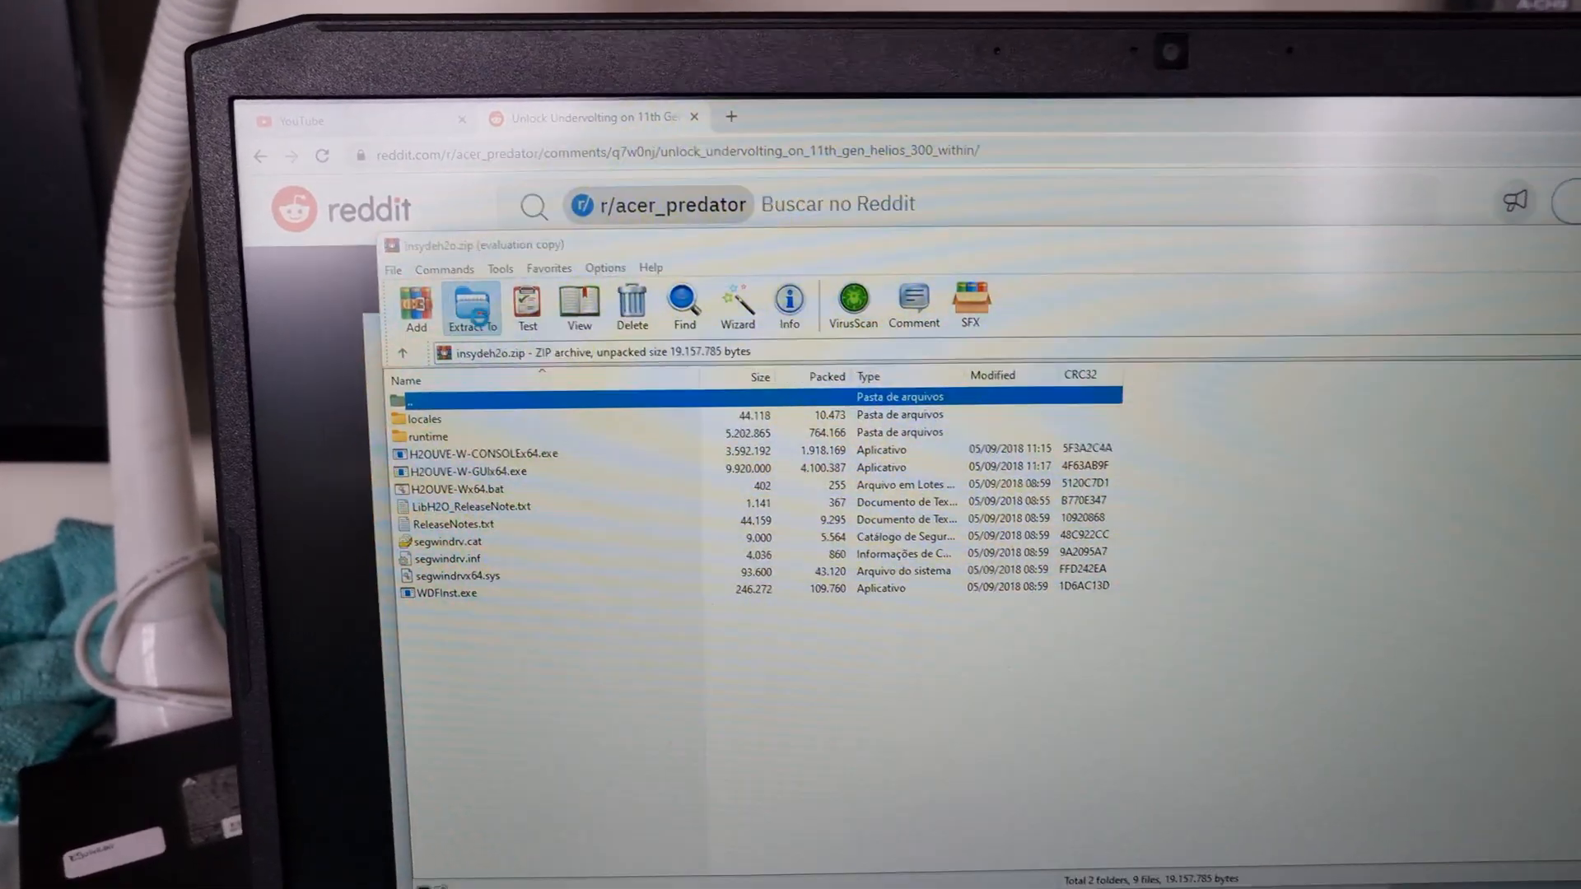
left_click(471, 303)
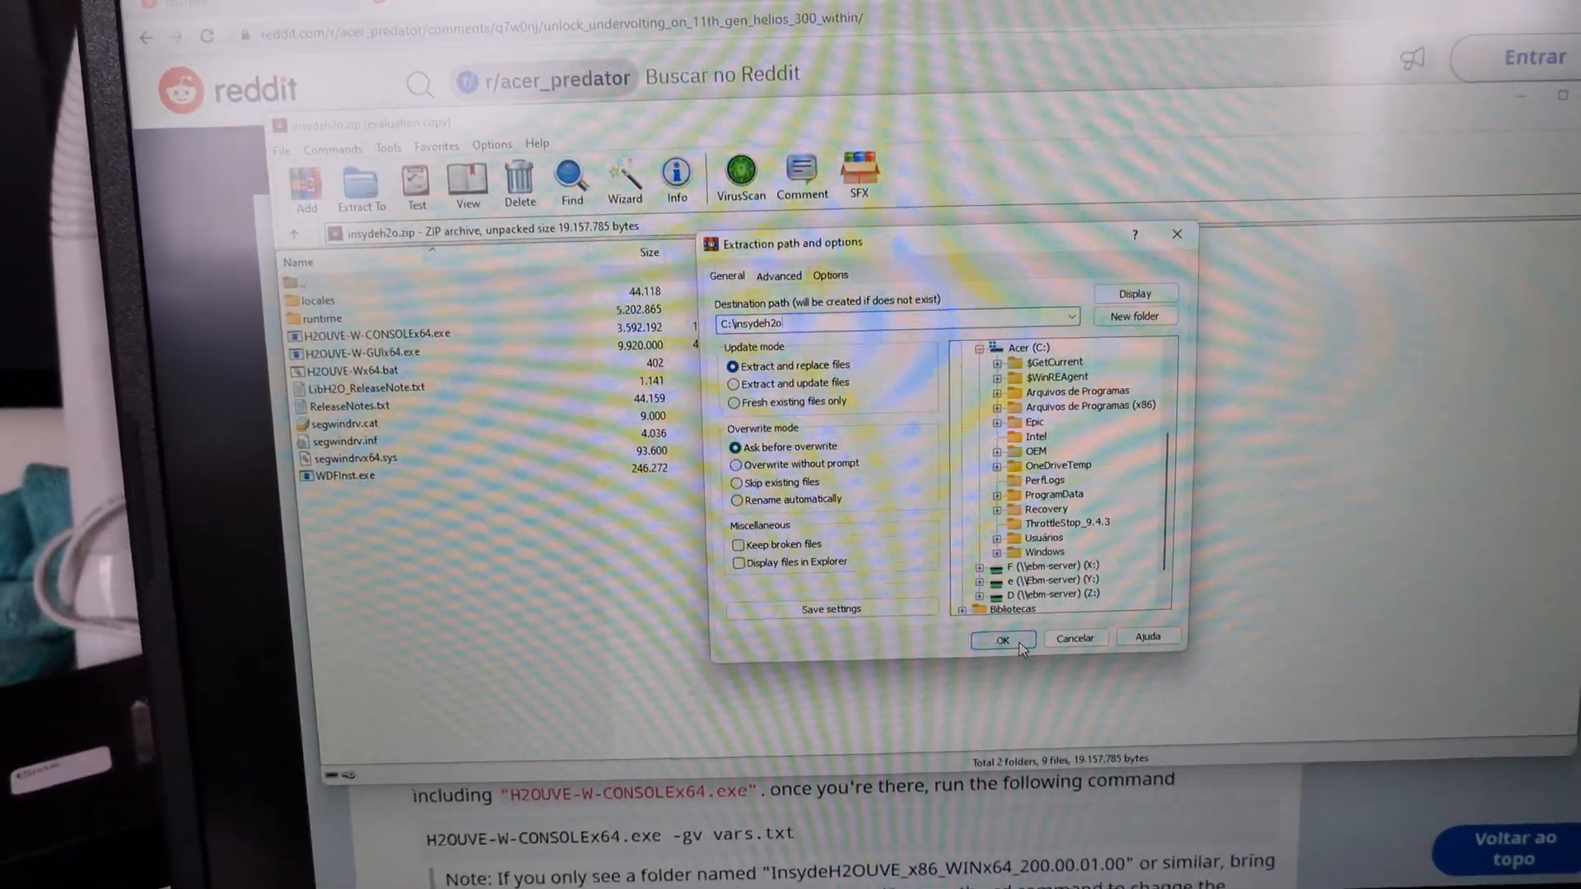
left_click(1002, 641)
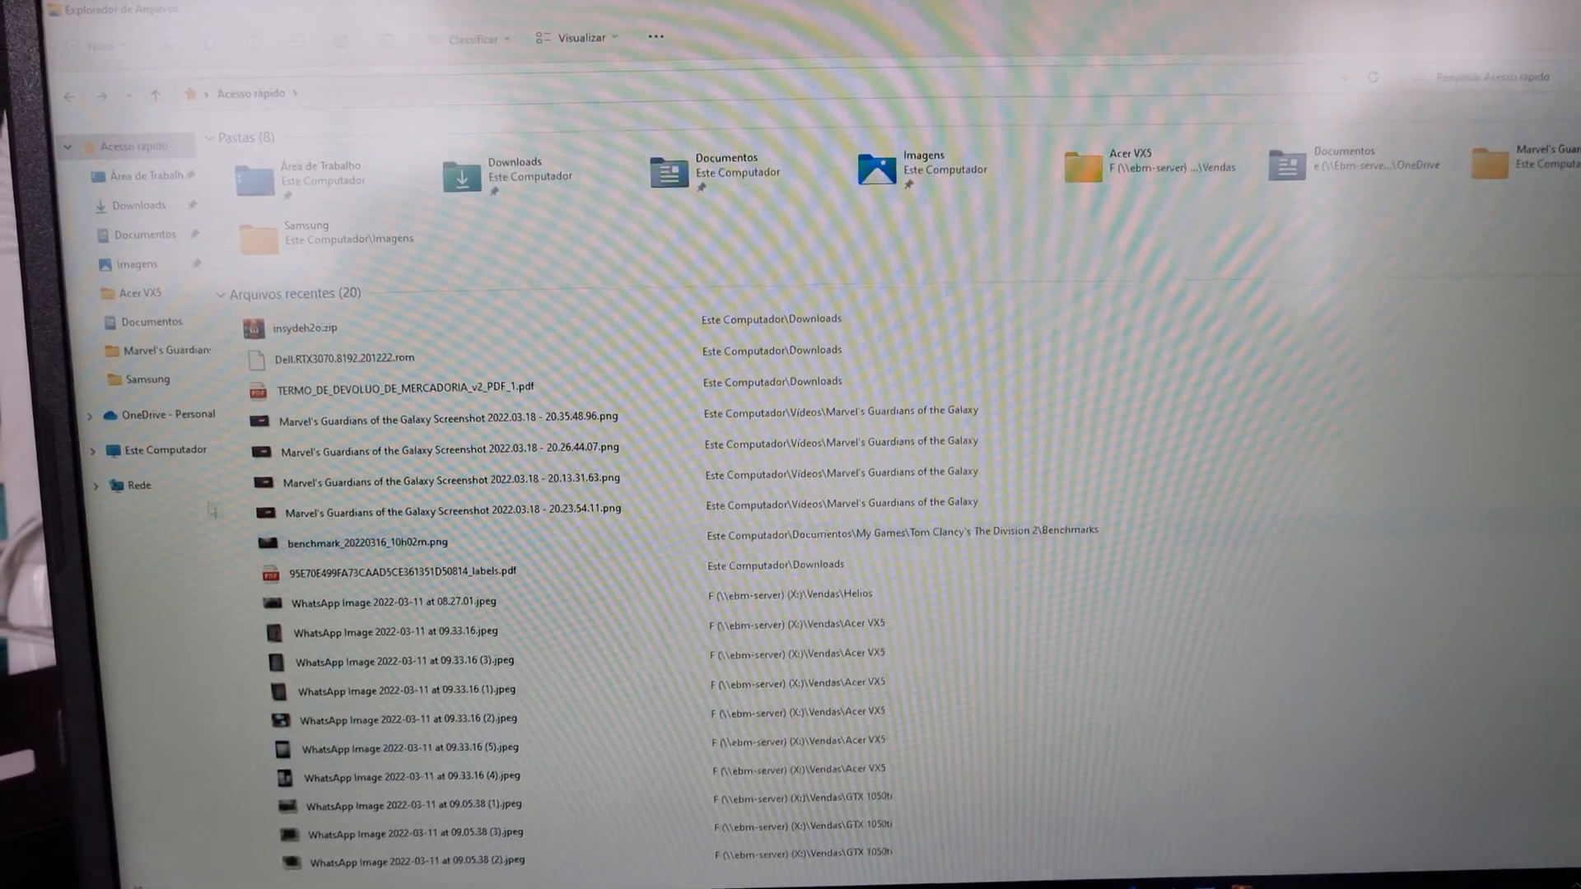
- Browse This PC to Acer (C:) and open the insydeh2o folder
left_click(170, 450)
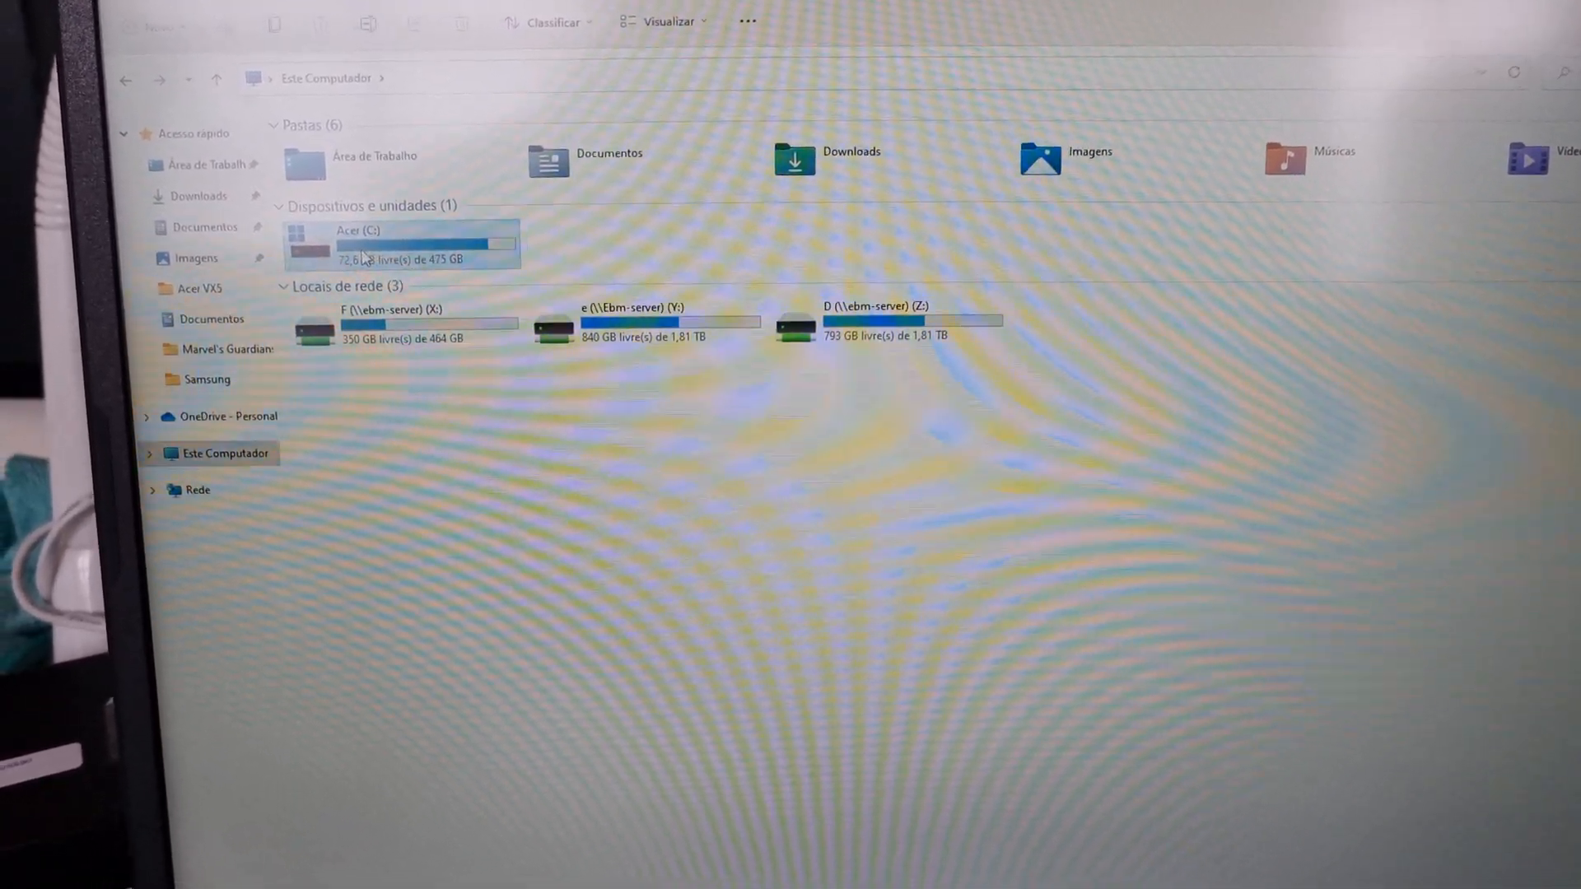
double_click(353, 242)
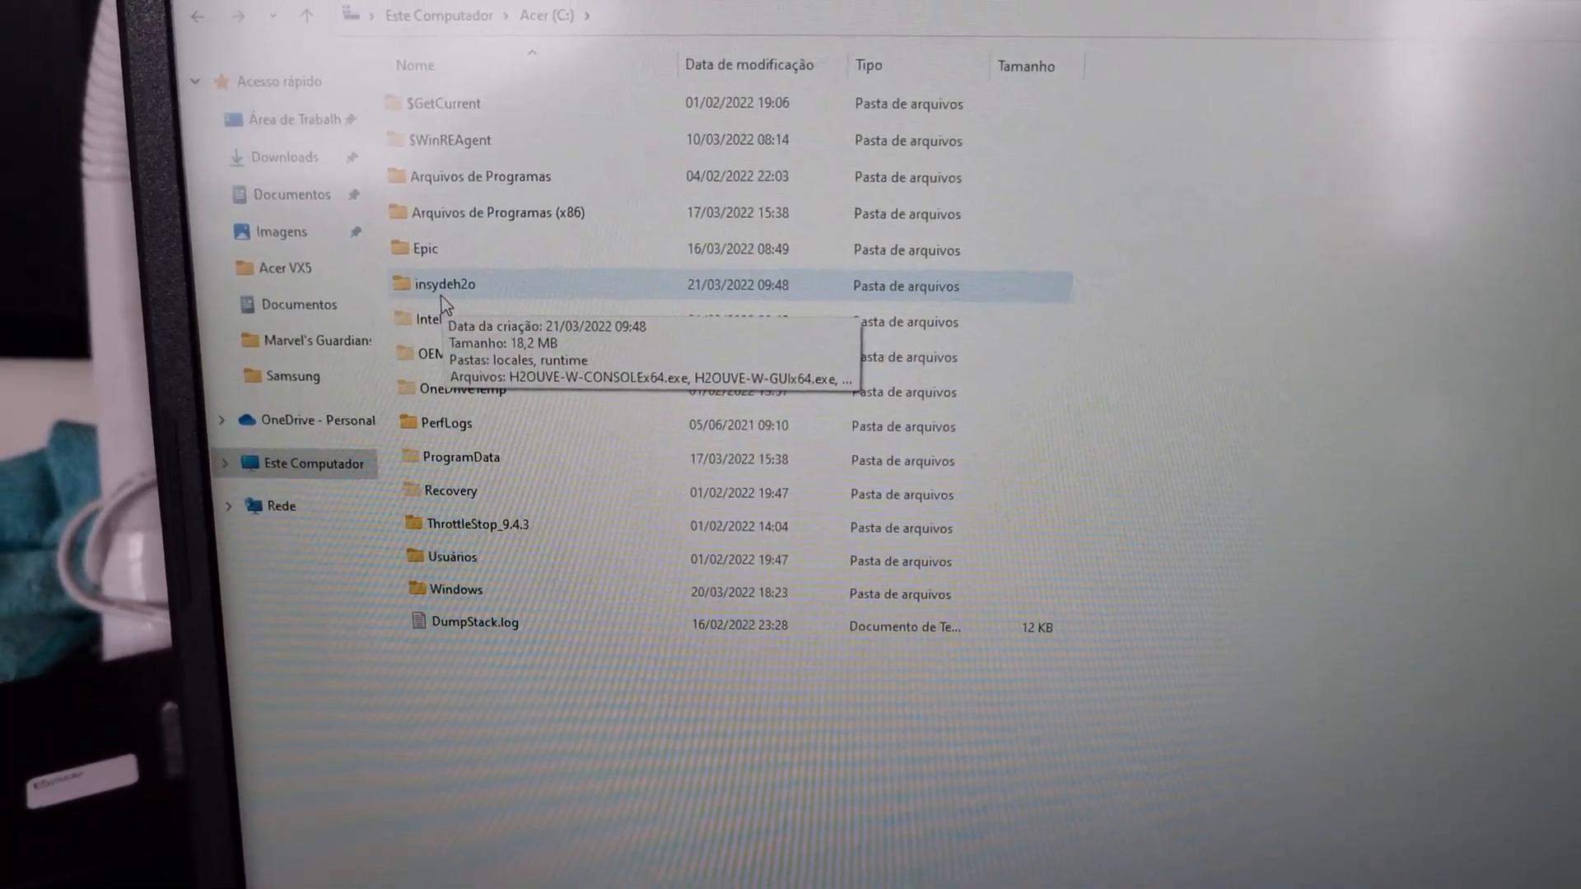
double_click(444, 284)
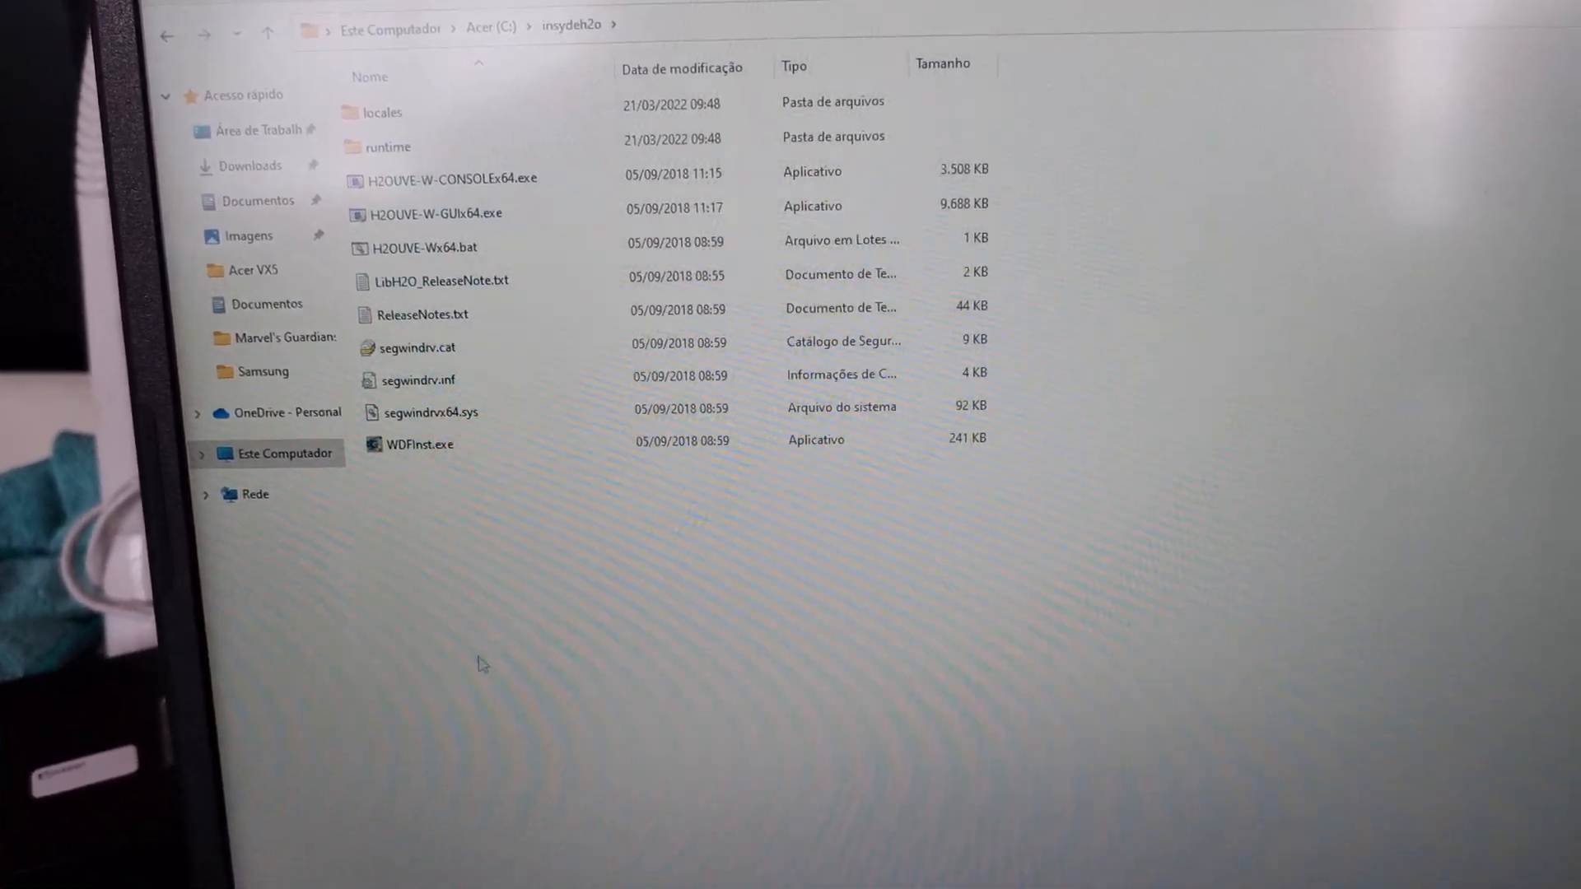
left_click(825, 845)
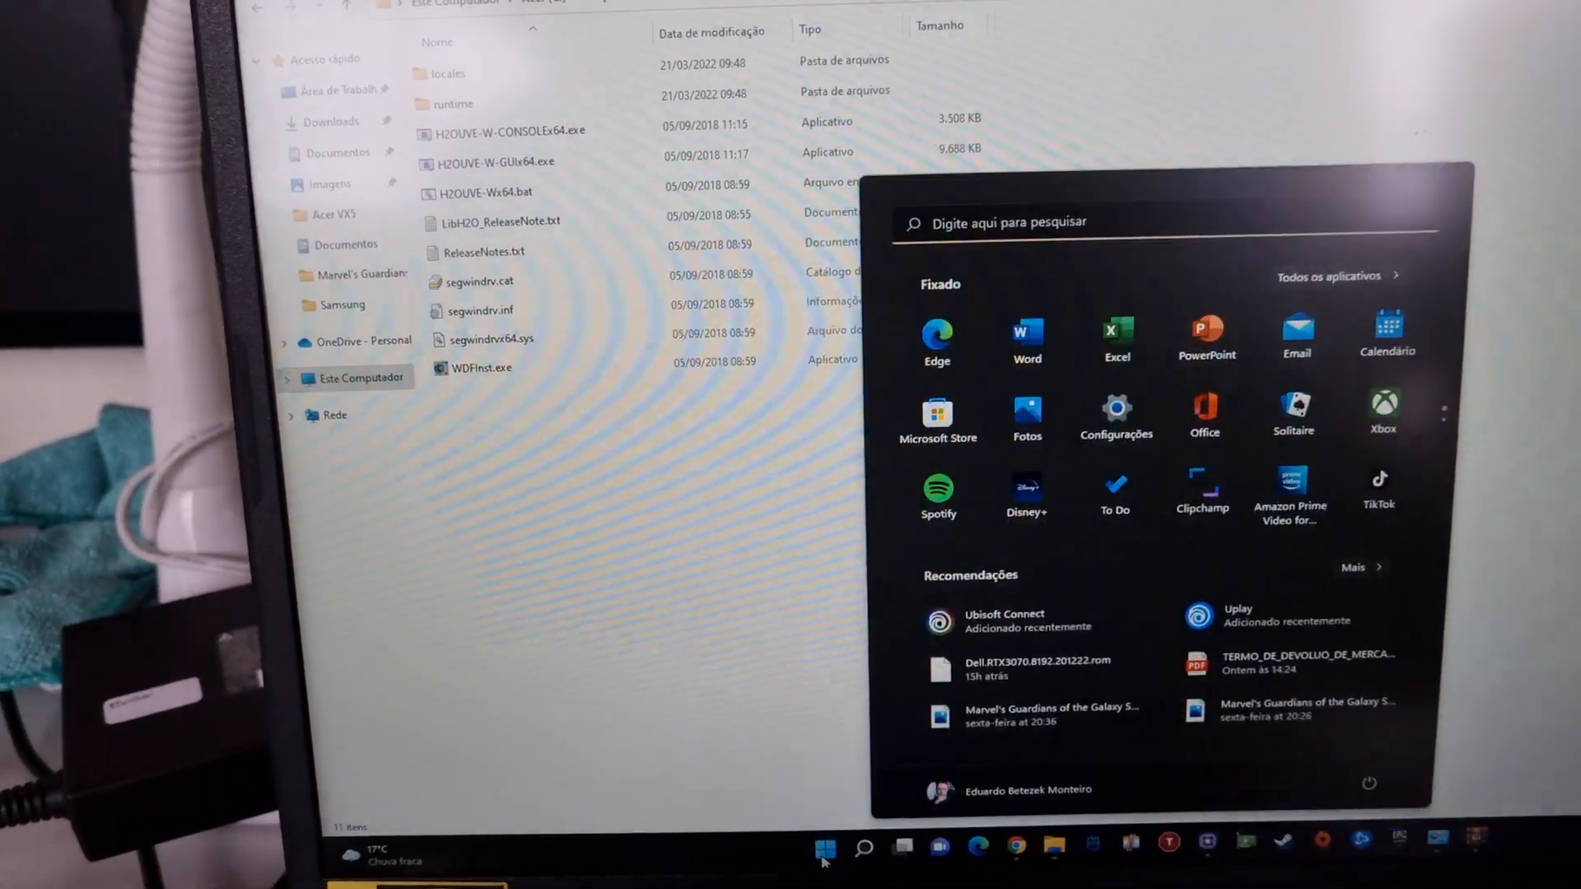
- Search the Start menu for cmd and run Prompt de Comando as administrator
right_click(801, 848)
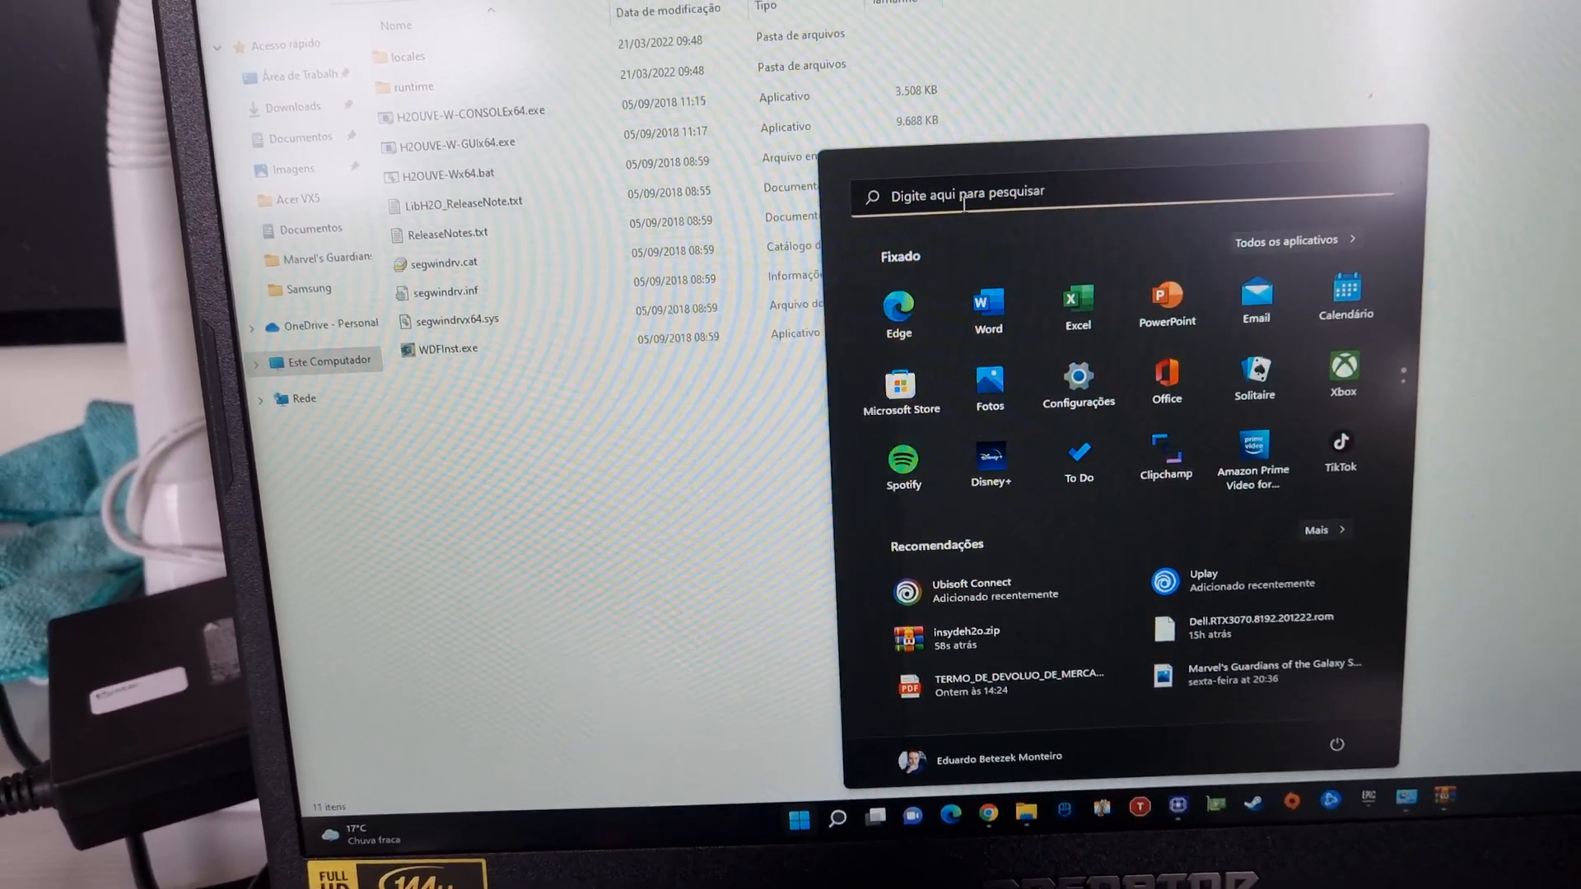
type("cm")
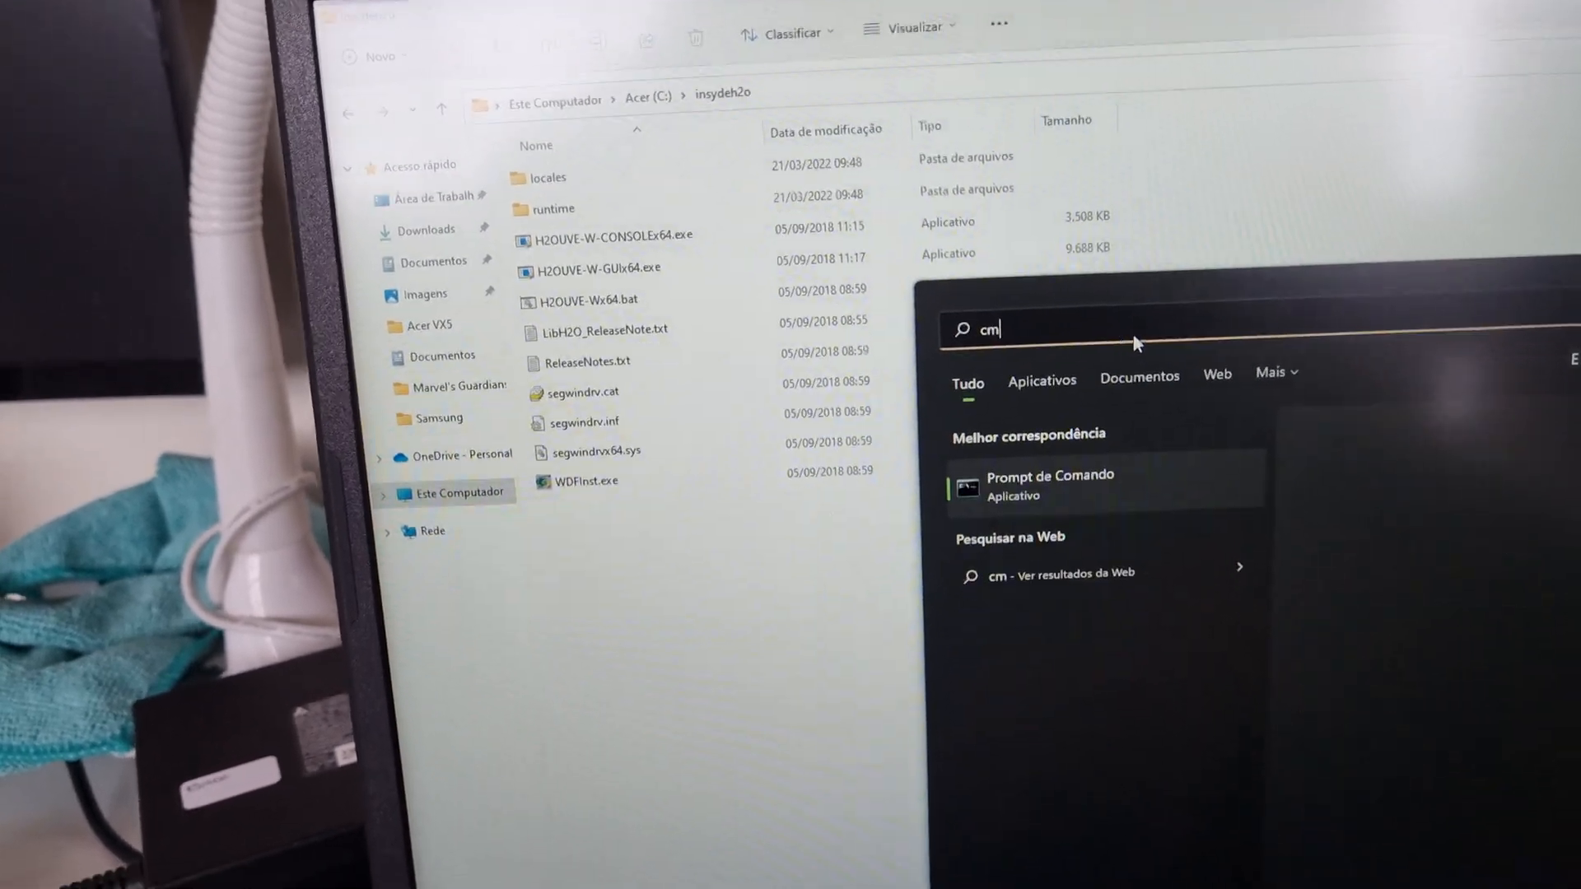
type("d")
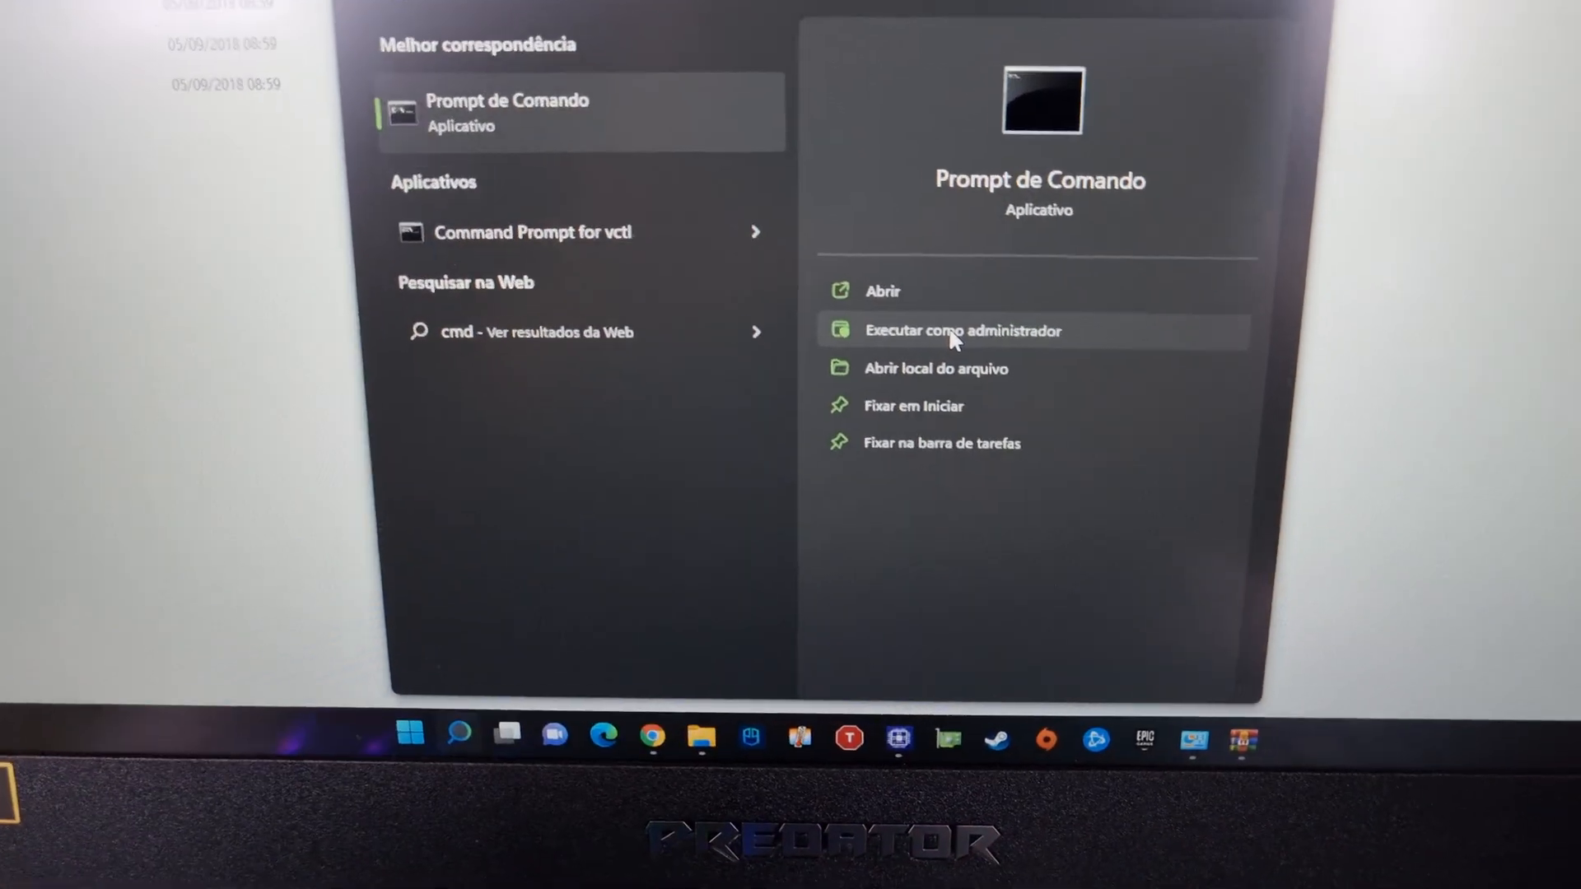
left_click(961, 329)
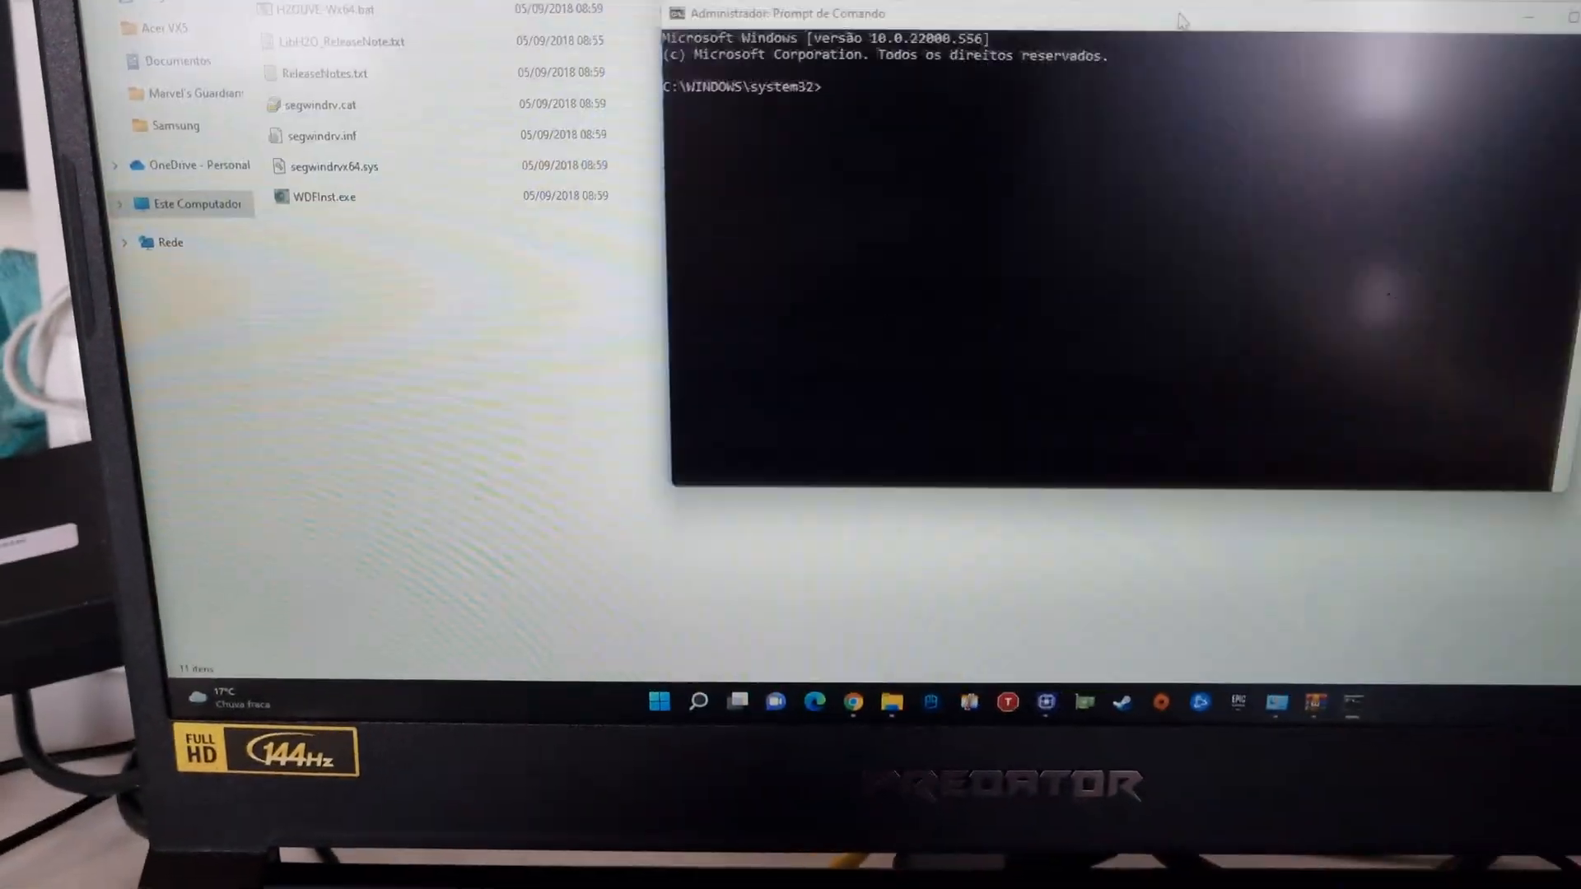
- Go up to drive C with cd.., list it, then cd into insydeh2o
type("cd..")
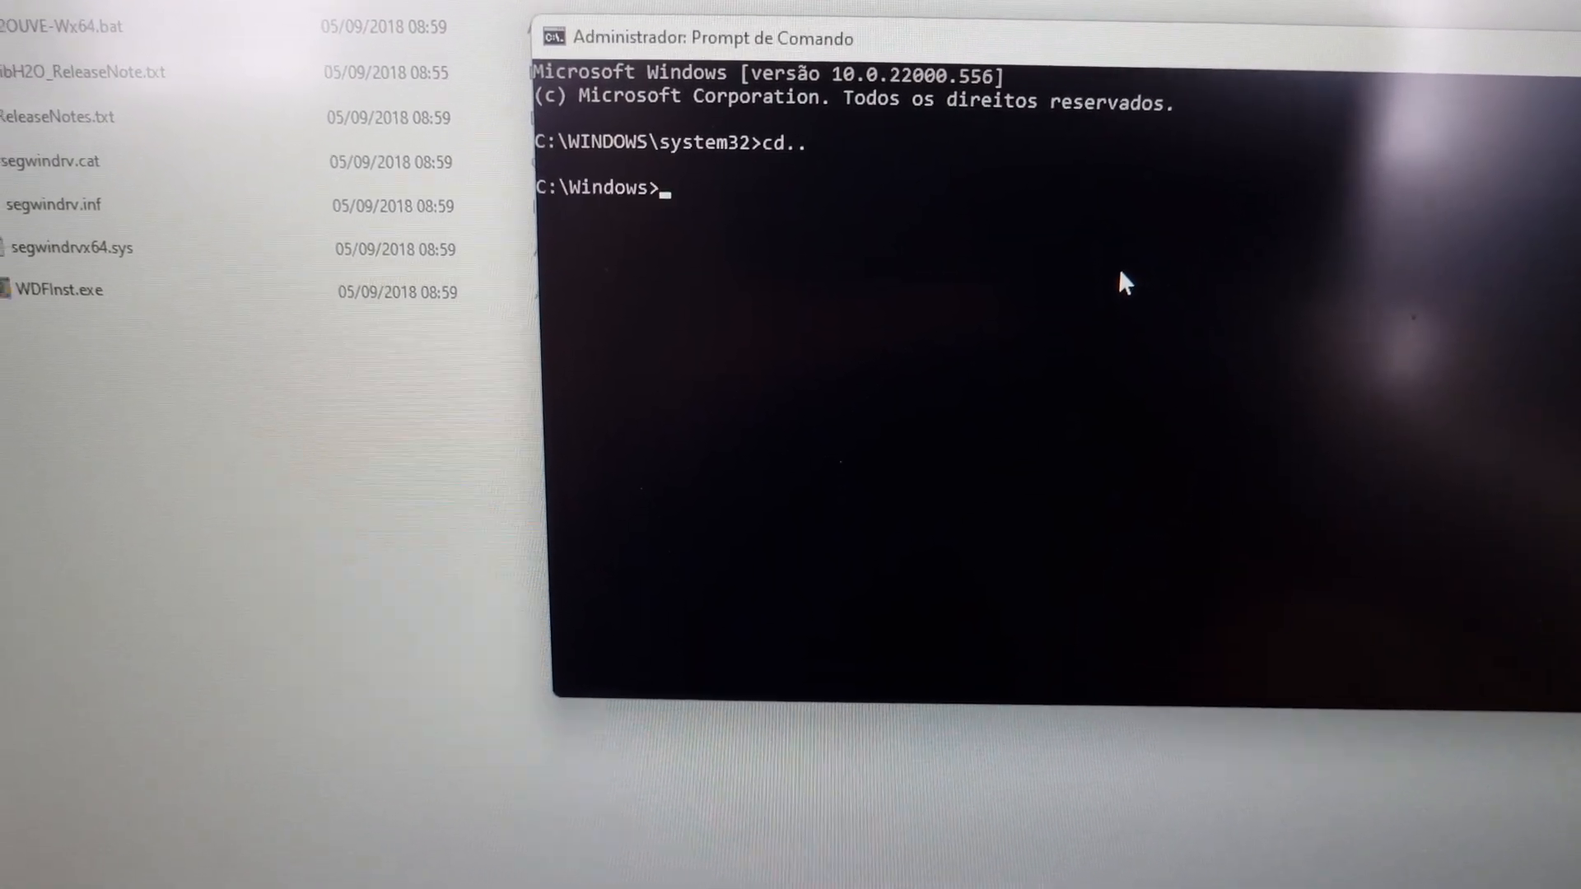
type("cd..")
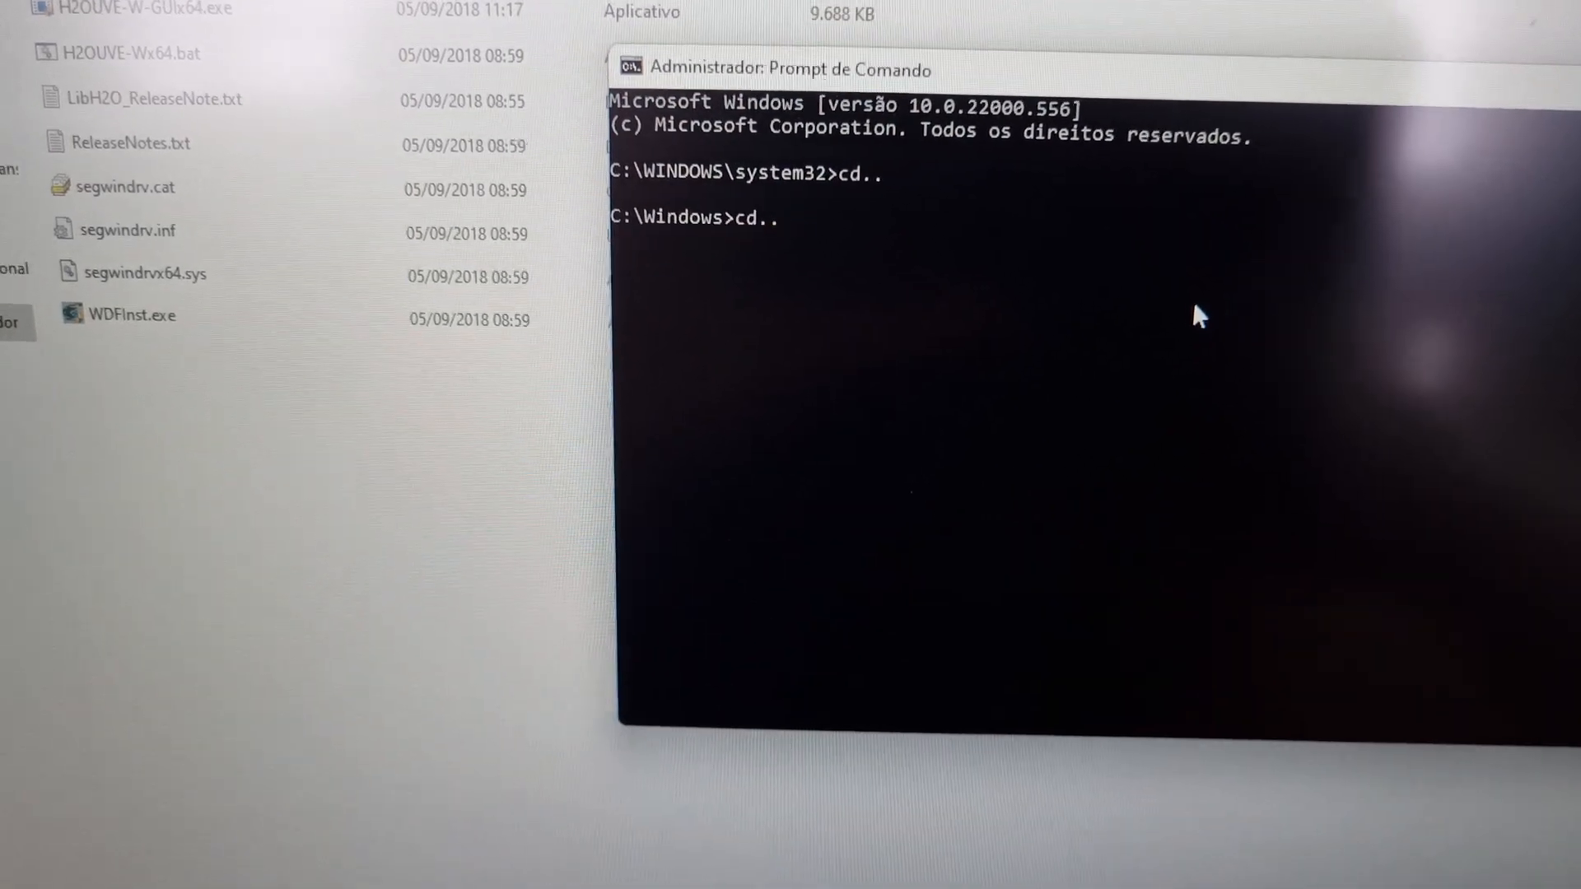
type("dir")
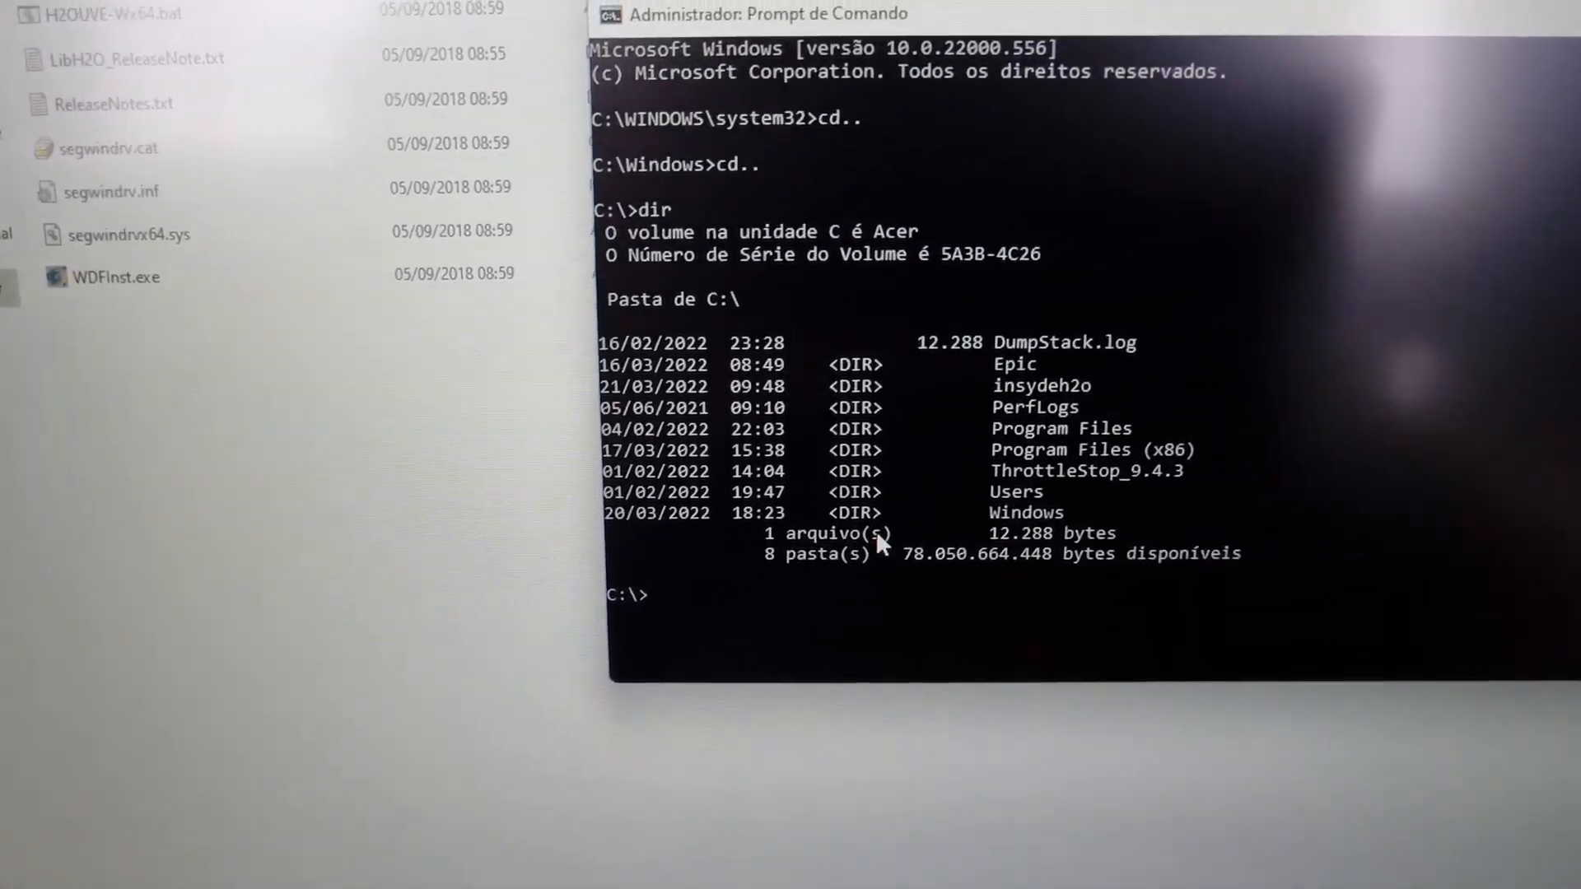
type("cd")
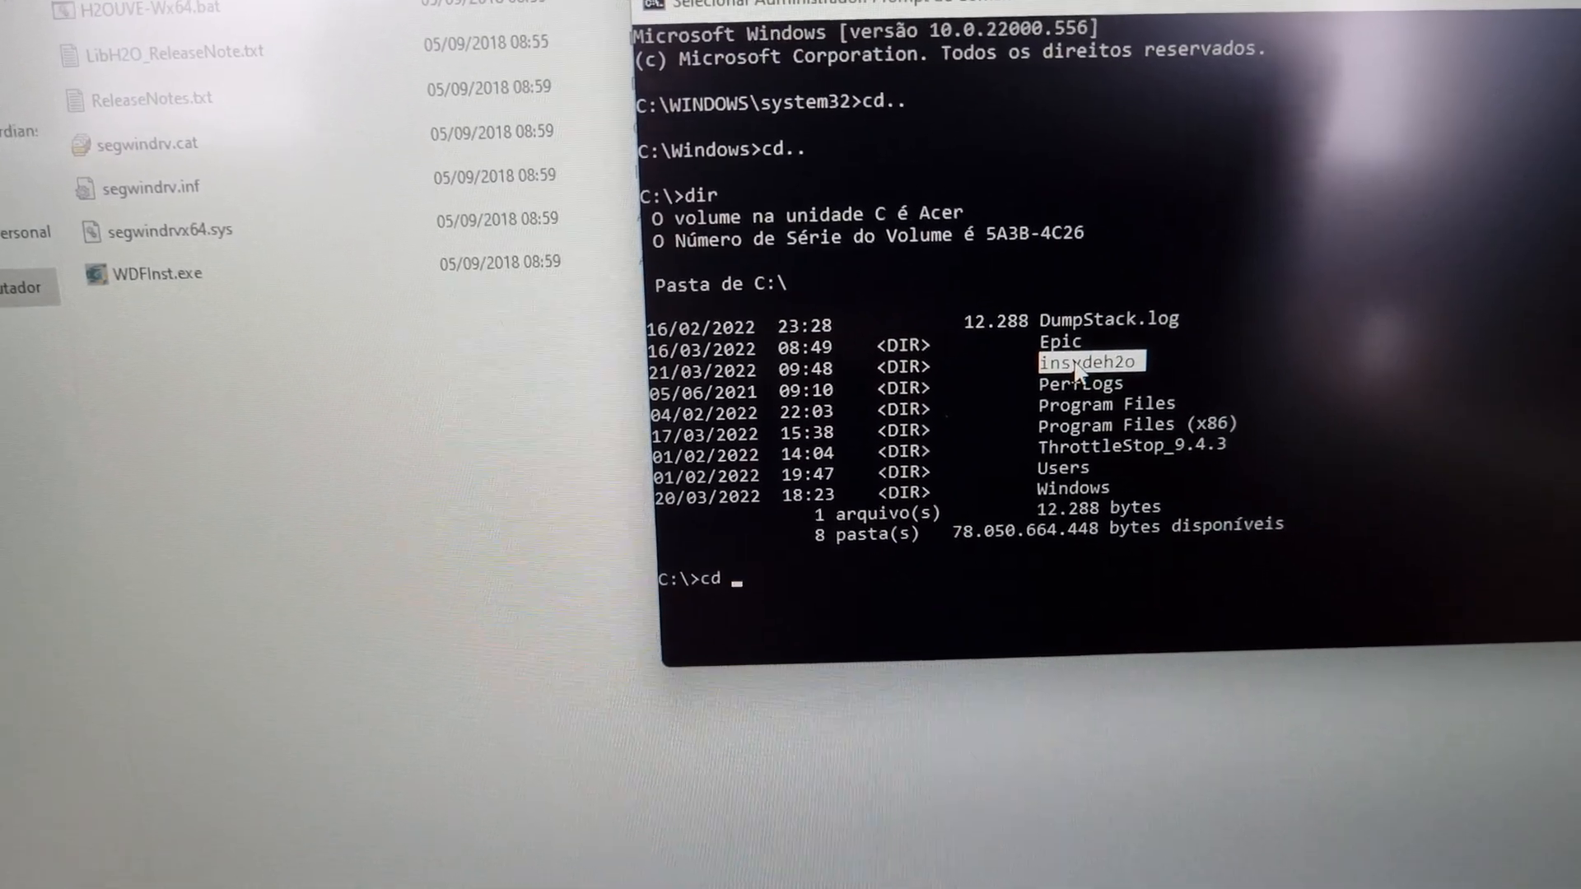
type("insydeh2o")
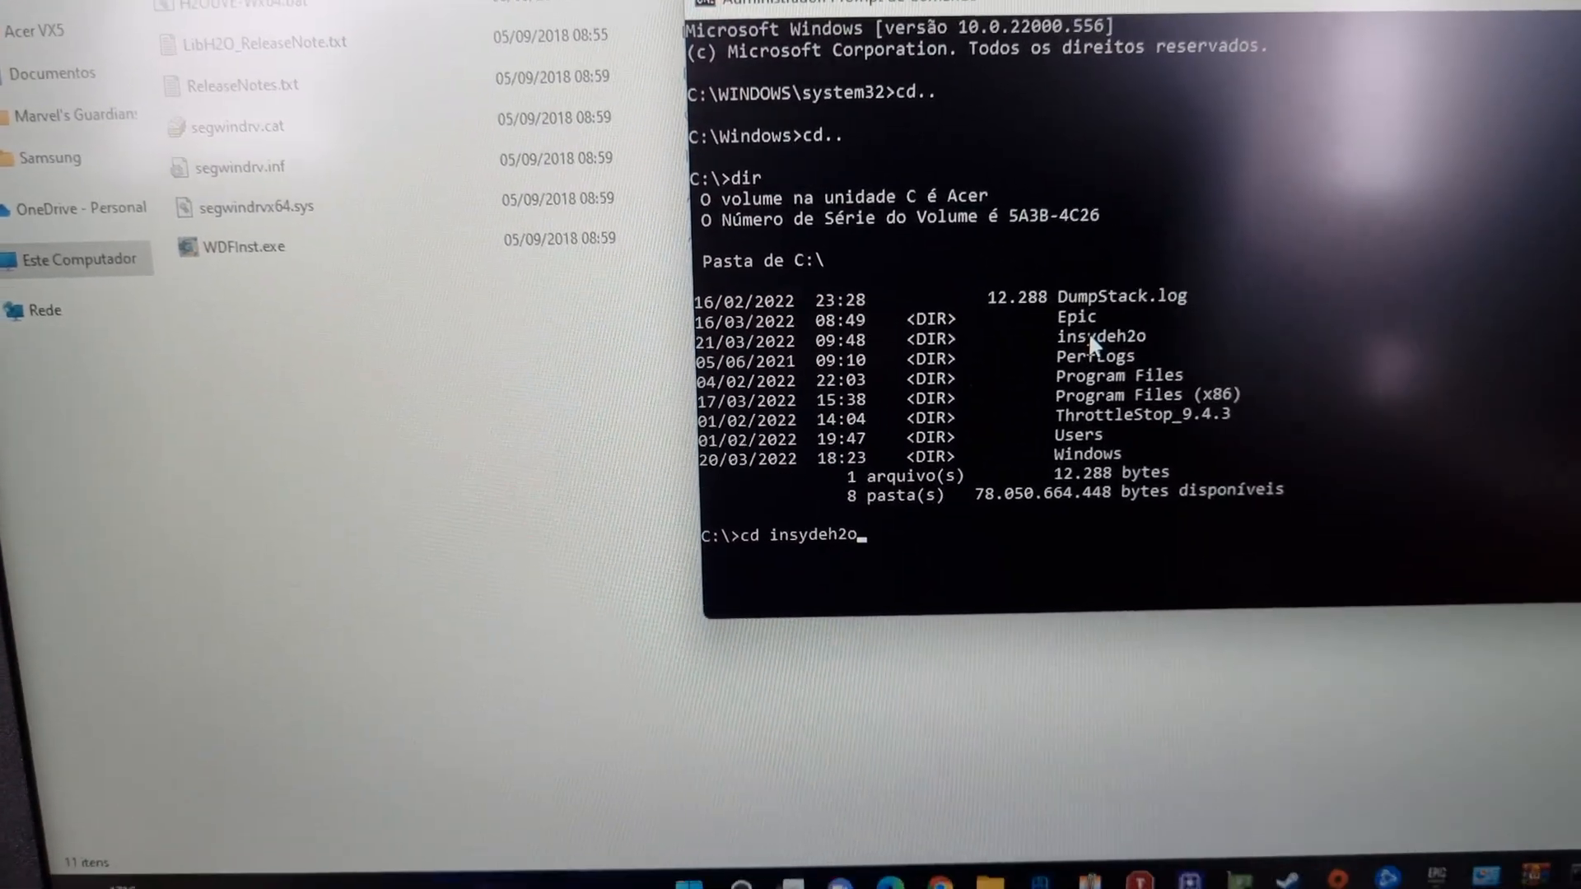
key("Return")
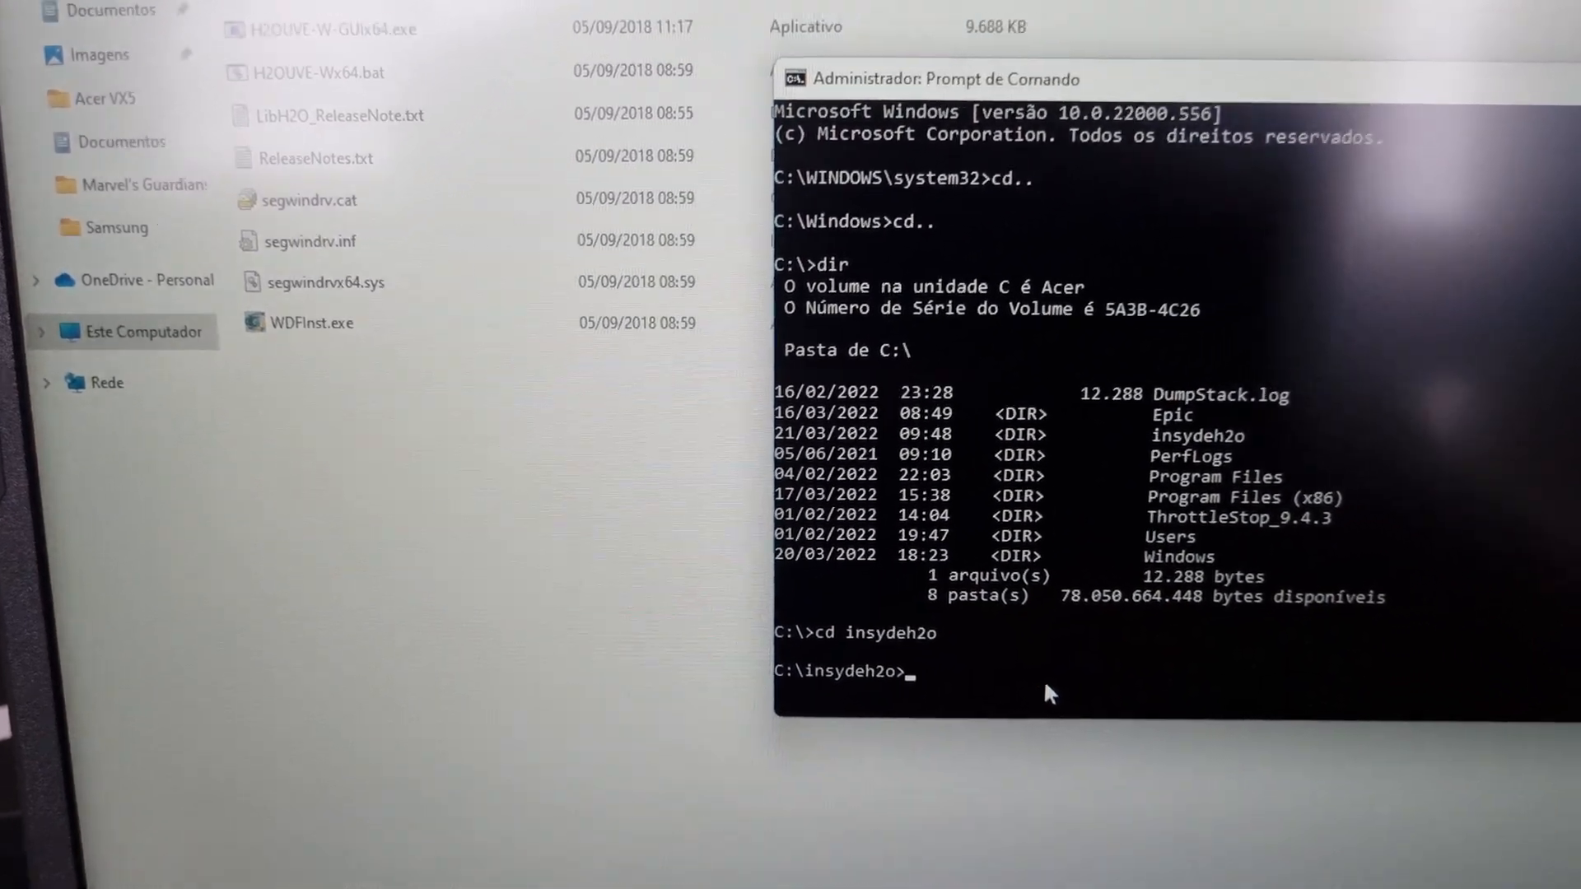
type("d")
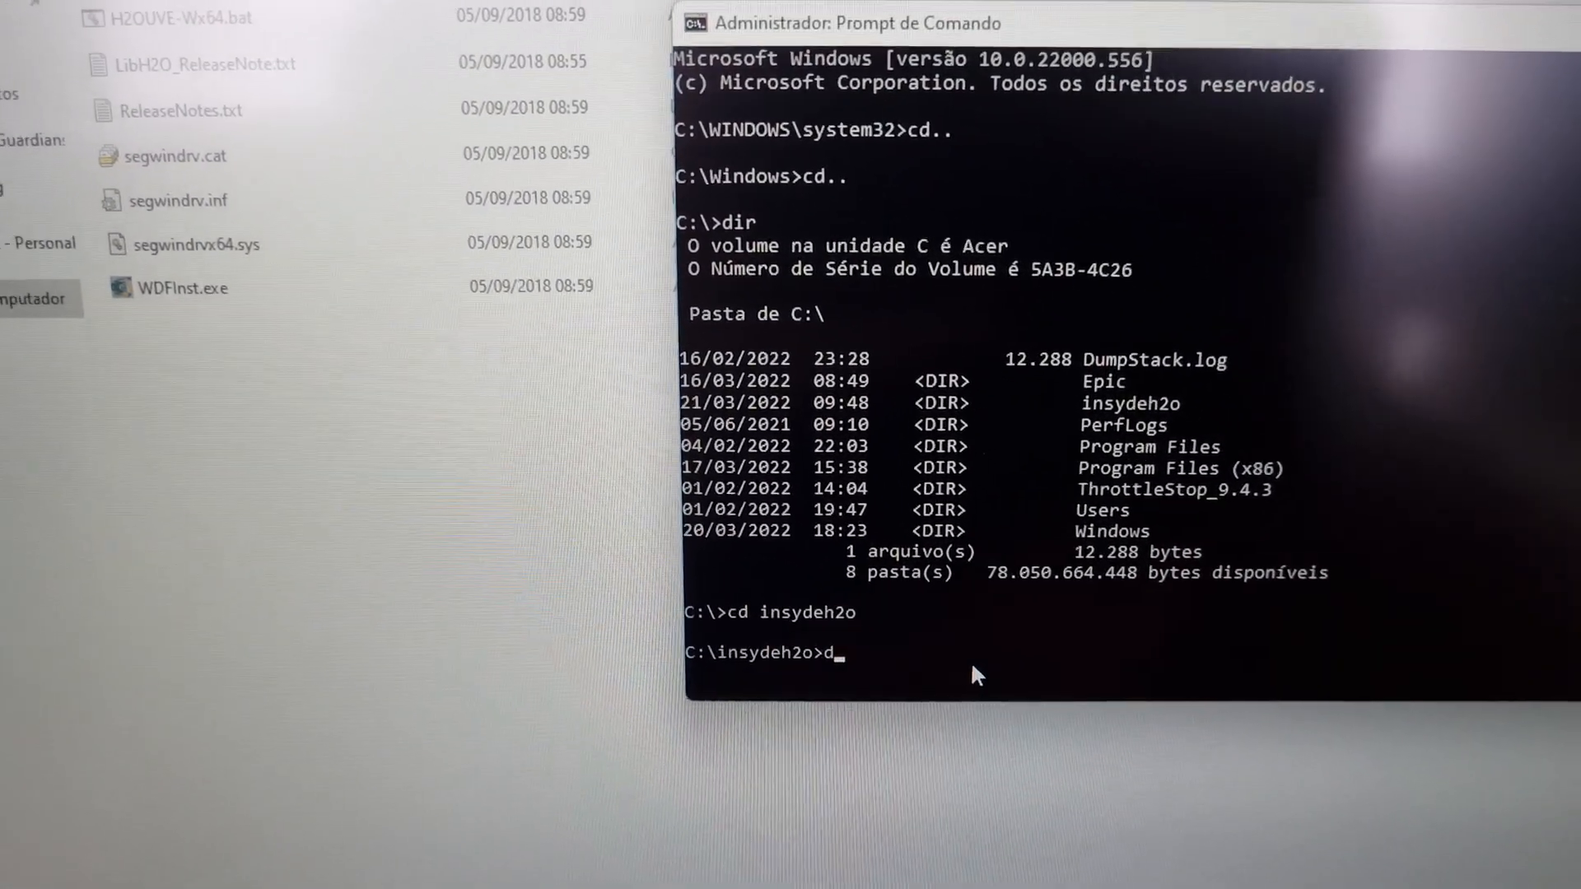
key("Return")
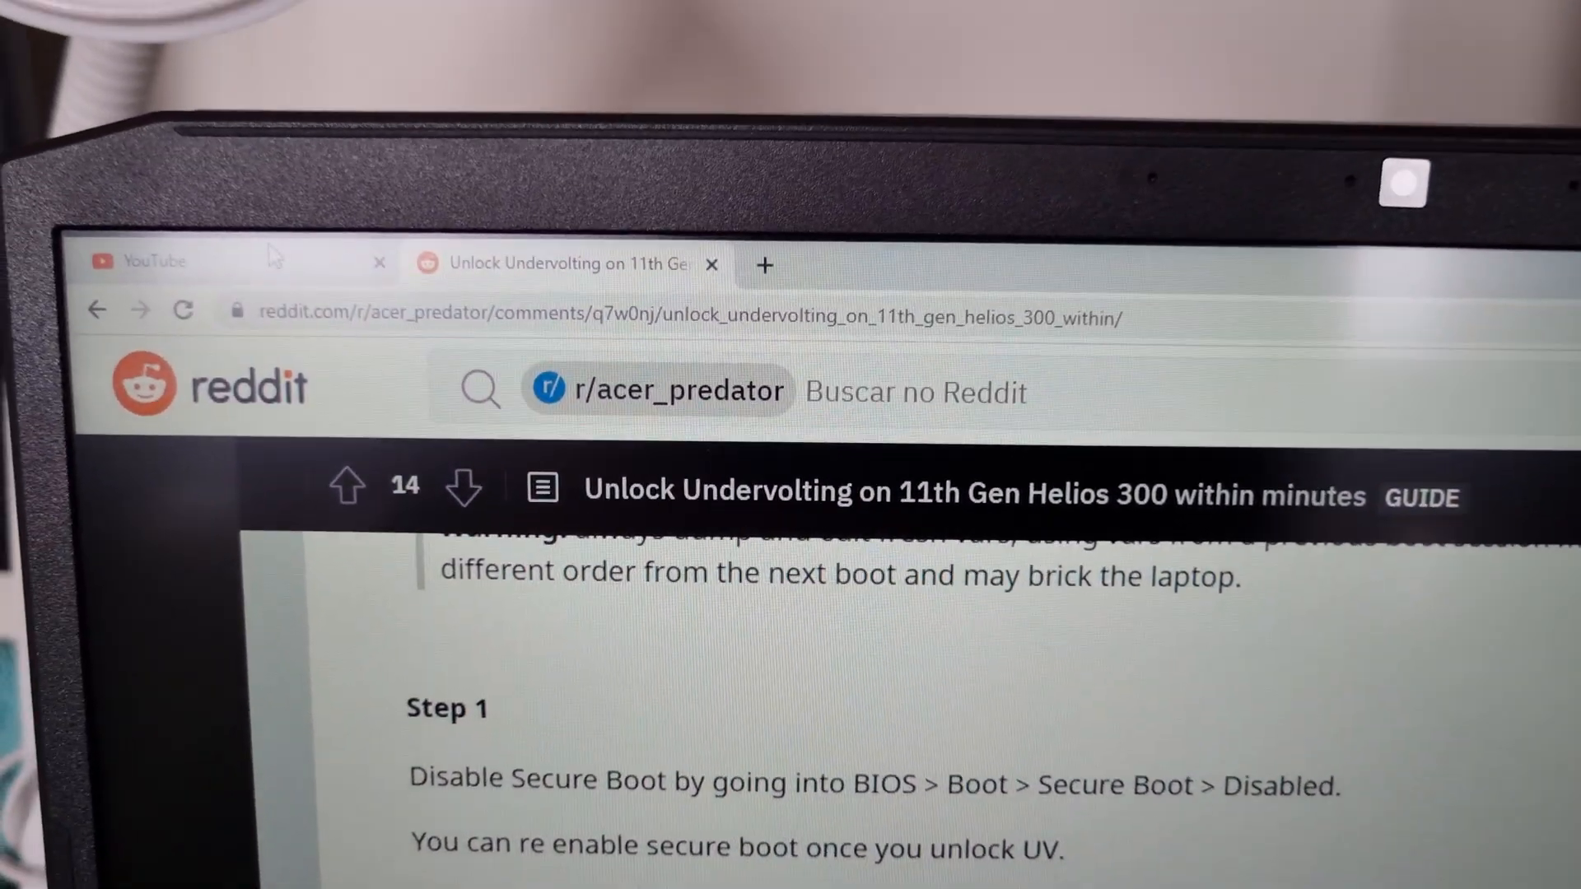
- Scroll the Reddit guide to Step 3, Step 4 and the CpuSetup screenshot
scroll("down", 3)
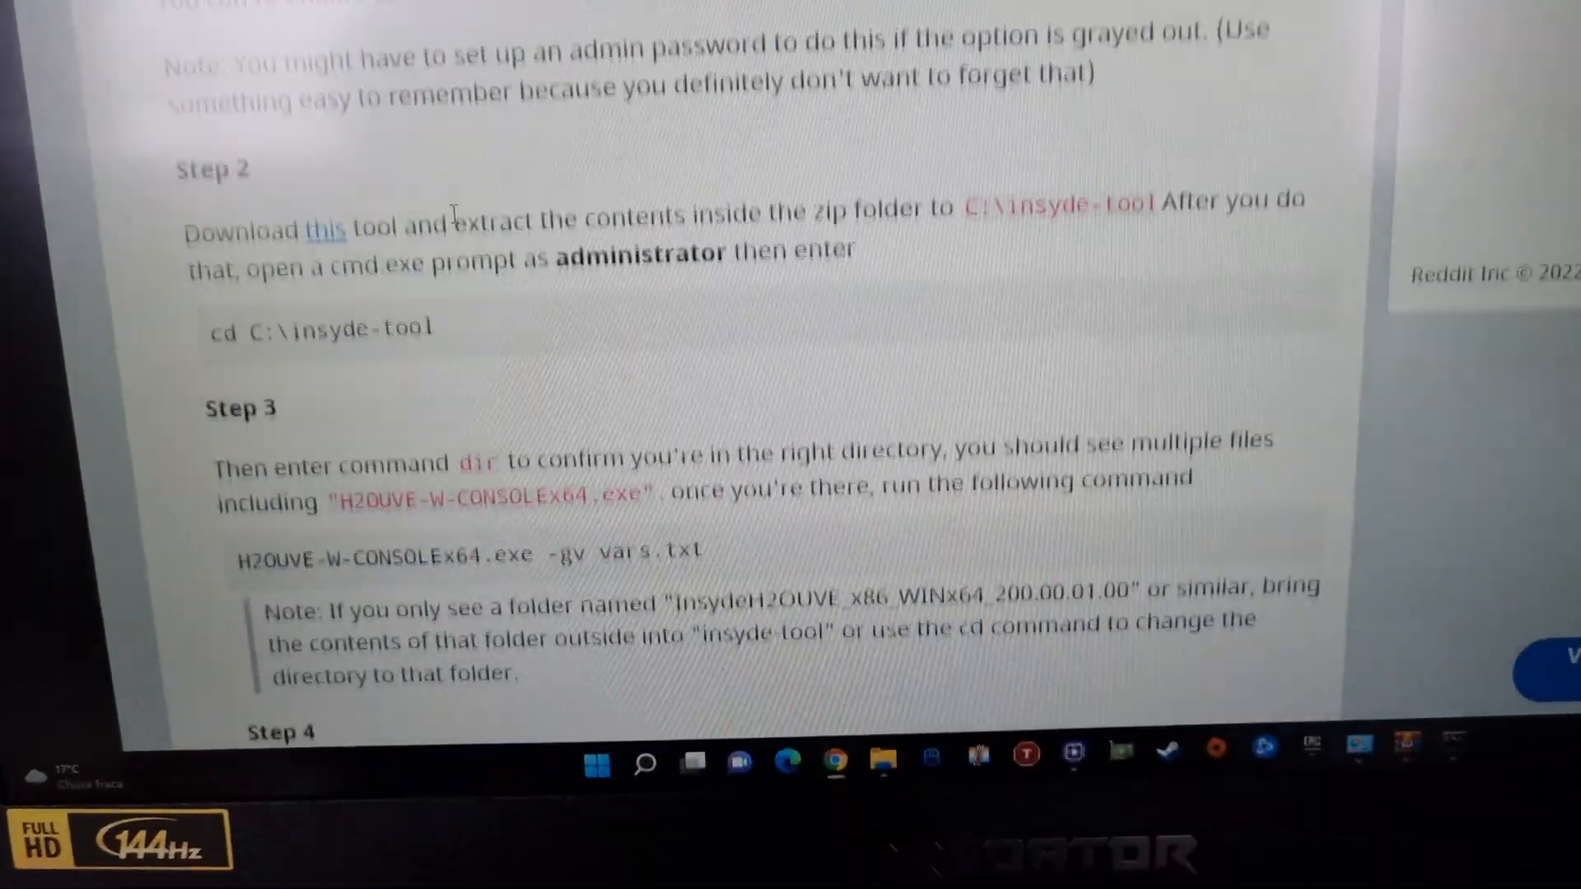
scroll("down", 3)
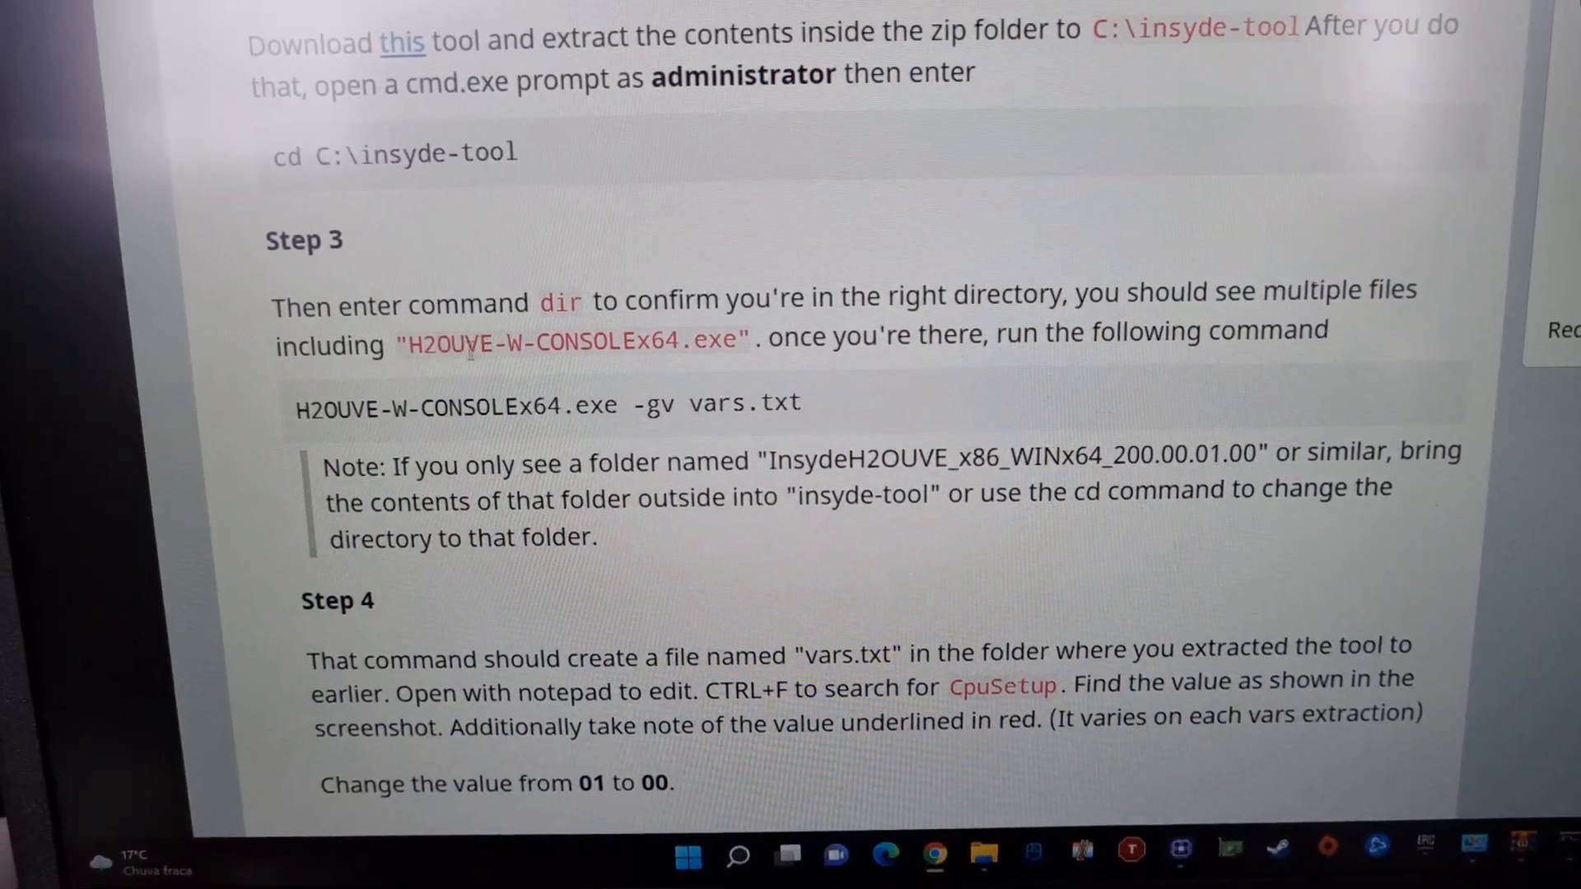
scroll("down", 3)
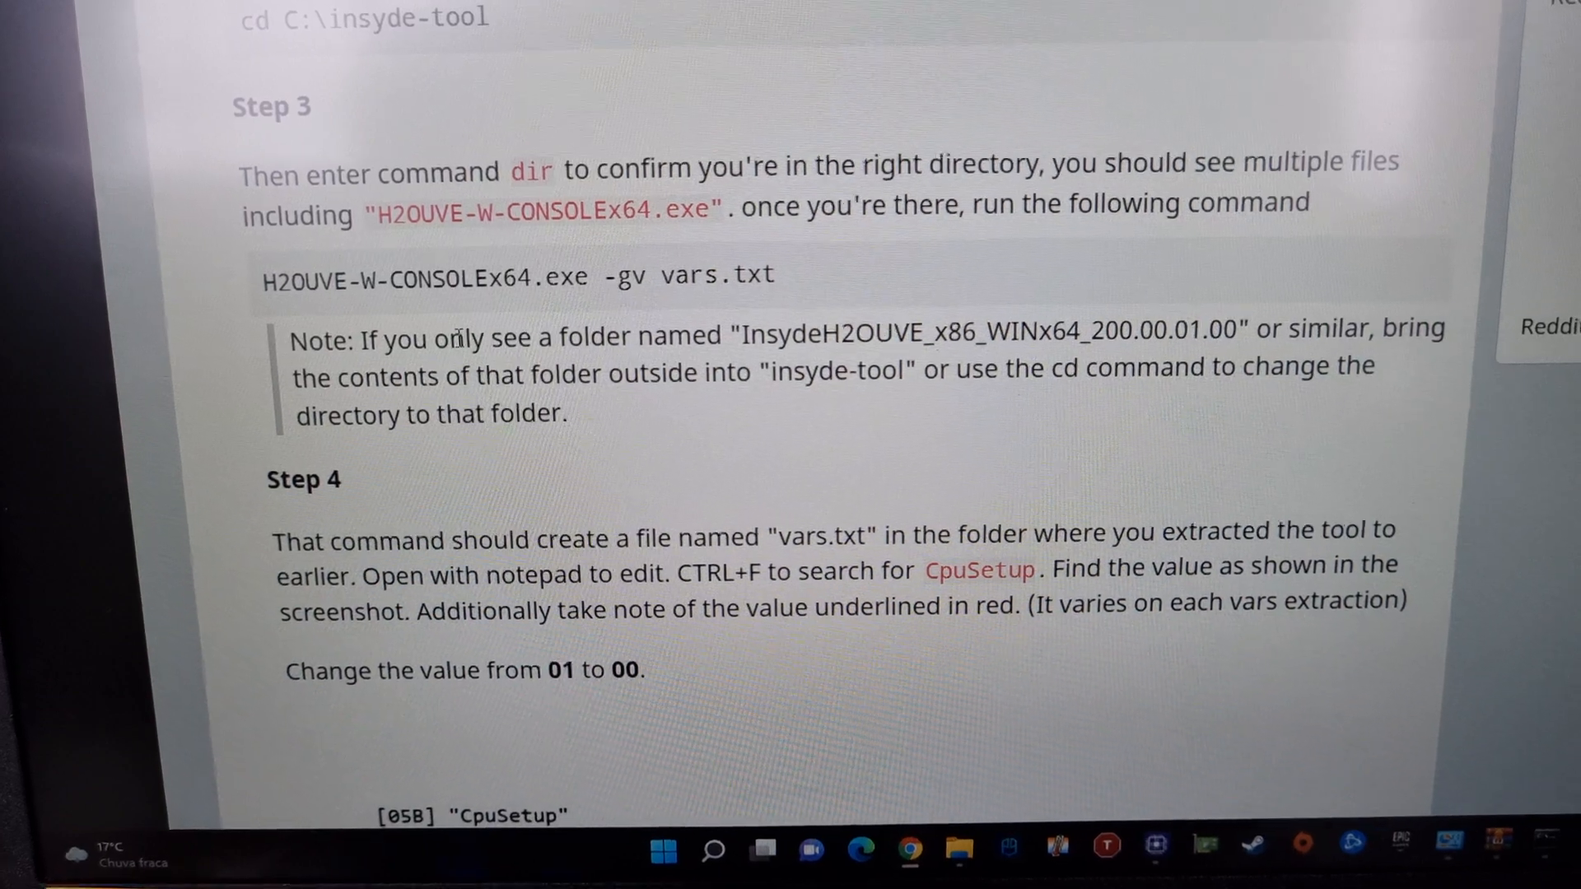
scroll("down", 3)
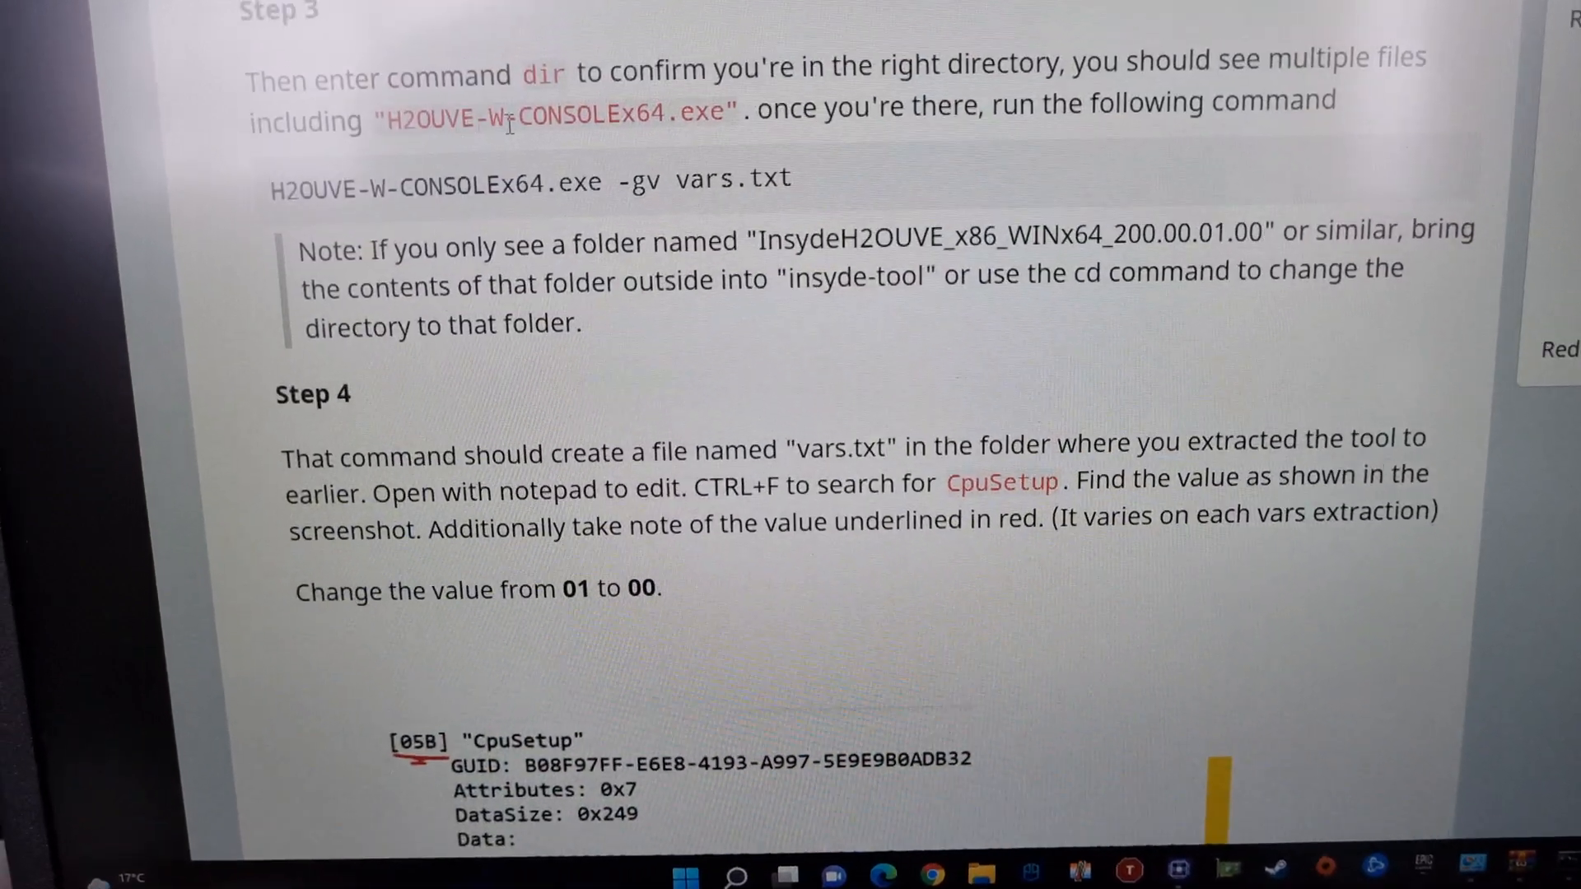
scroll("up", 3)
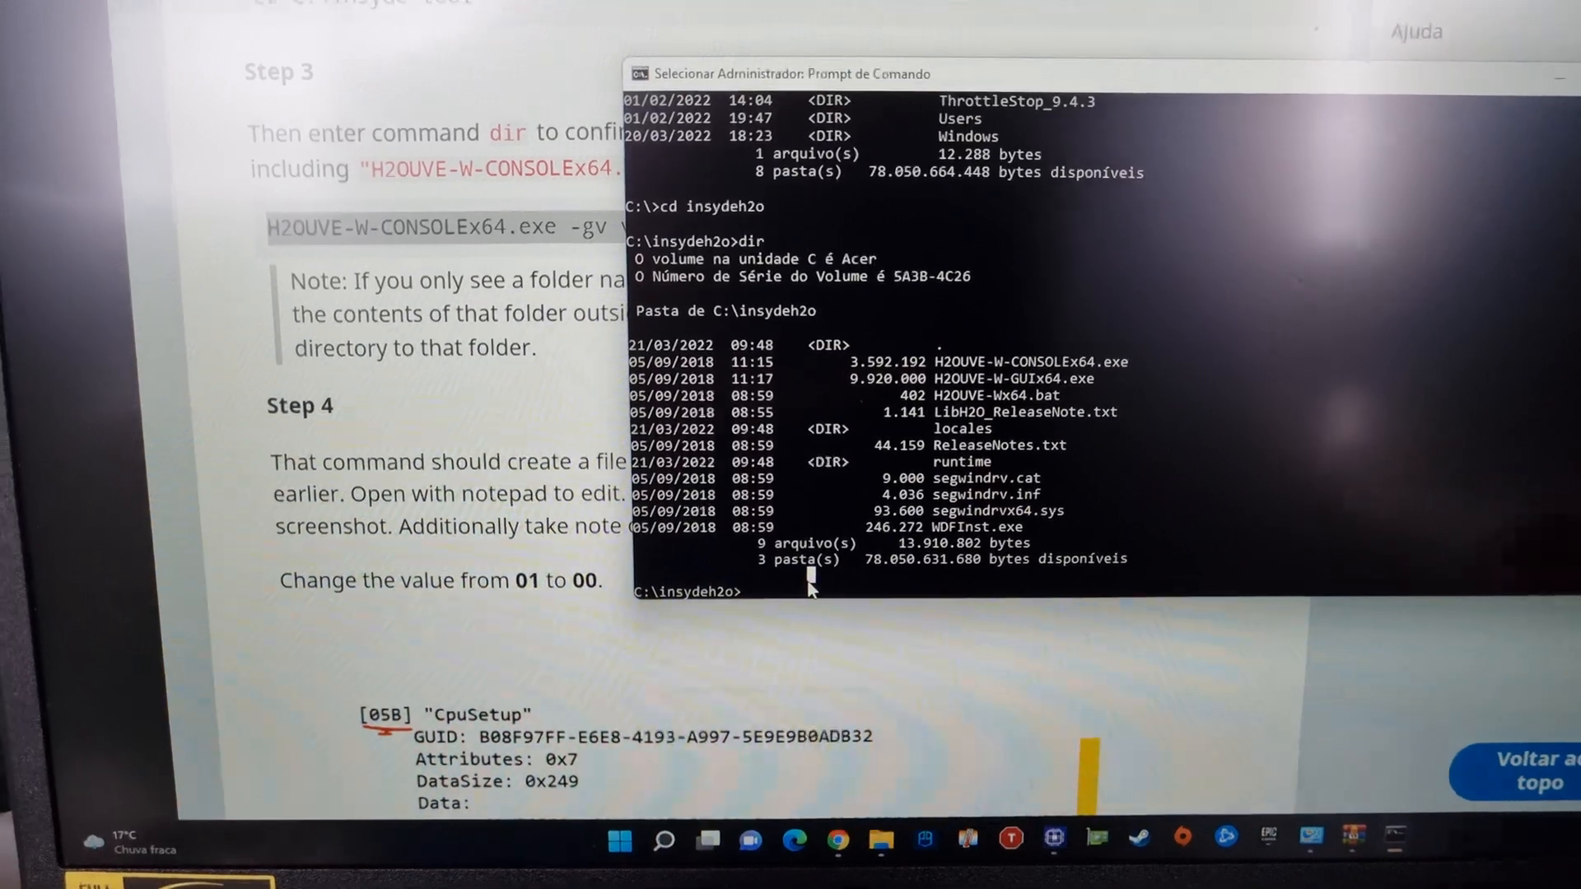
- Run H2OUVE-W-CONSOLEx64.exe -gv vars.txt to export the firmware variables
type("H2OUVE-W-CONSOLEx64.exe -gv vars.txt")
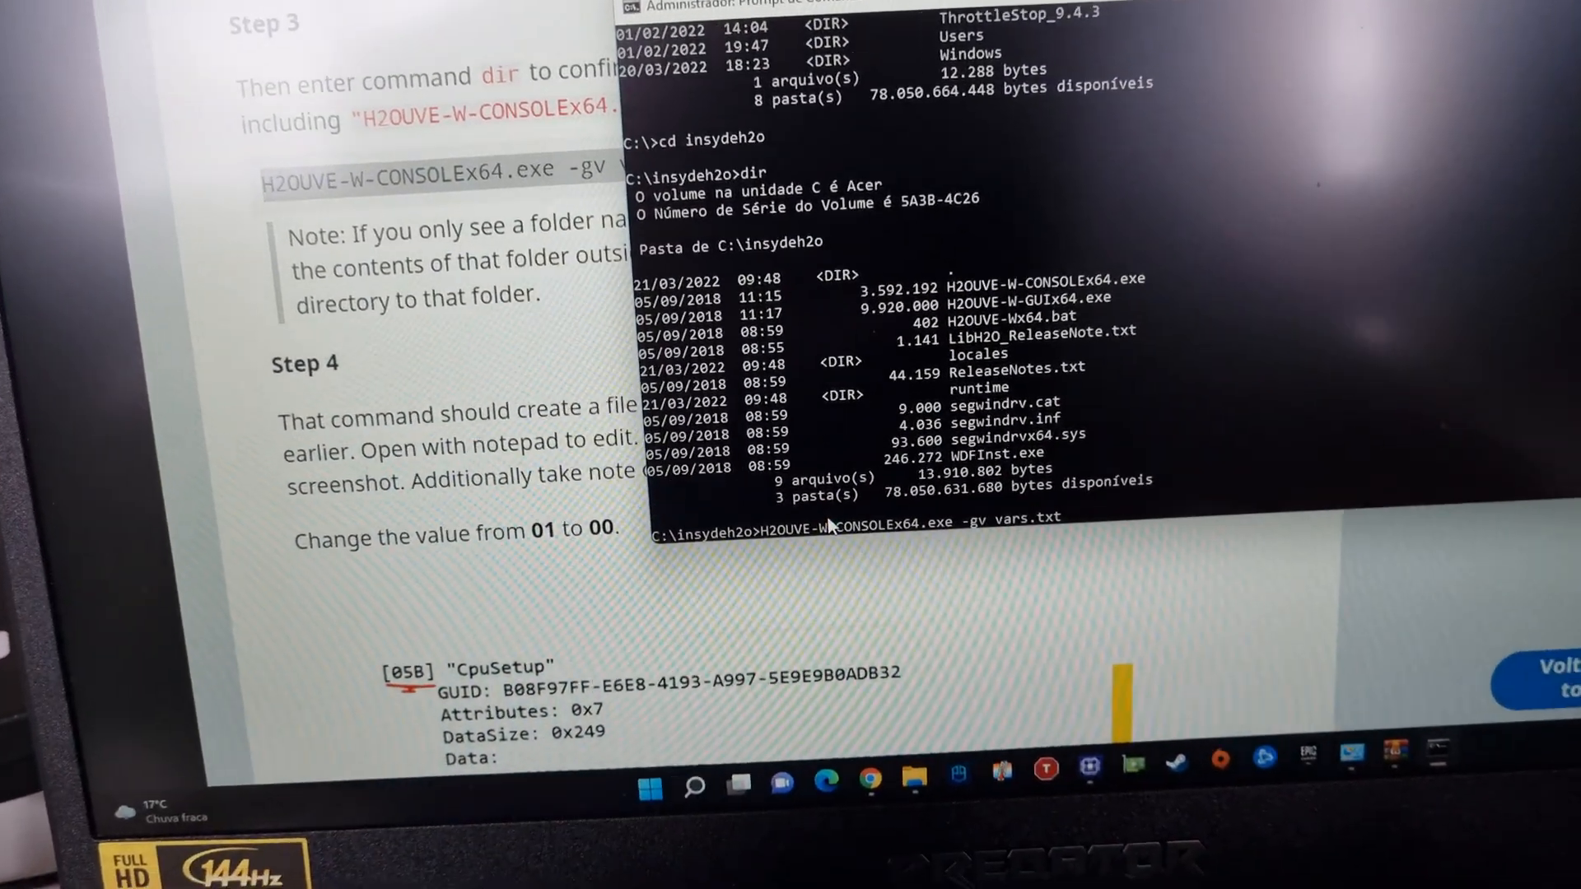
key("Return")
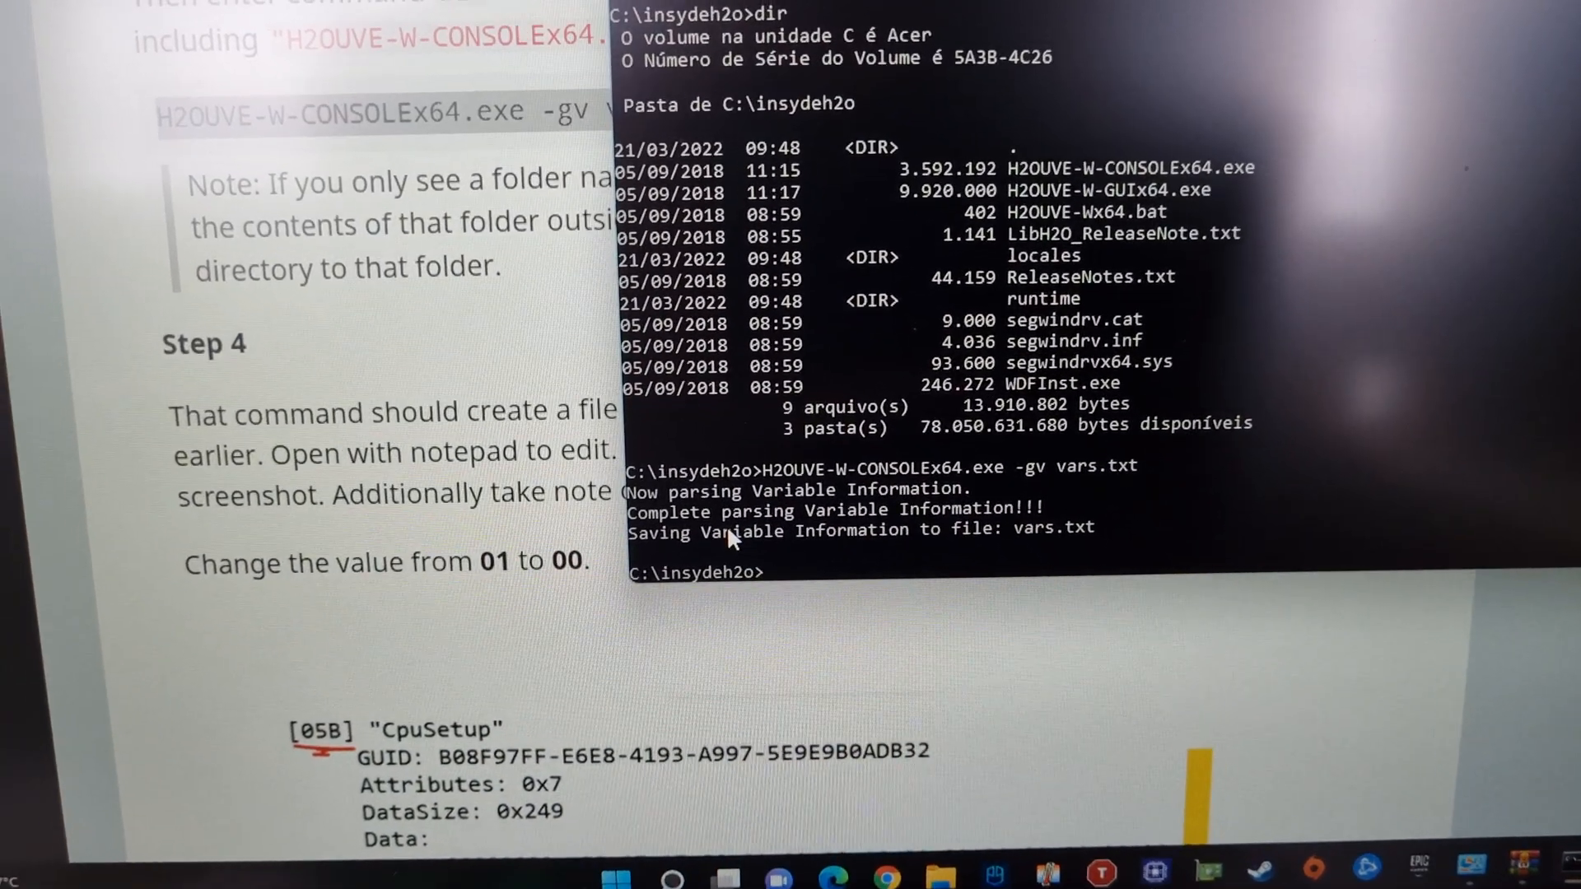
mouse_move(1020, 495)
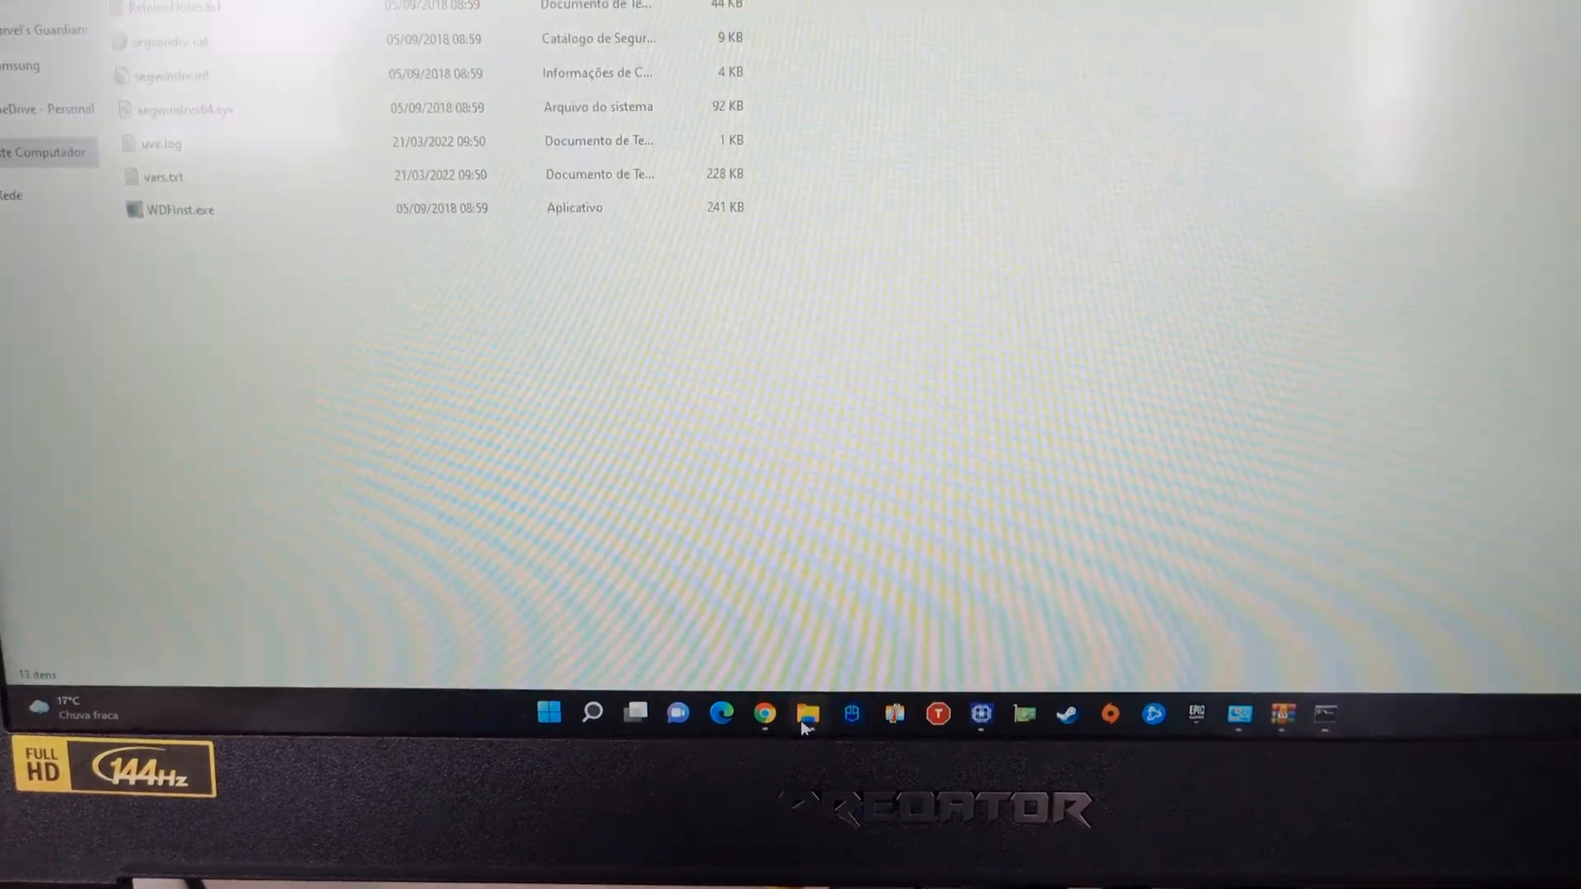
- Open vars.txt from the insydeh2o folder in Notepad
left_click(161, 219)
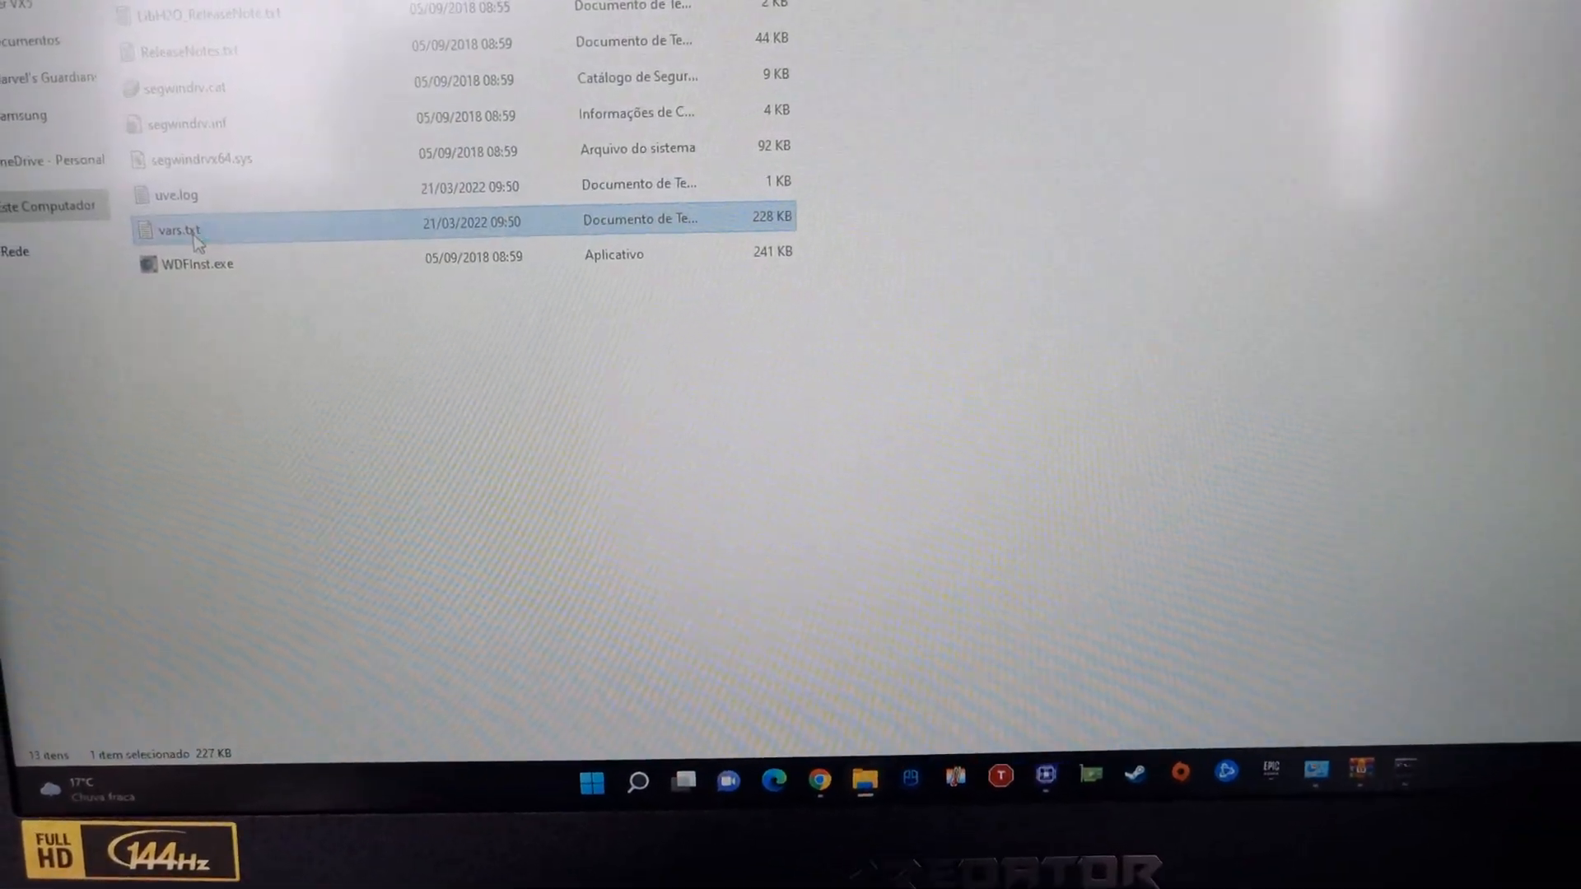
double_click(176, 230)
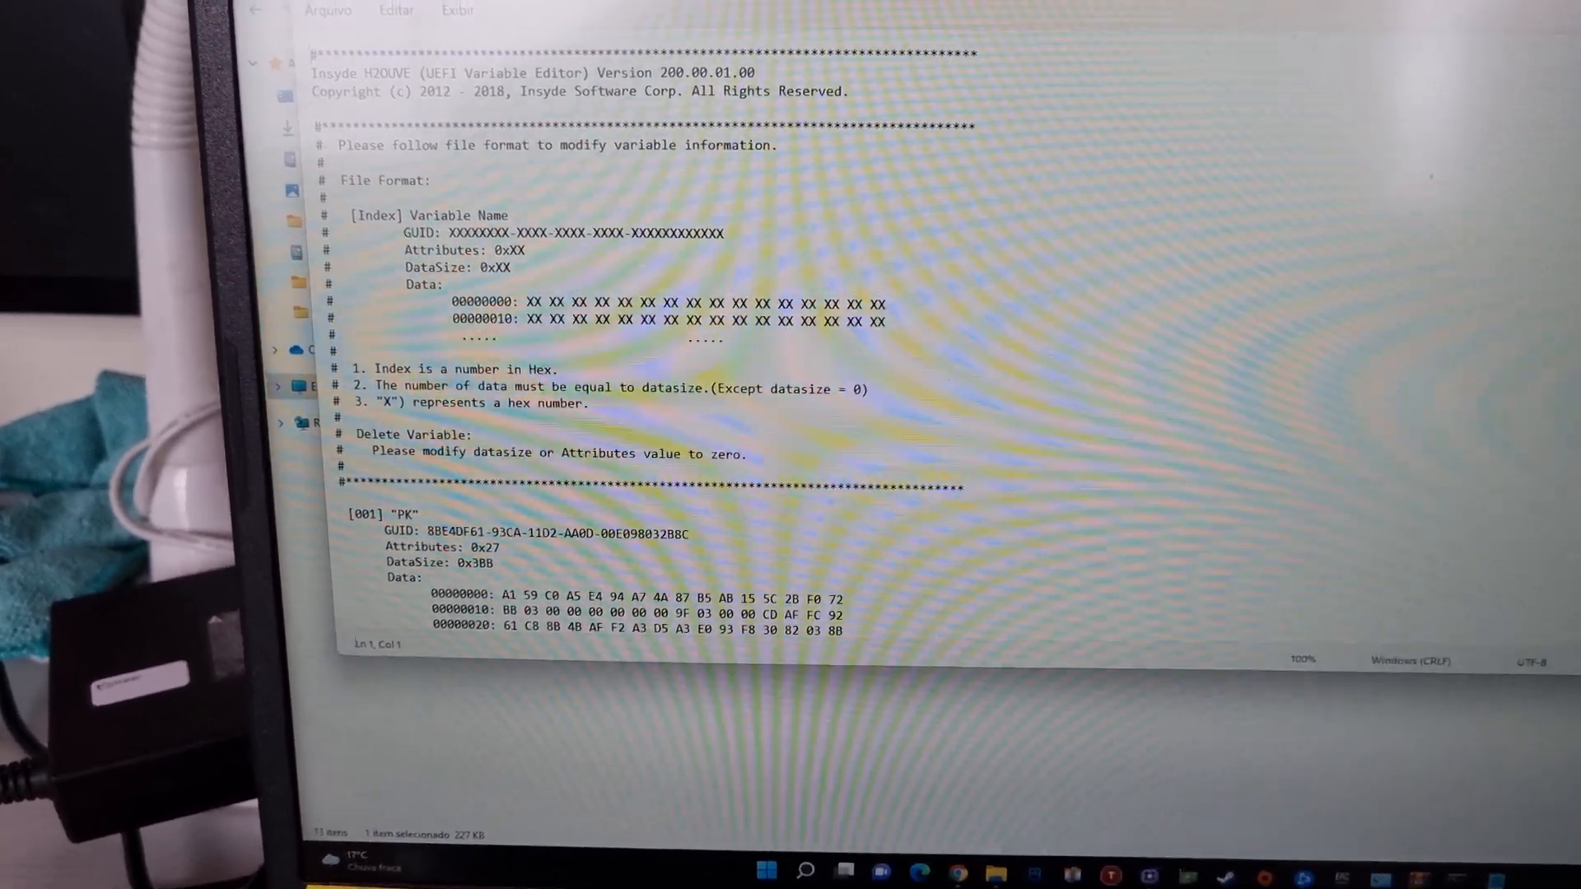
- Scroll through vars.txt to find the [05B] CpuSetup variable entry
scroll("down", 3)
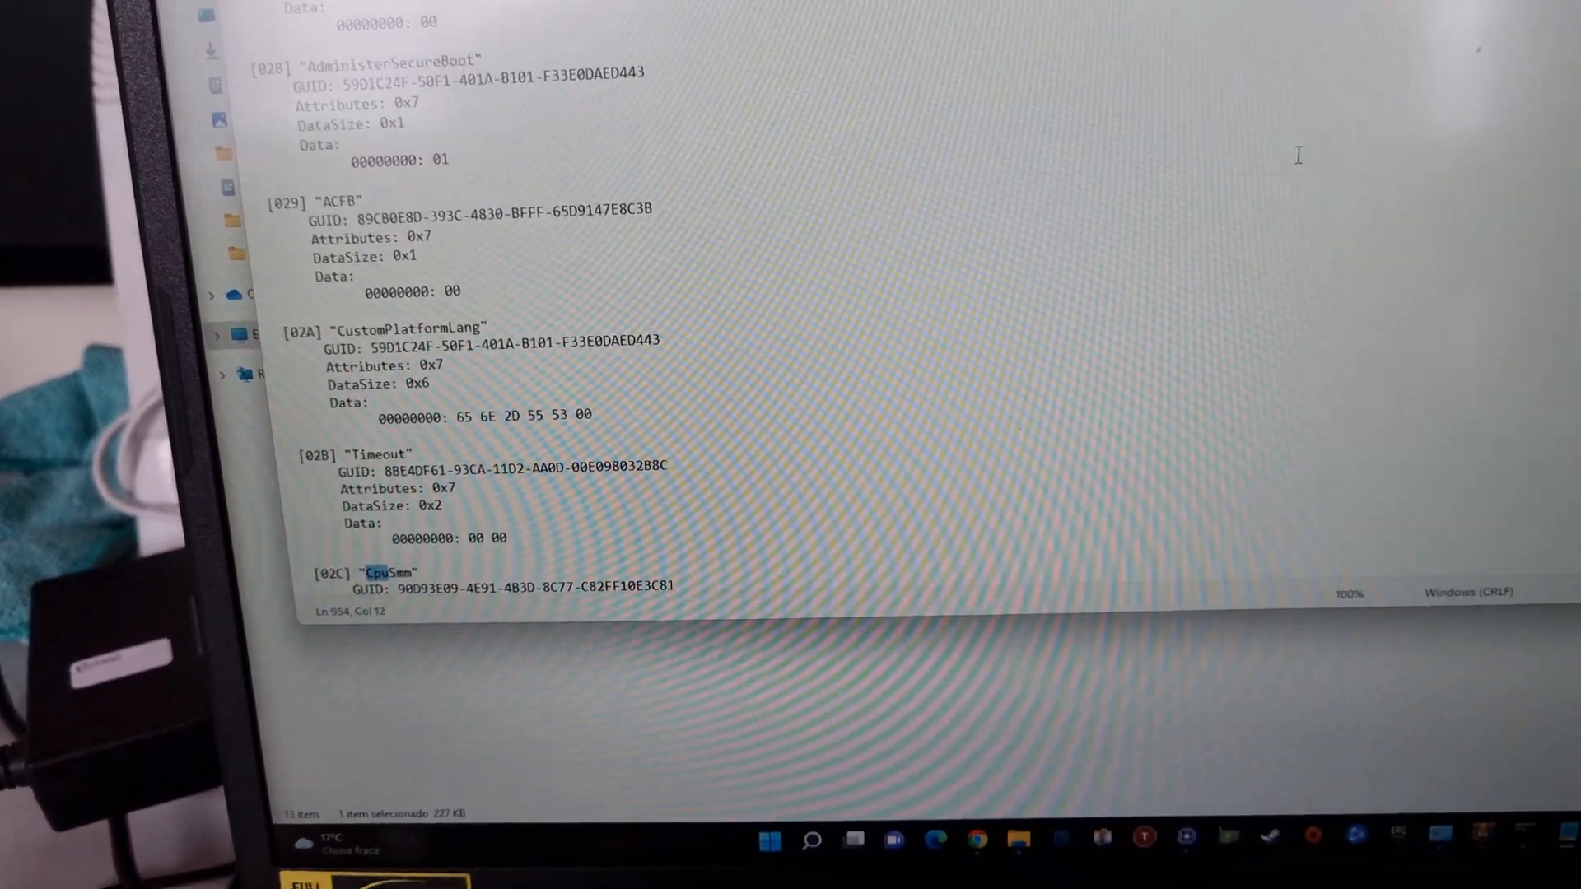
scroll("down", 3)
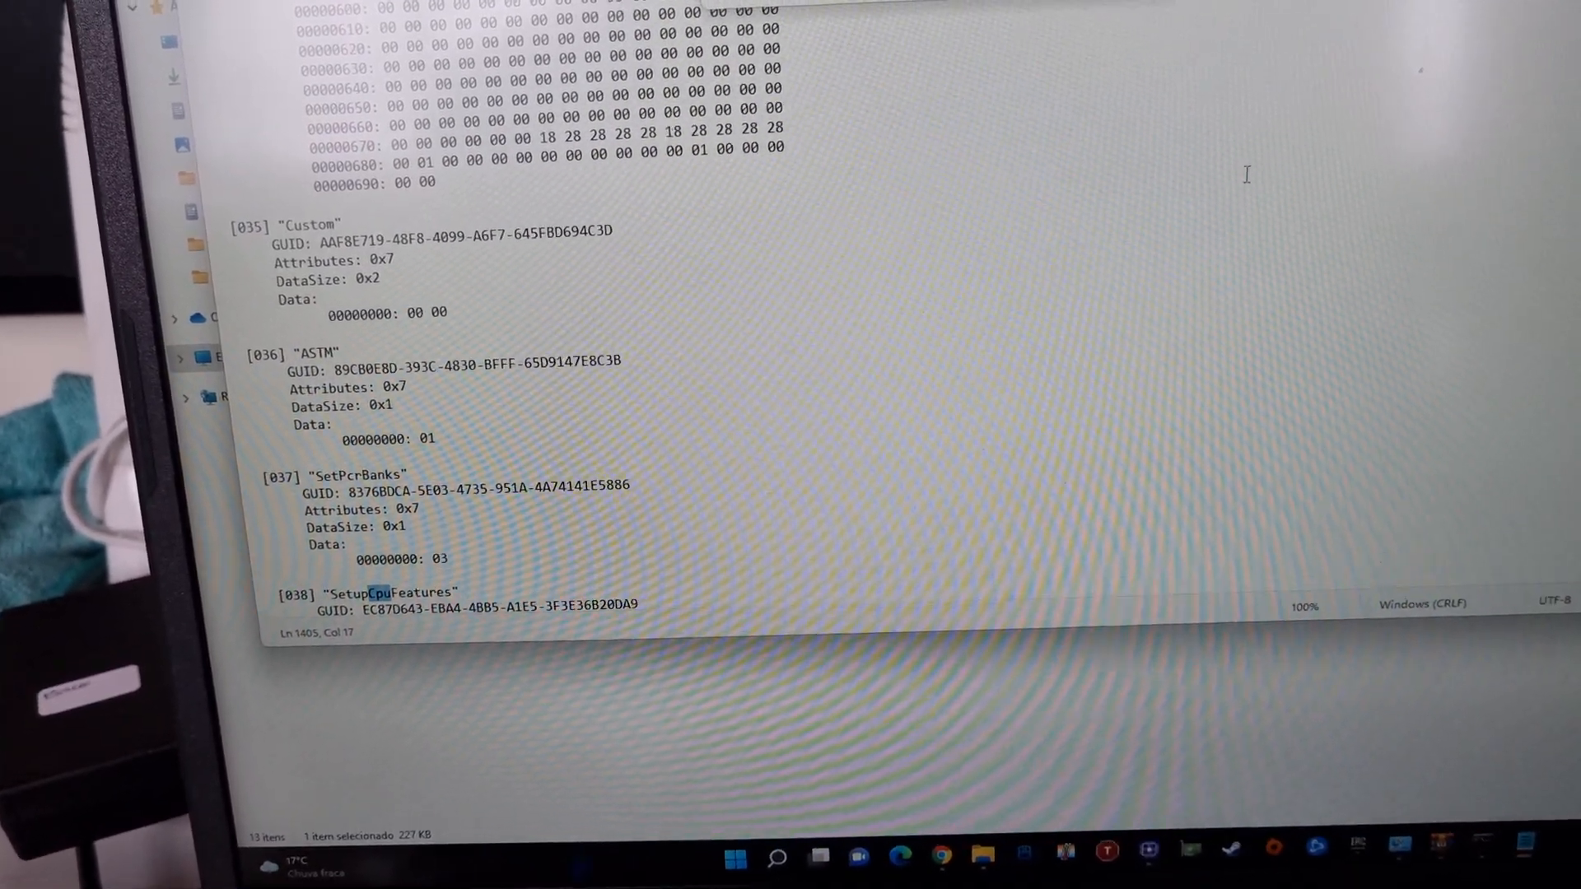
scroll("down", 3)
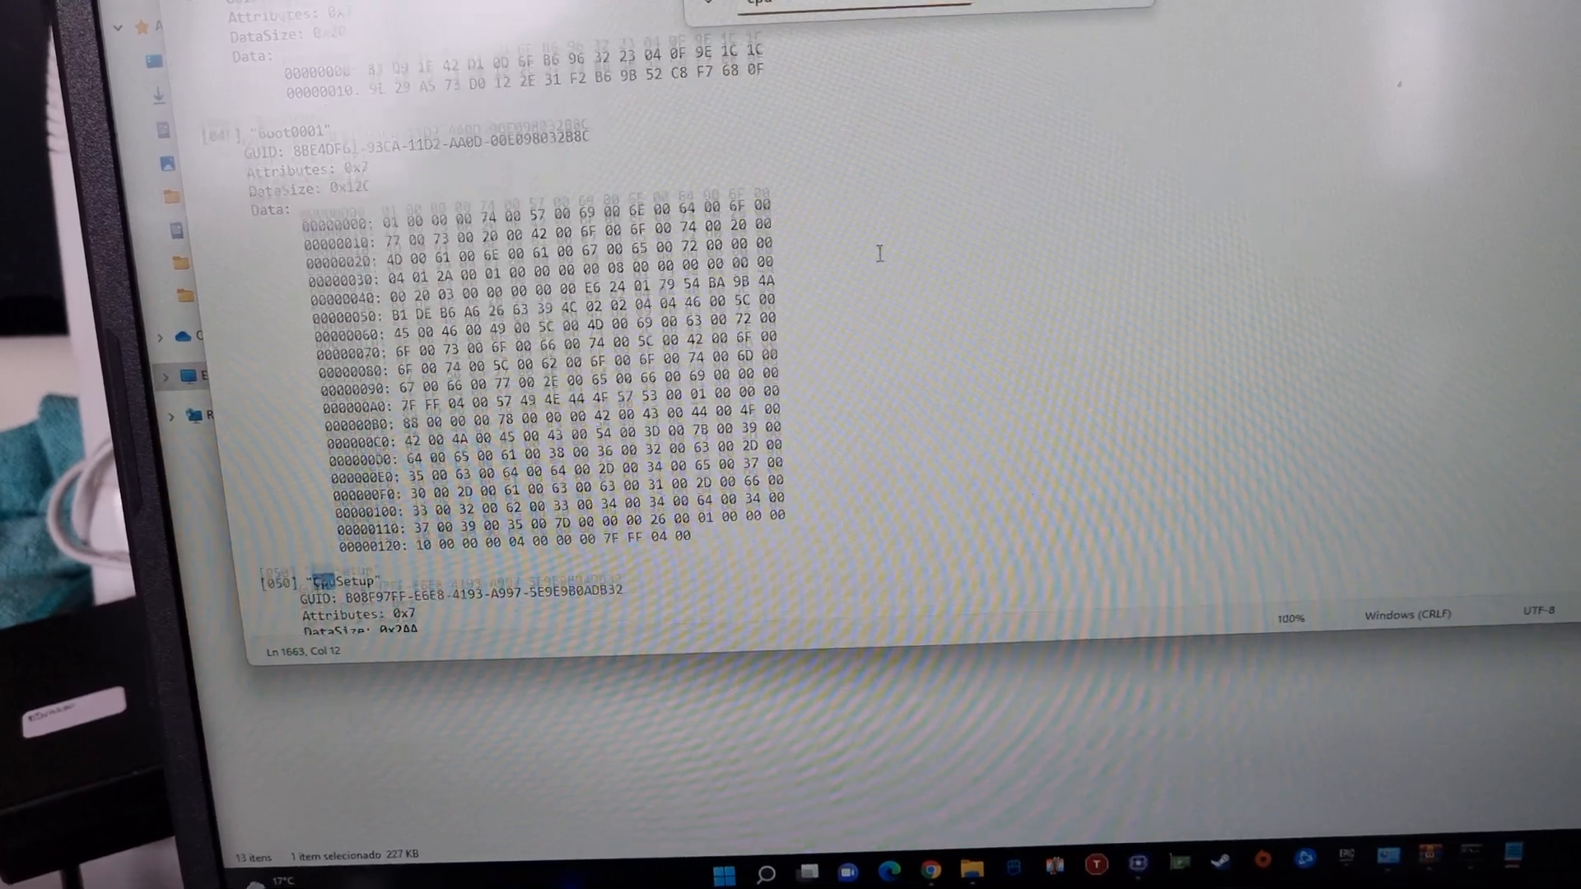
scroll("down", 3)
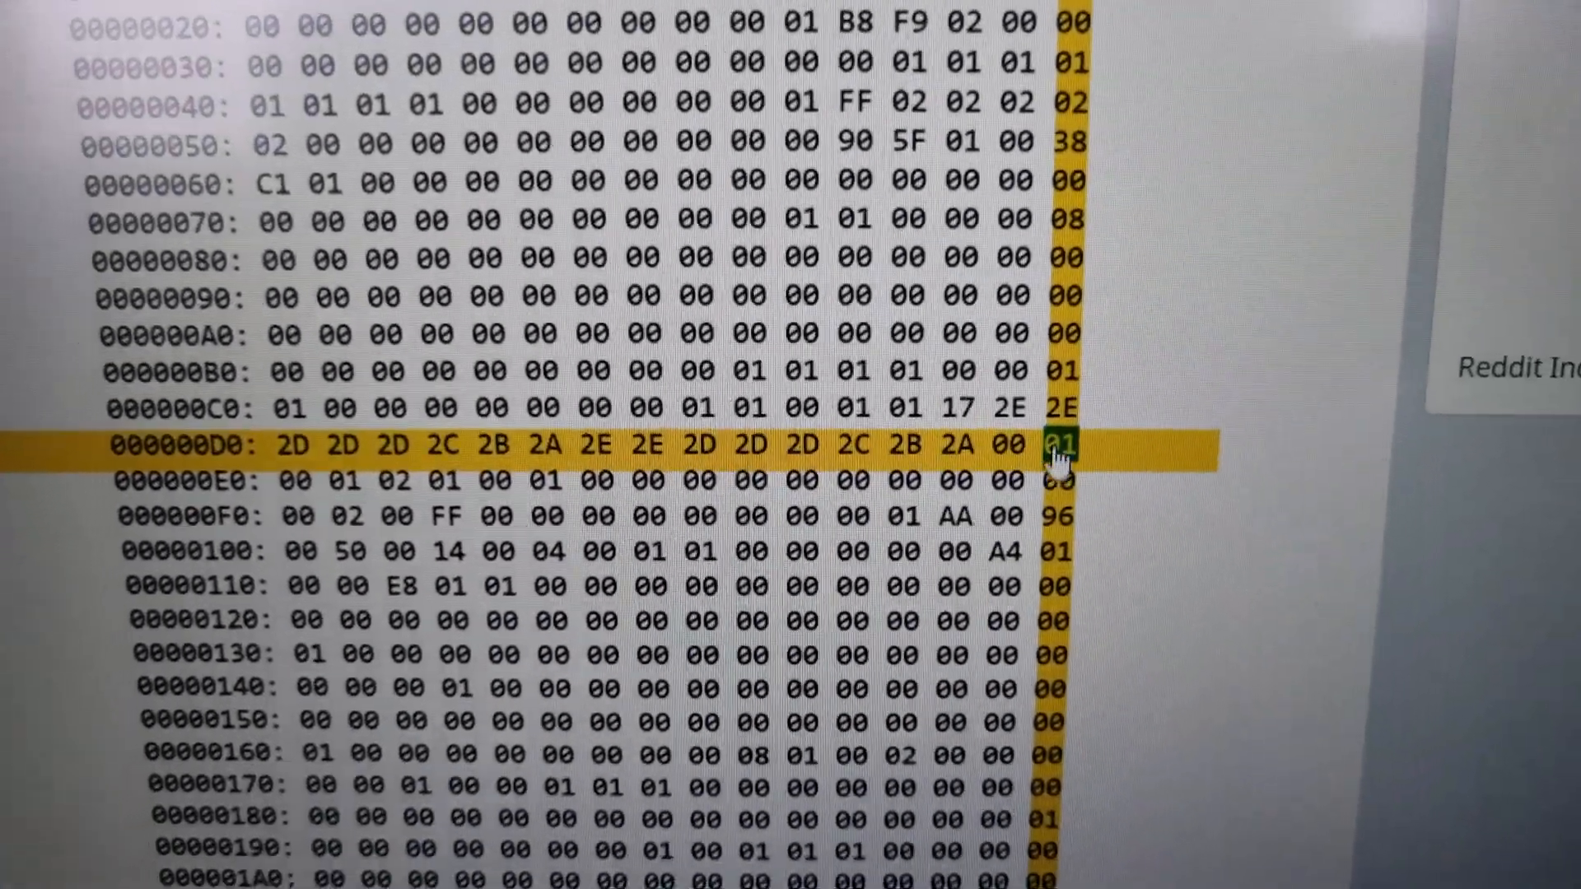
- Scroll the guide to the screenshot highlighting the byte in row 000000D0
scroll("up", 3)
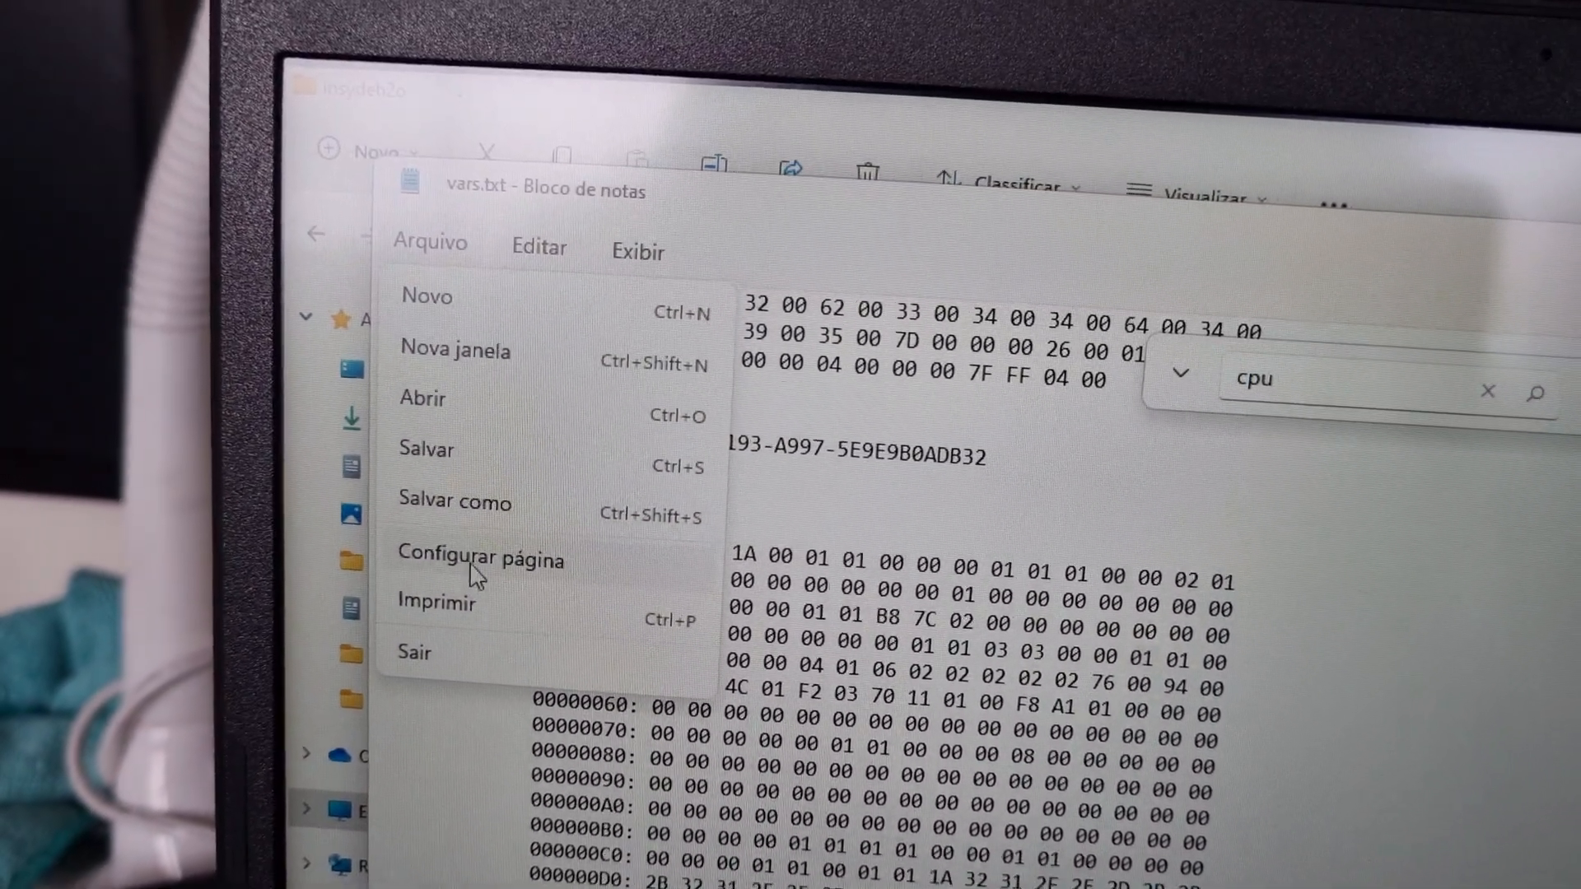
- Save the edited variables in Notepad as vars-m.txt in the insydeh2o folder
left_click(455, 502)
type("vars-m.txt")
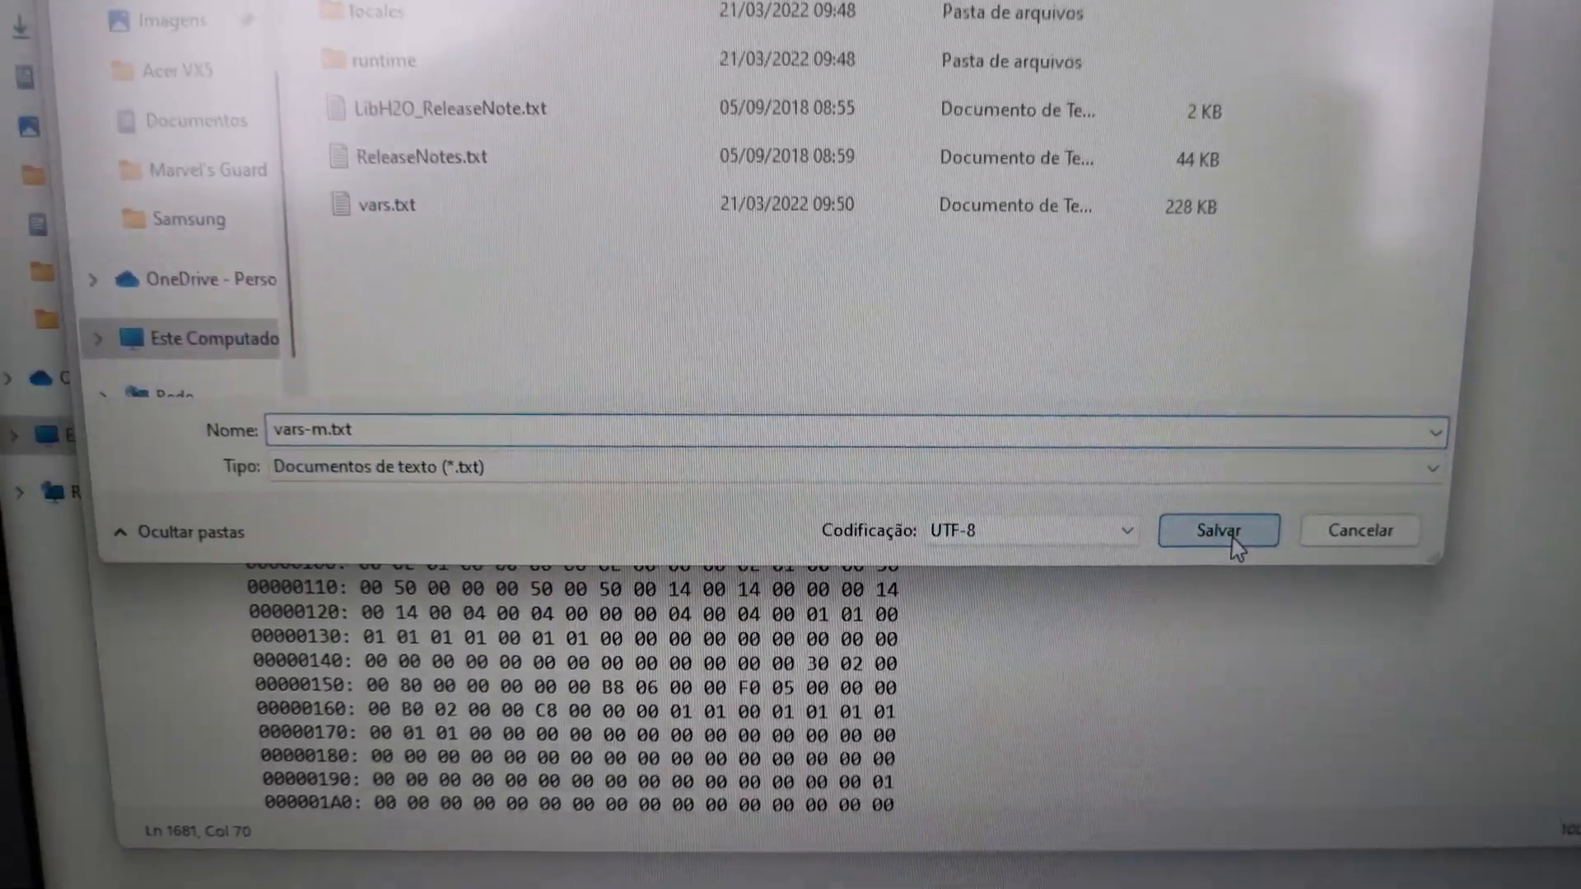
left_click(1217, 531)
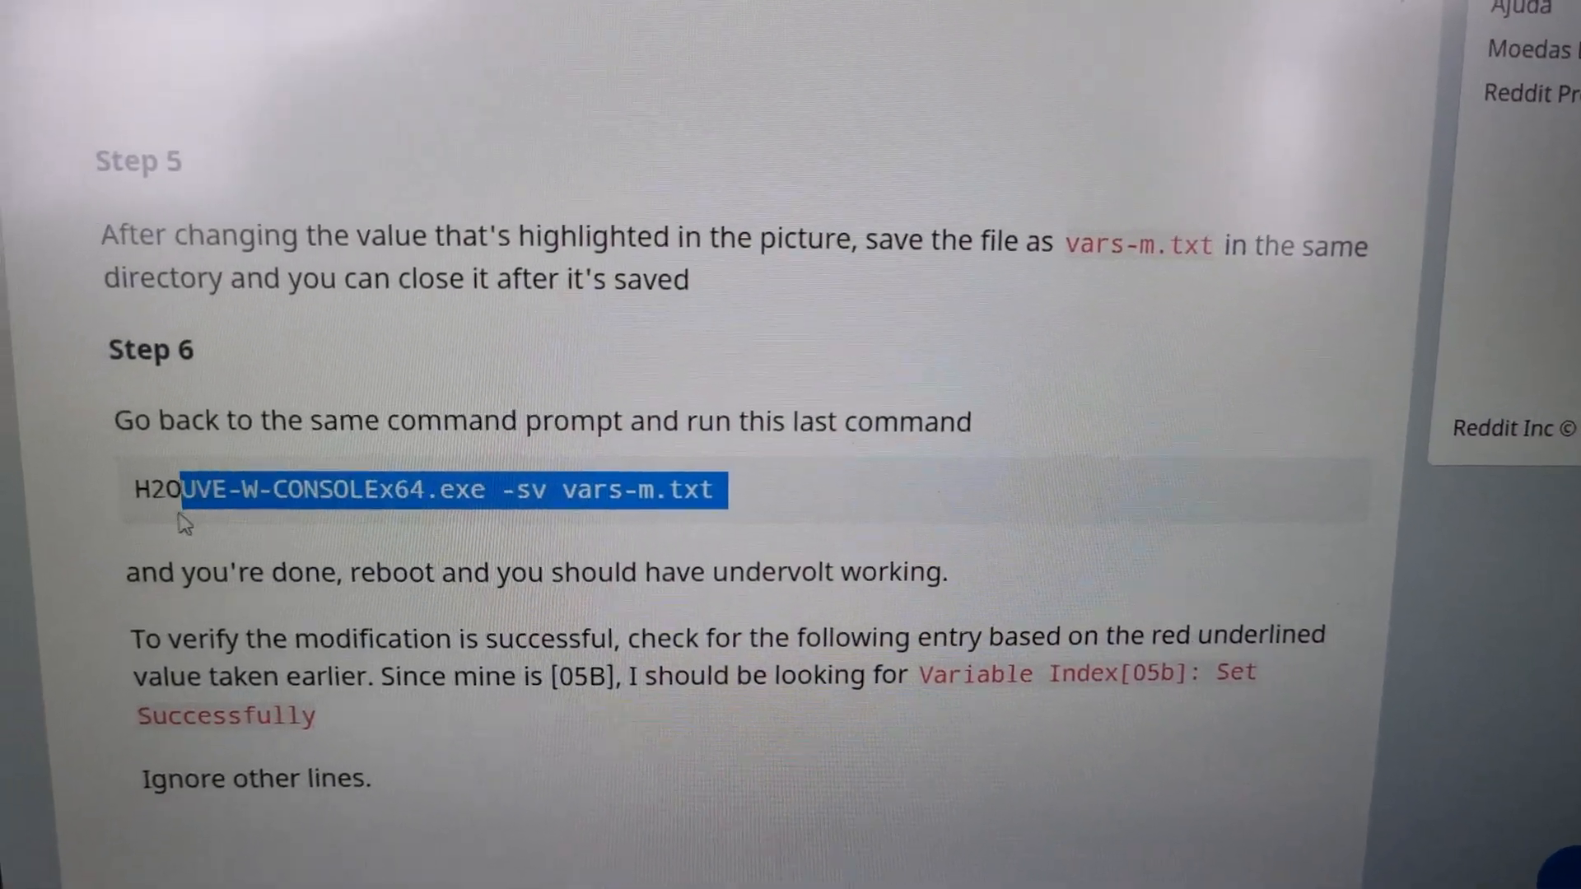
- Enter 'H2OUVE-W-CONSOLEx64.exe -sv vars-m.txt' in Command Prompt to write the variables back
scroll("up", 3)
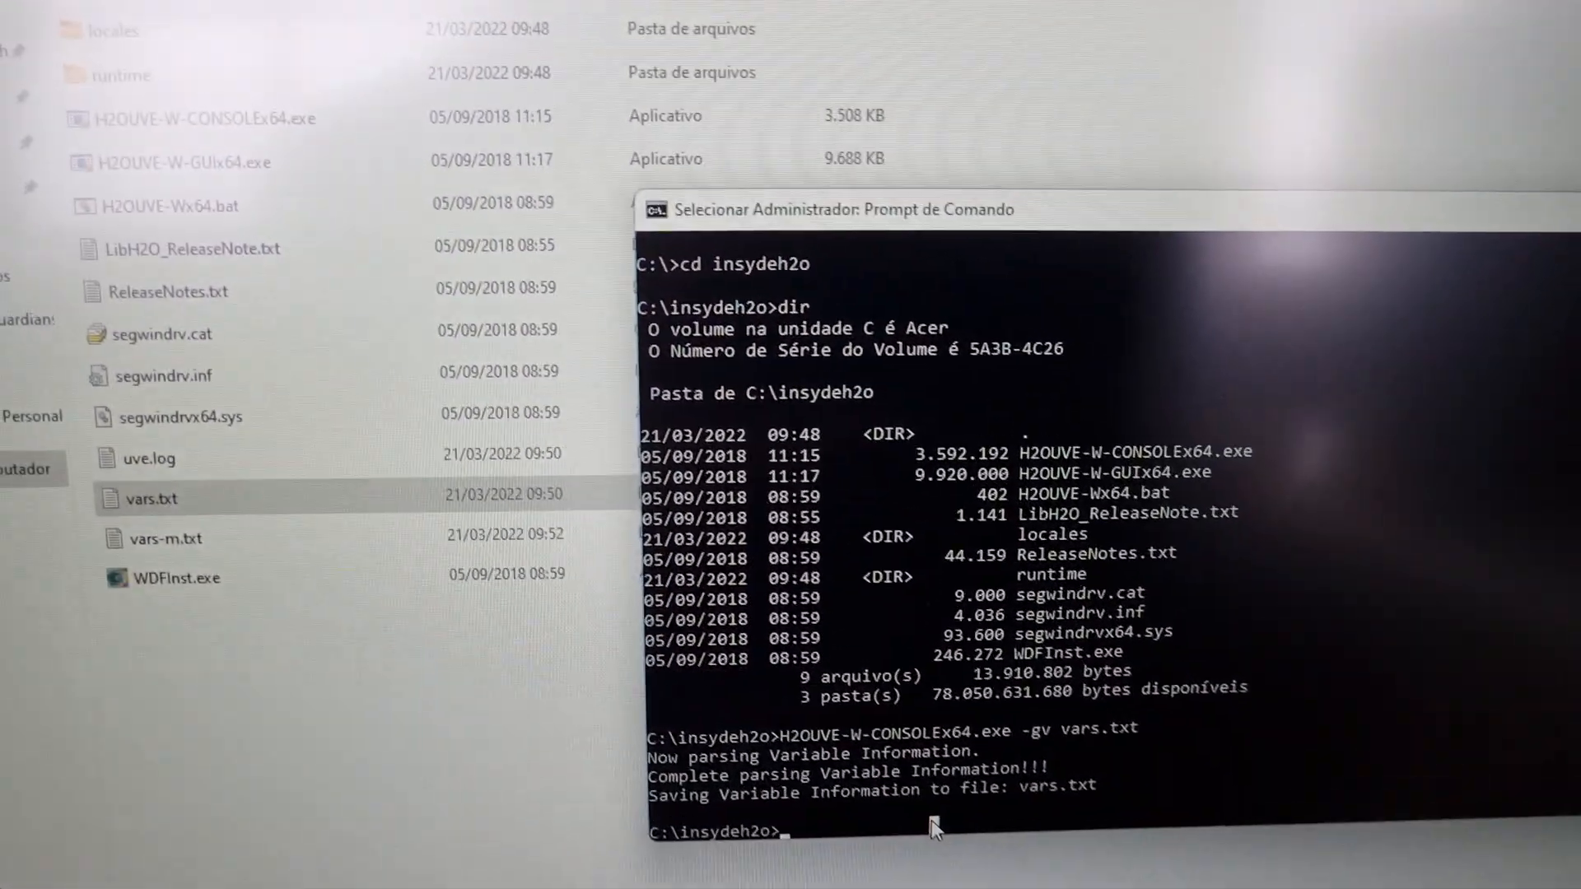
type("H2OUVE-W-CONSOLEx64.exe -sv vars-m.txt")
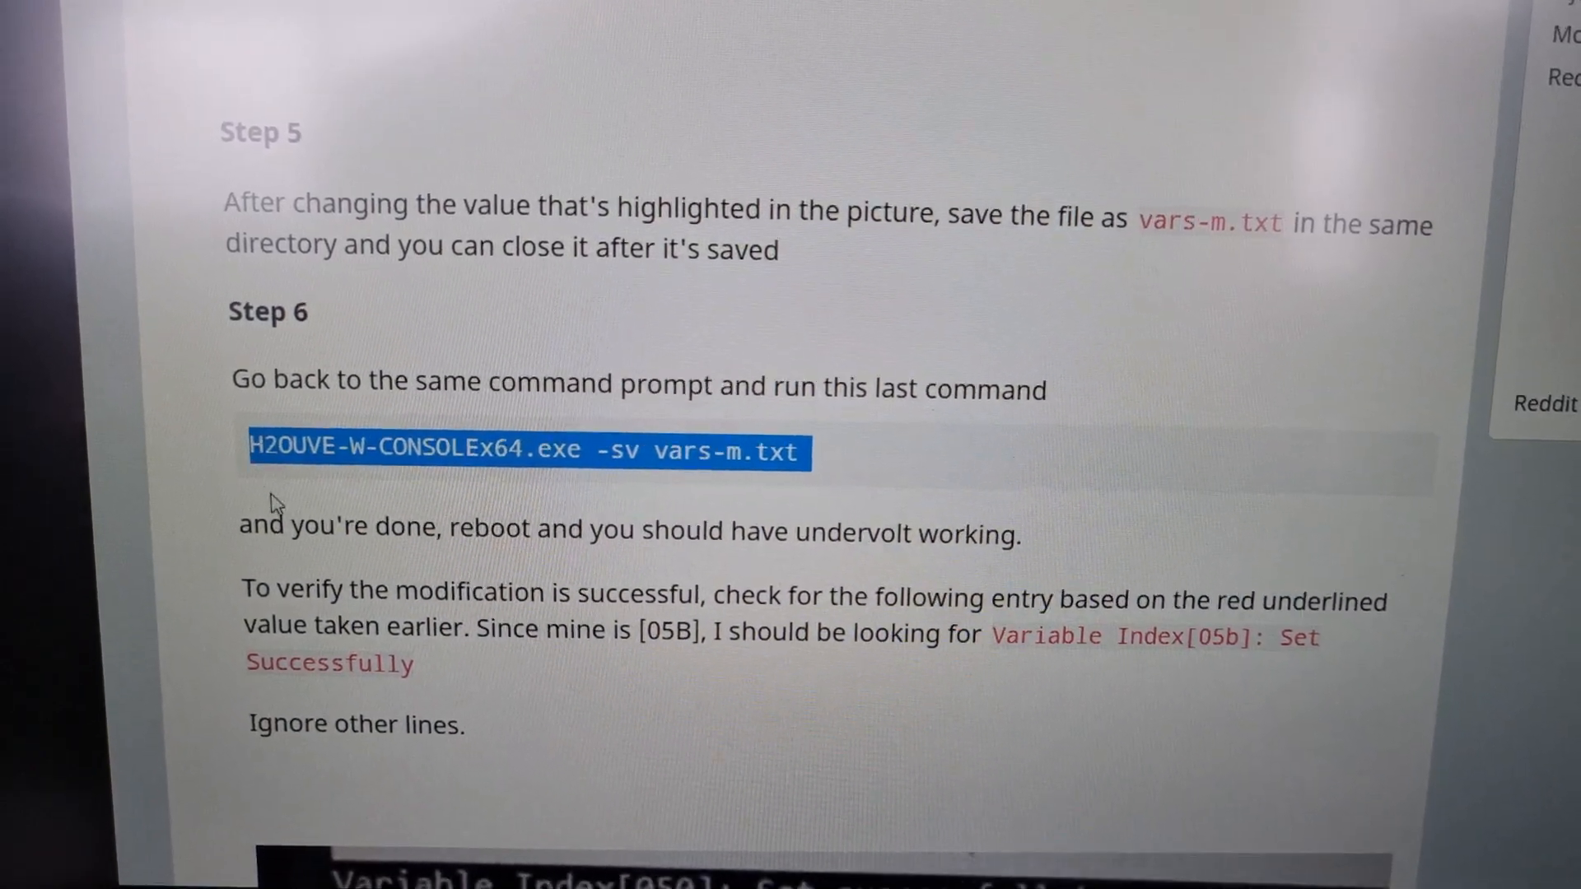
scroll("down", 3)
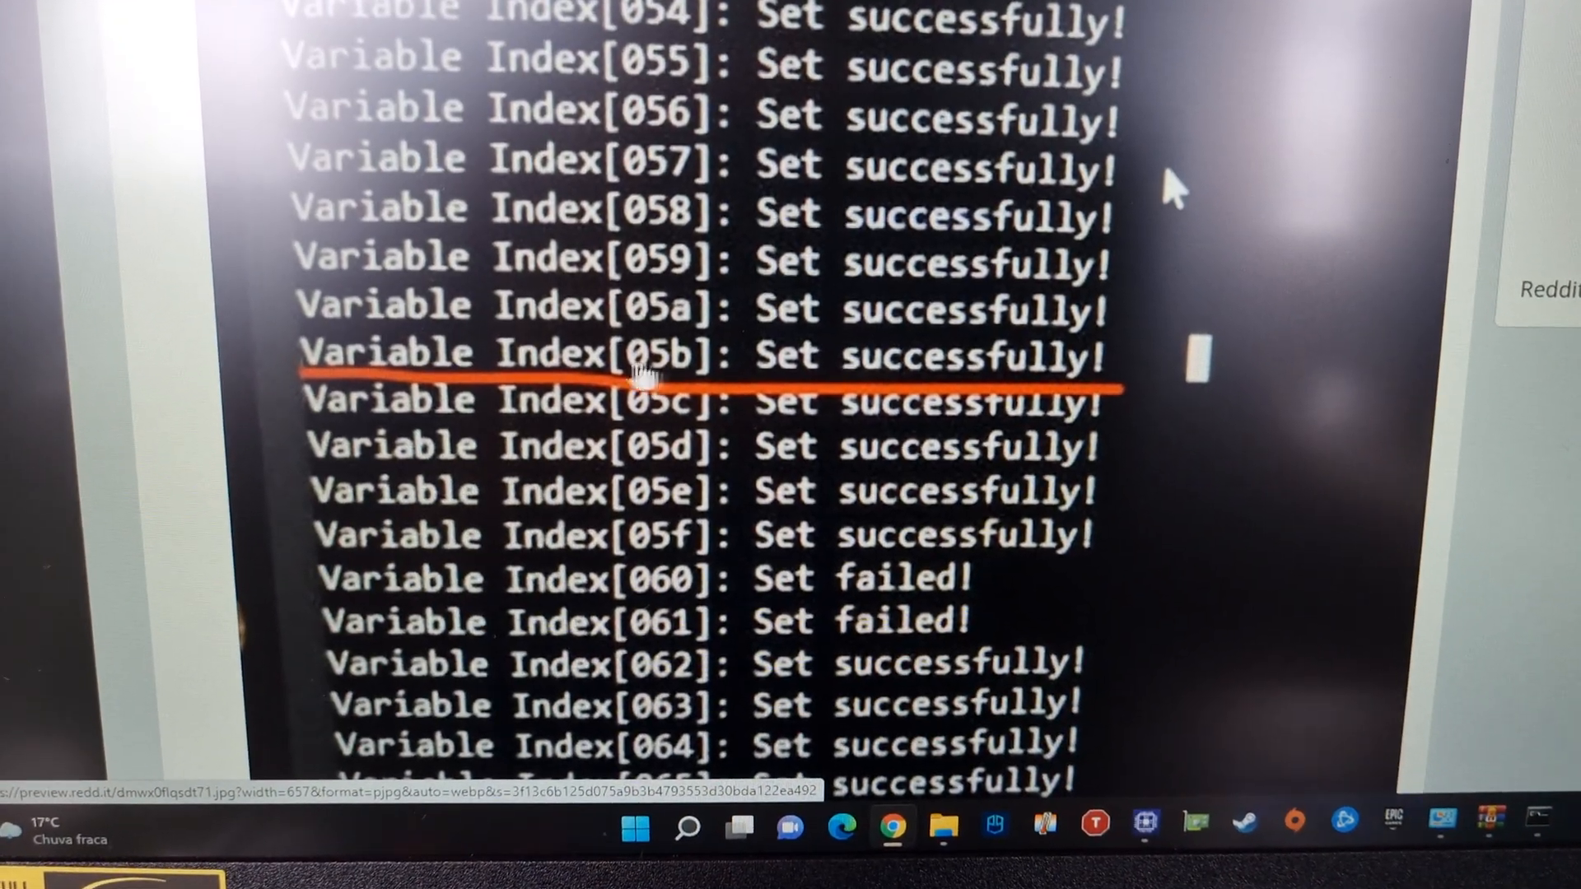
scroll("up", 3)
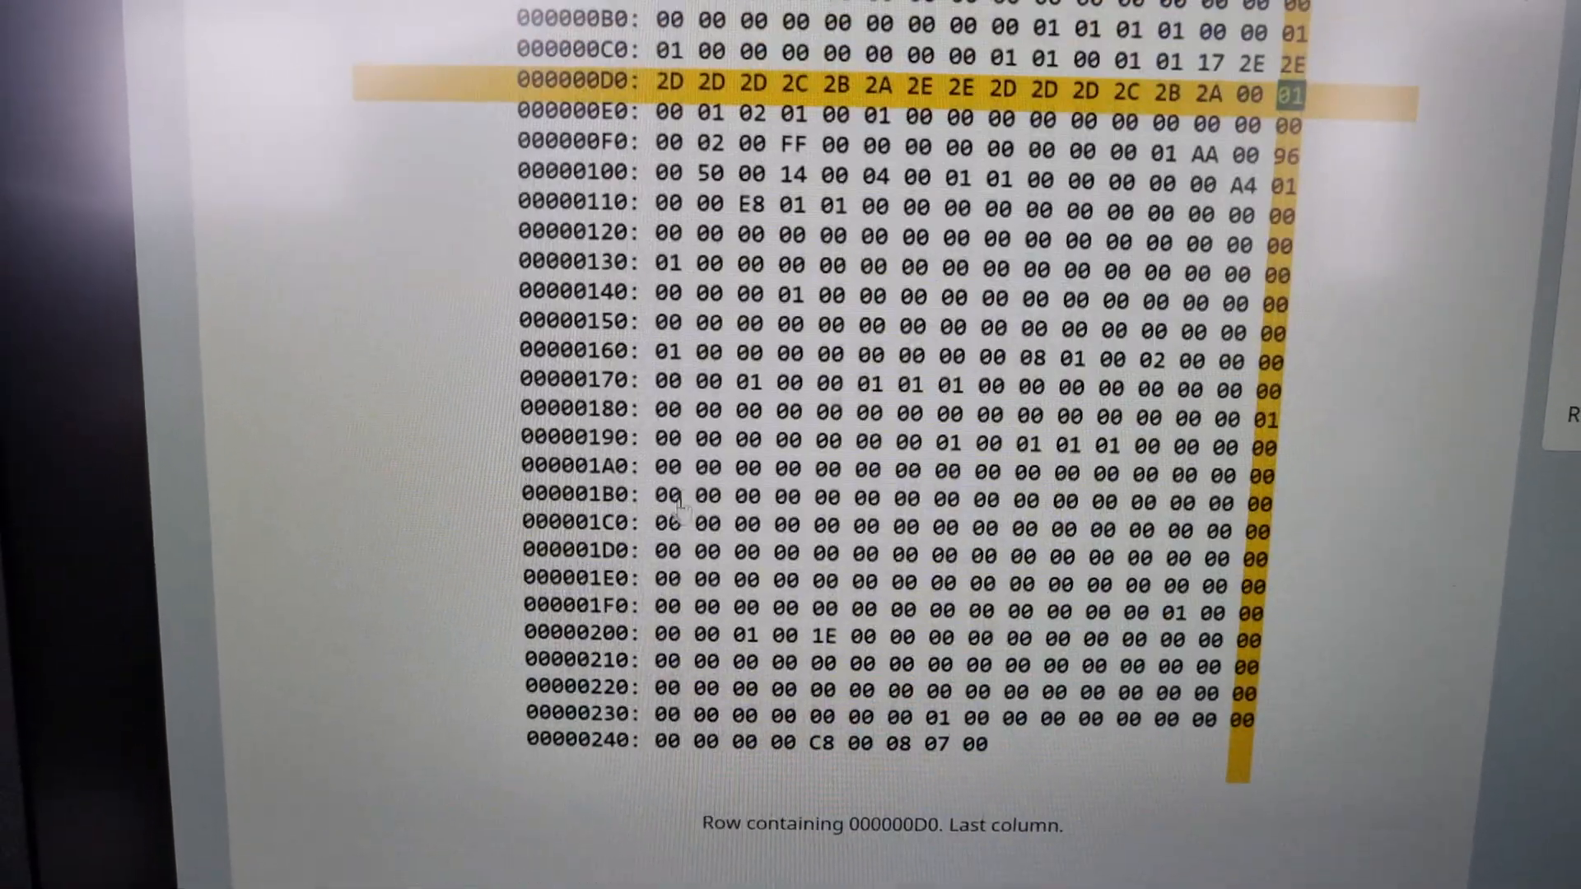
scroll("up", 3)
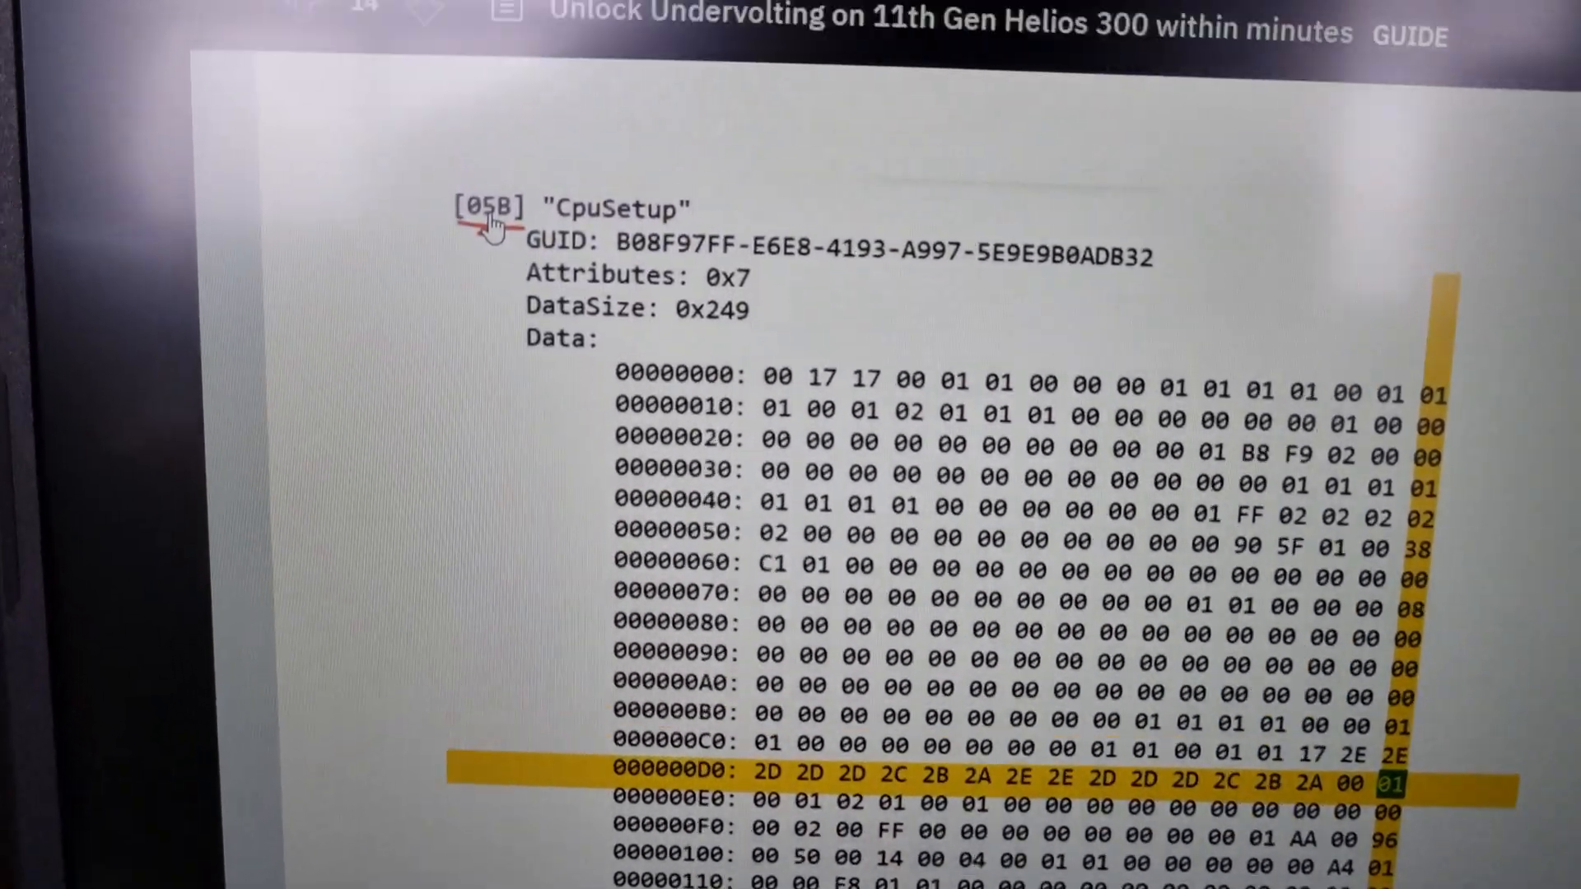
scroll("down", 3)
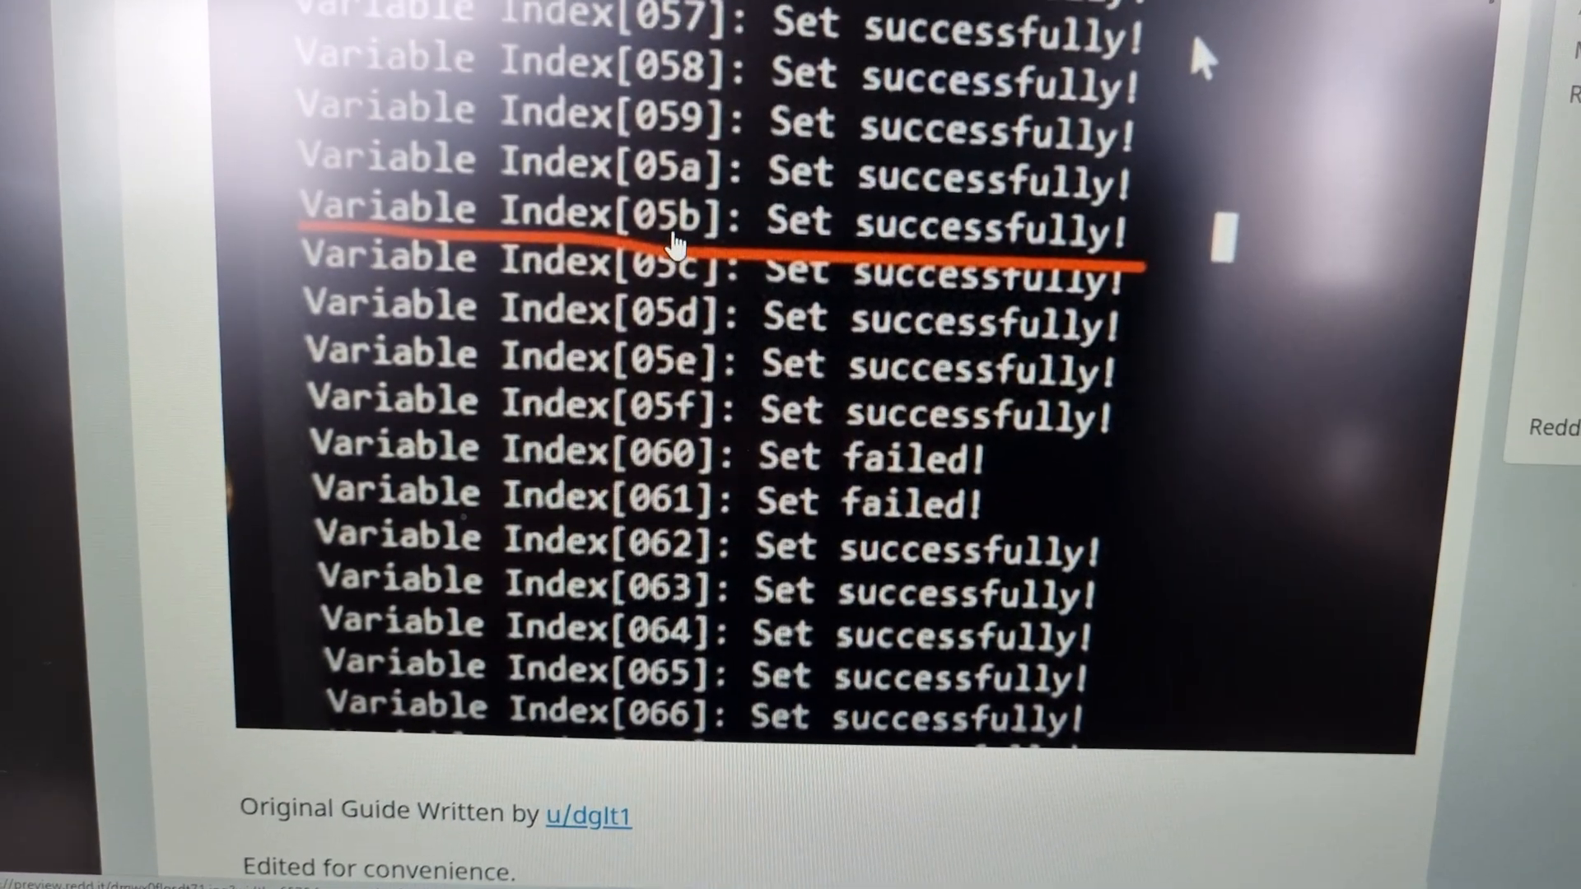
scroll("down", 3)
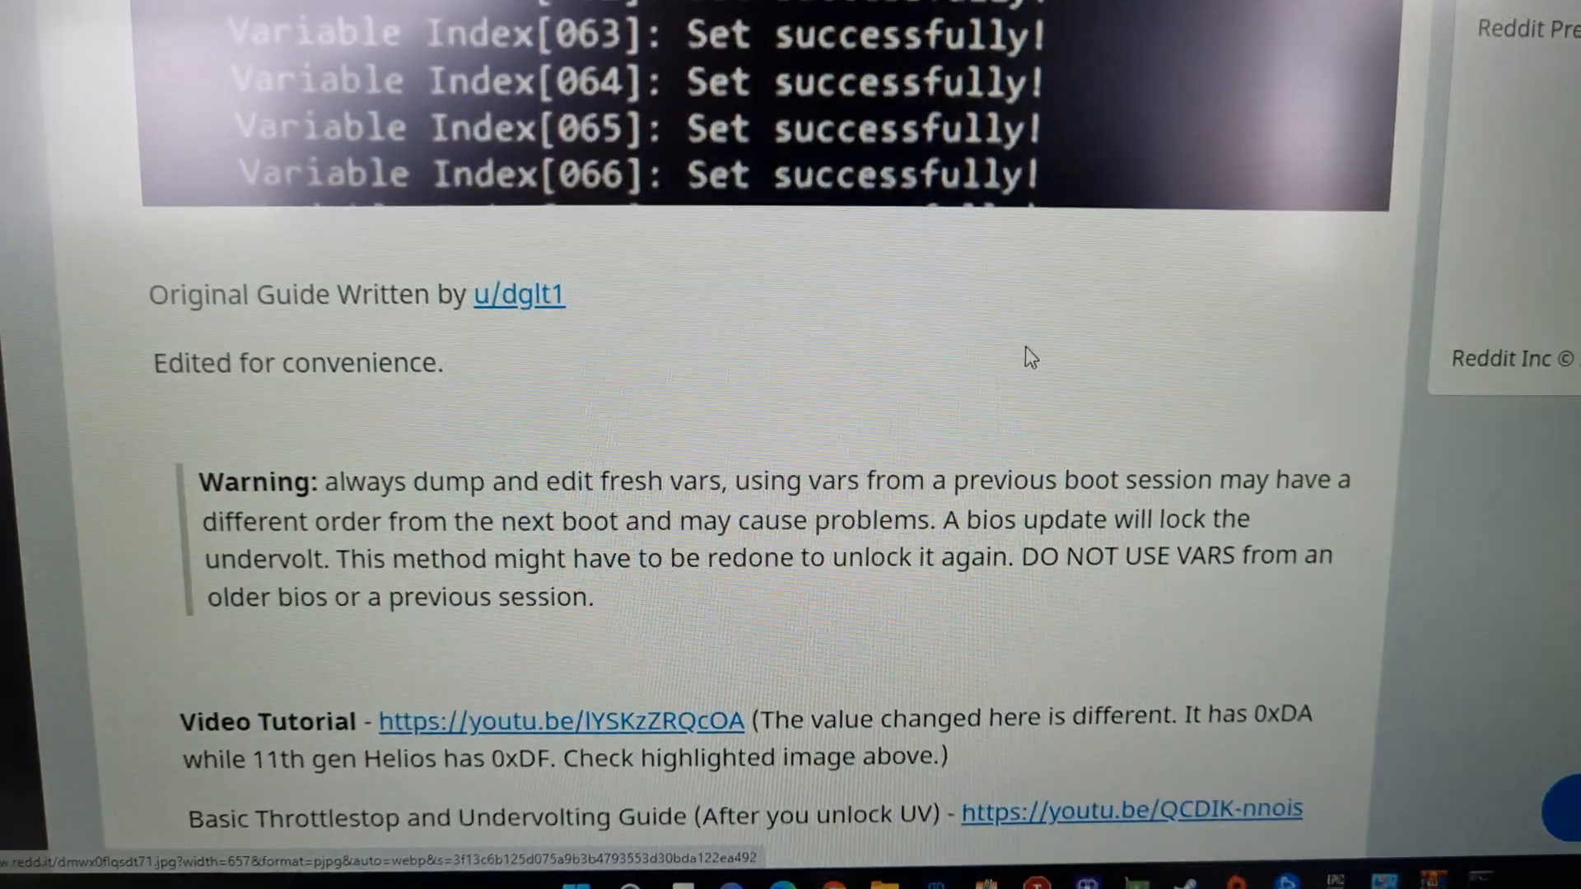
scroll("down", 3)
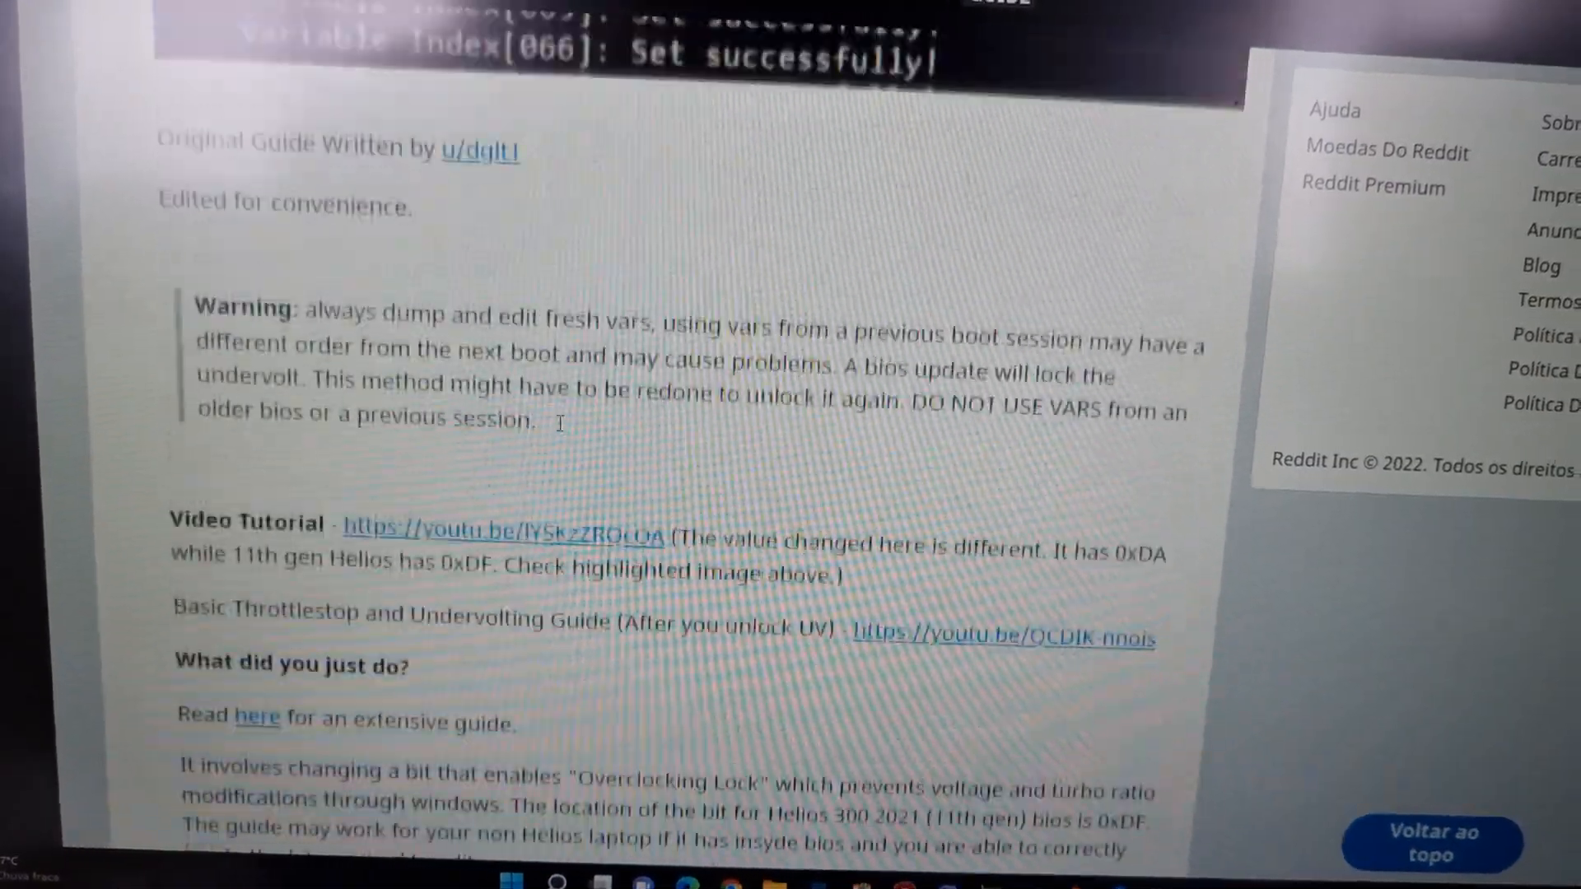
scroll("up", 3)
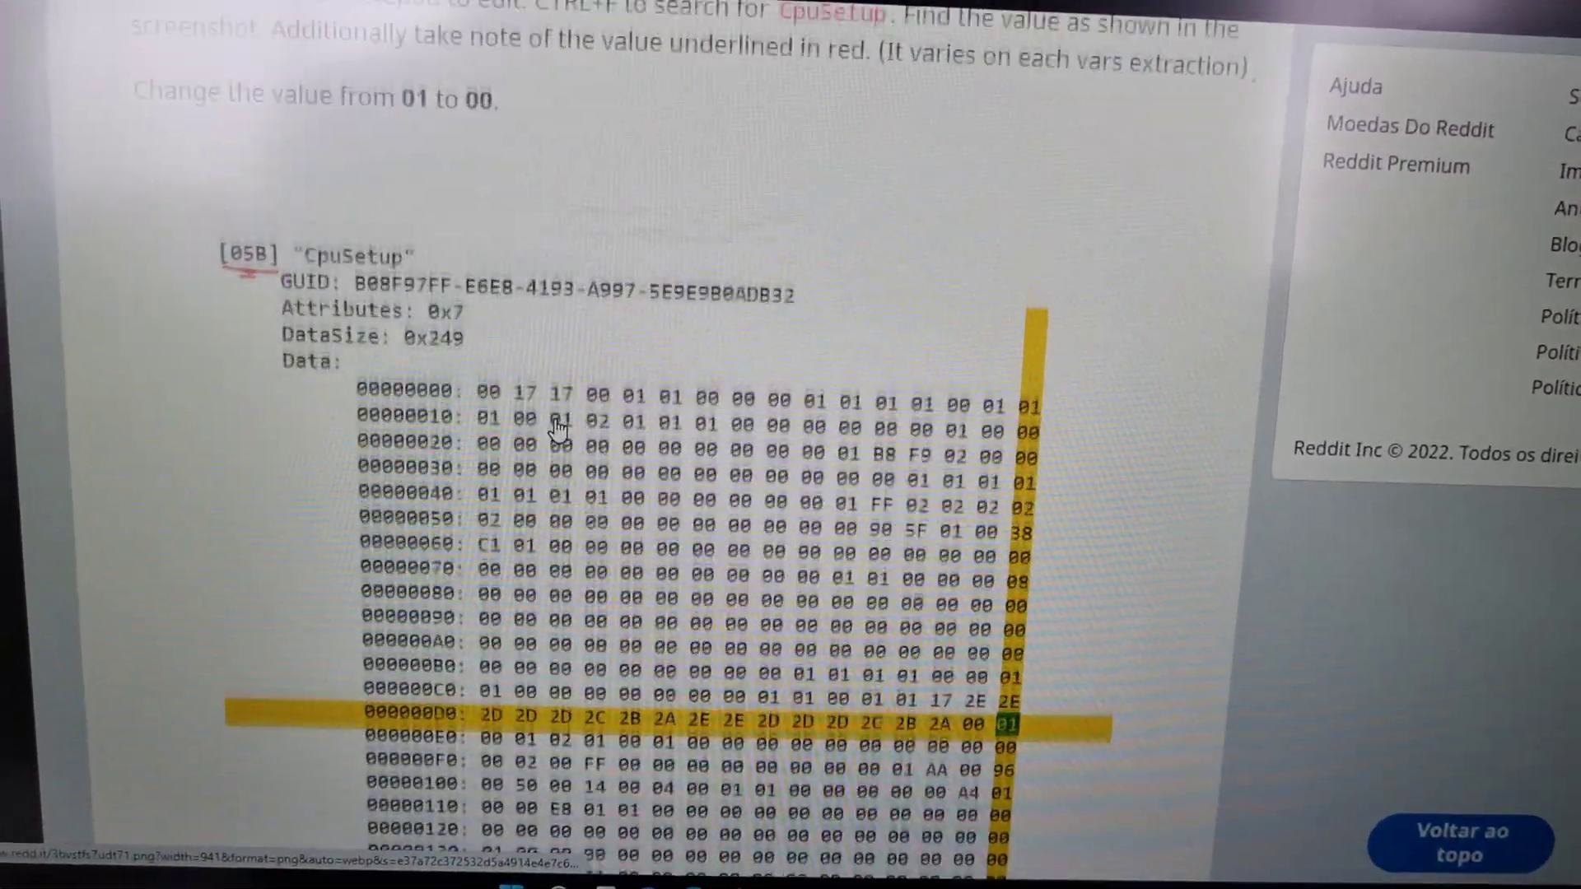
scroll("up", 3)
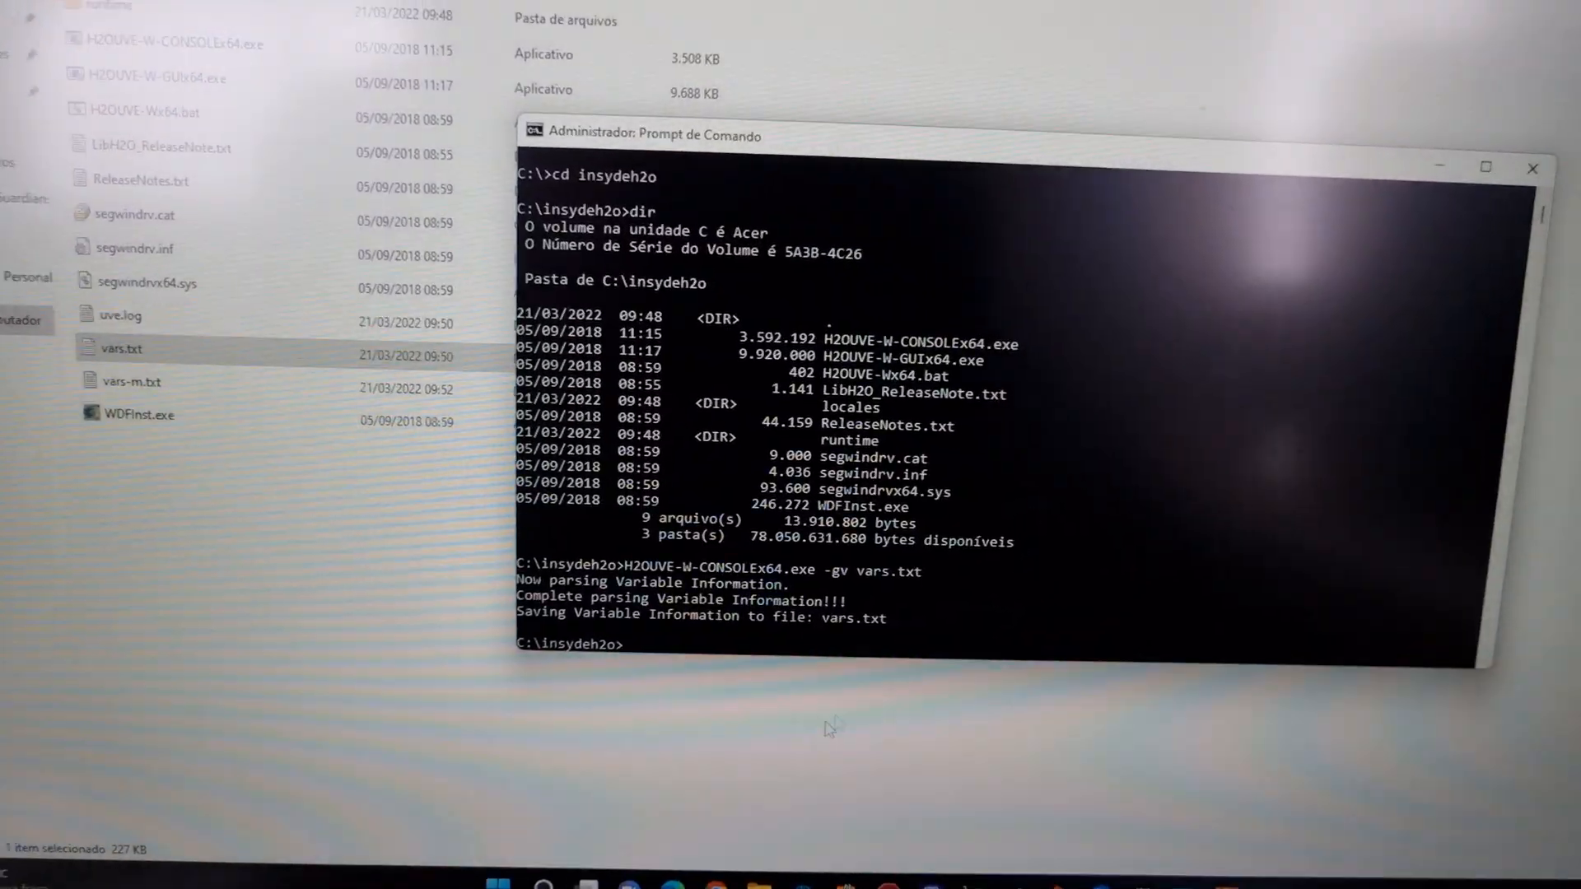
- Go from Start to Settings, Privacidade e segurança, then Segurança do Windows device security
left_click(494, 883)
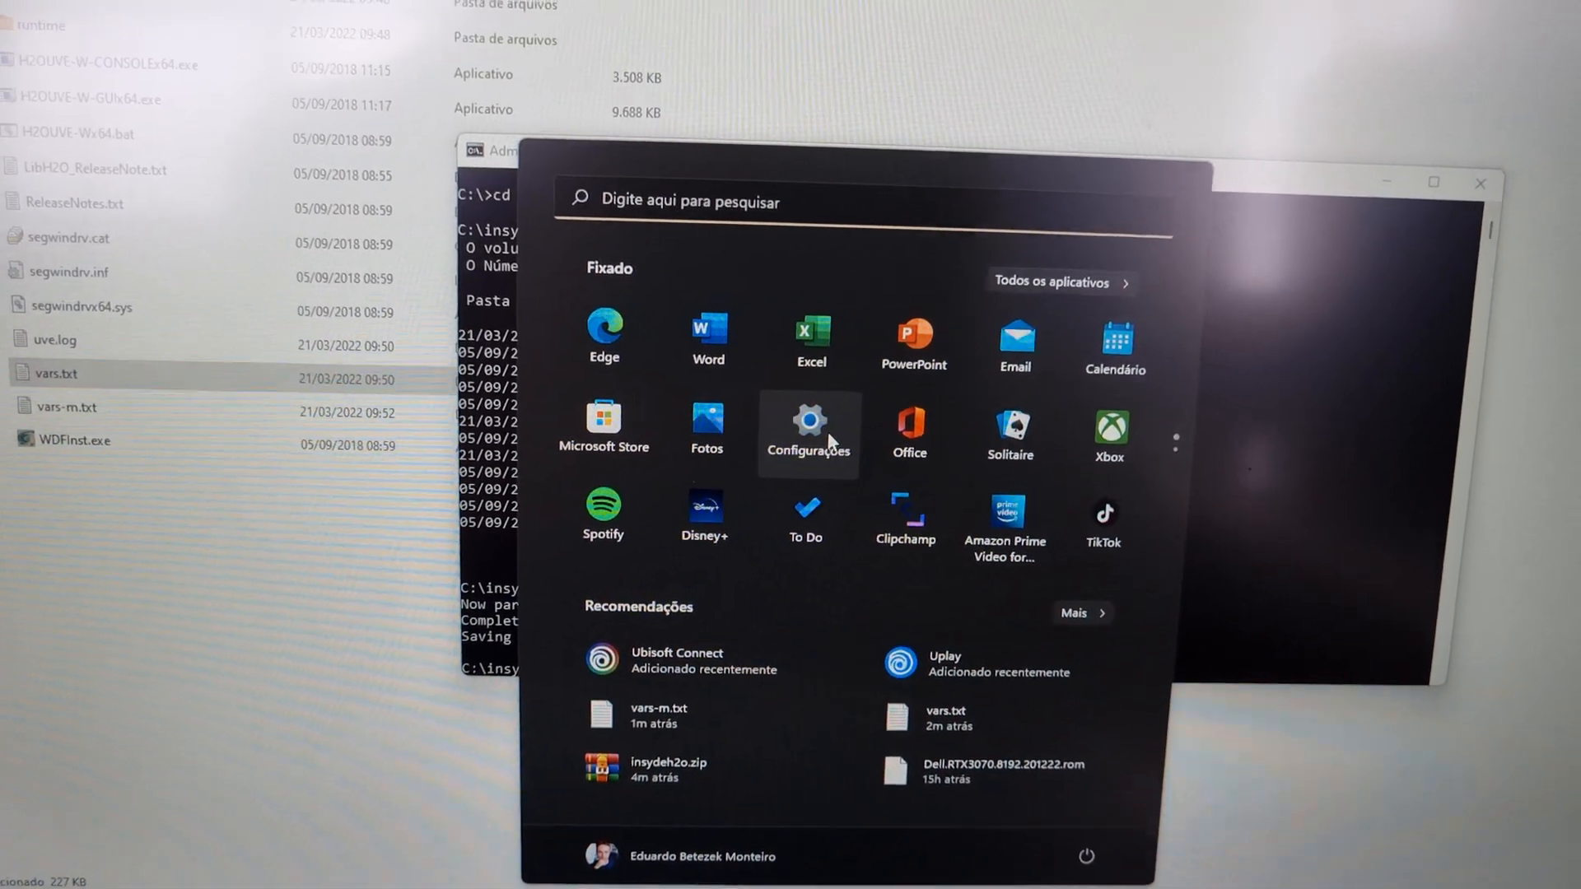
left_click(807, 418)
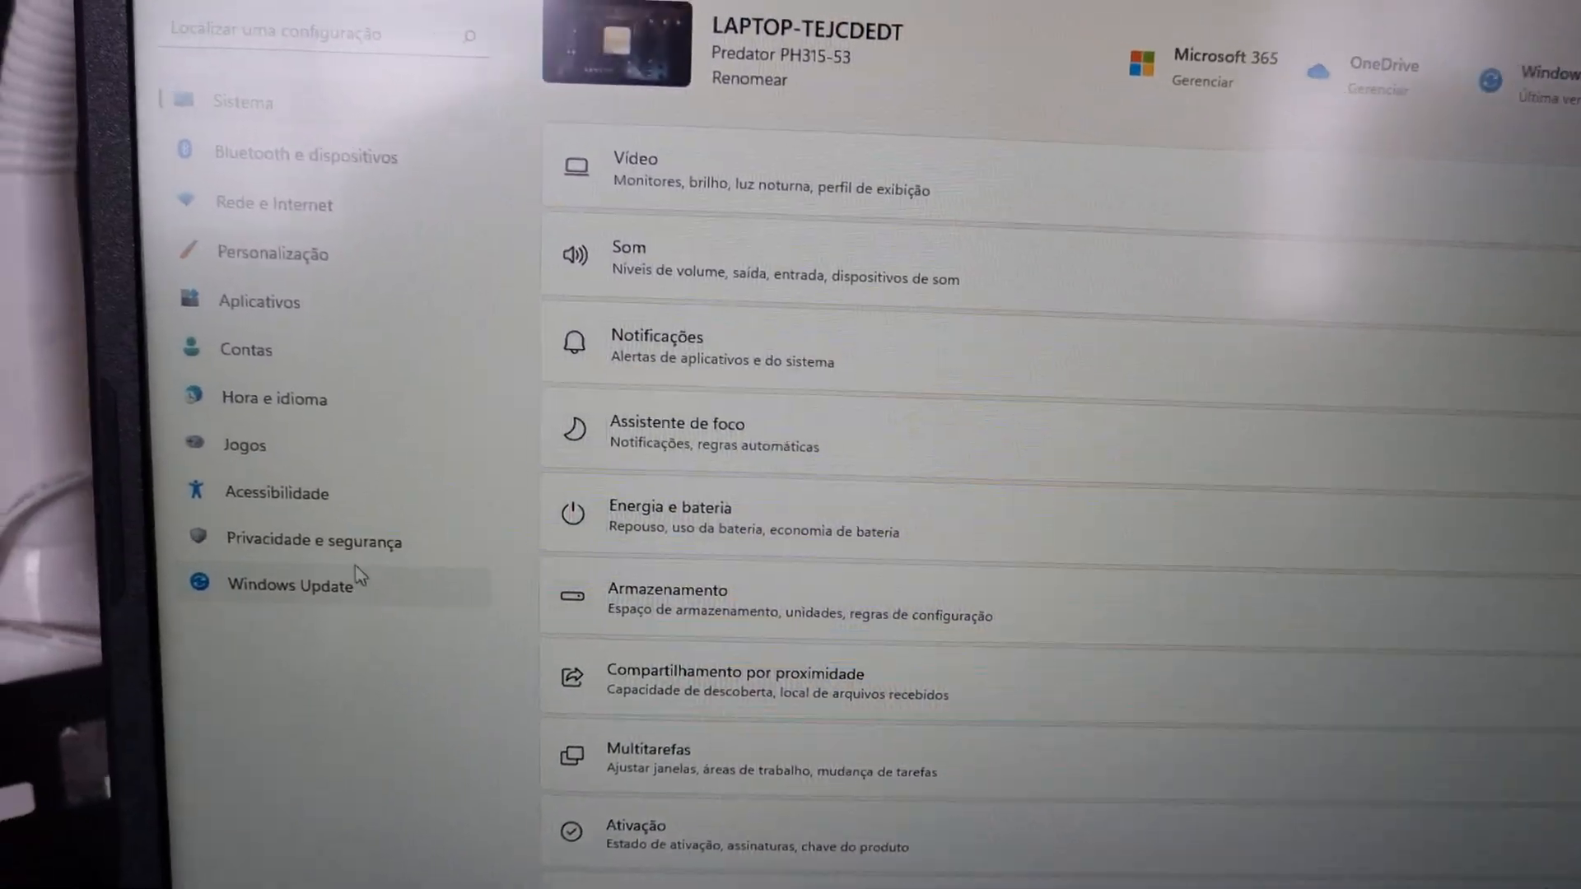
left_click(322, 540)
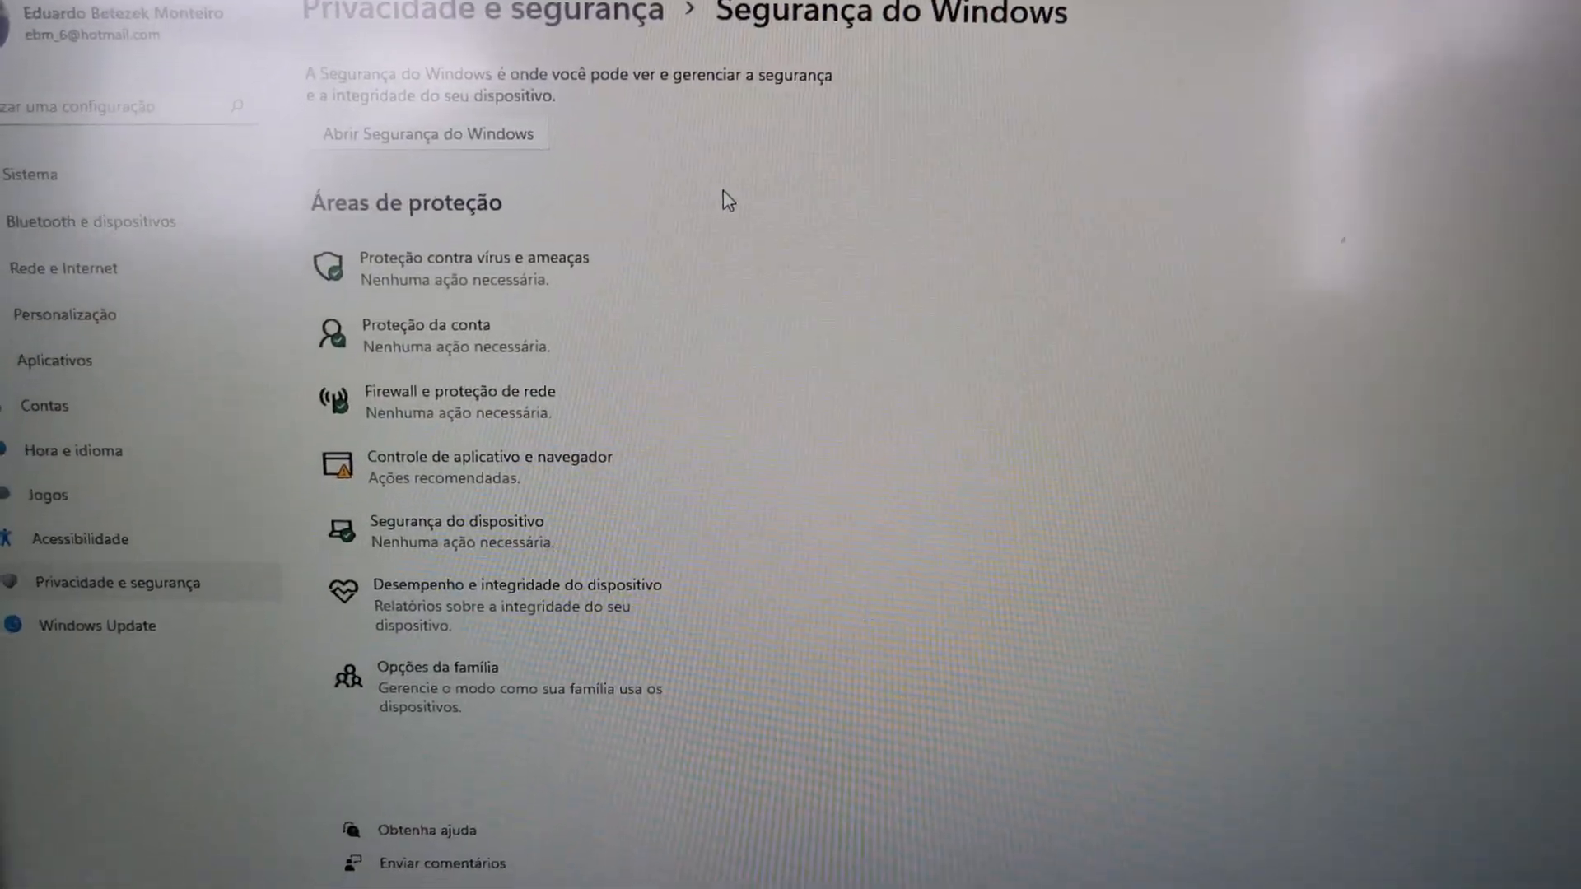
scroll("down", 3)
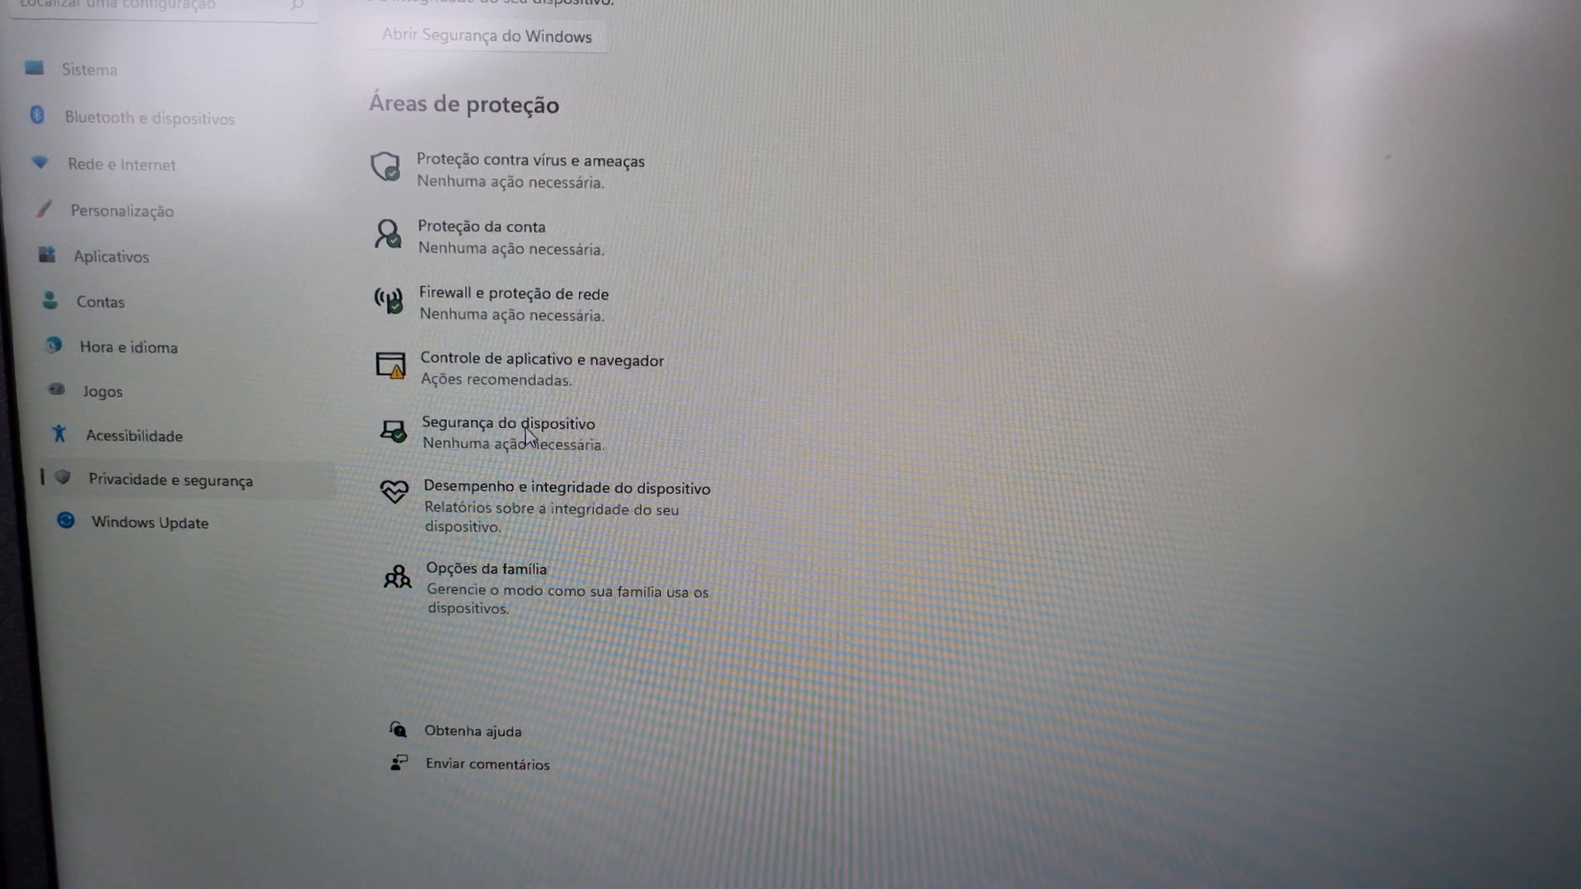
left_click(508, 431)
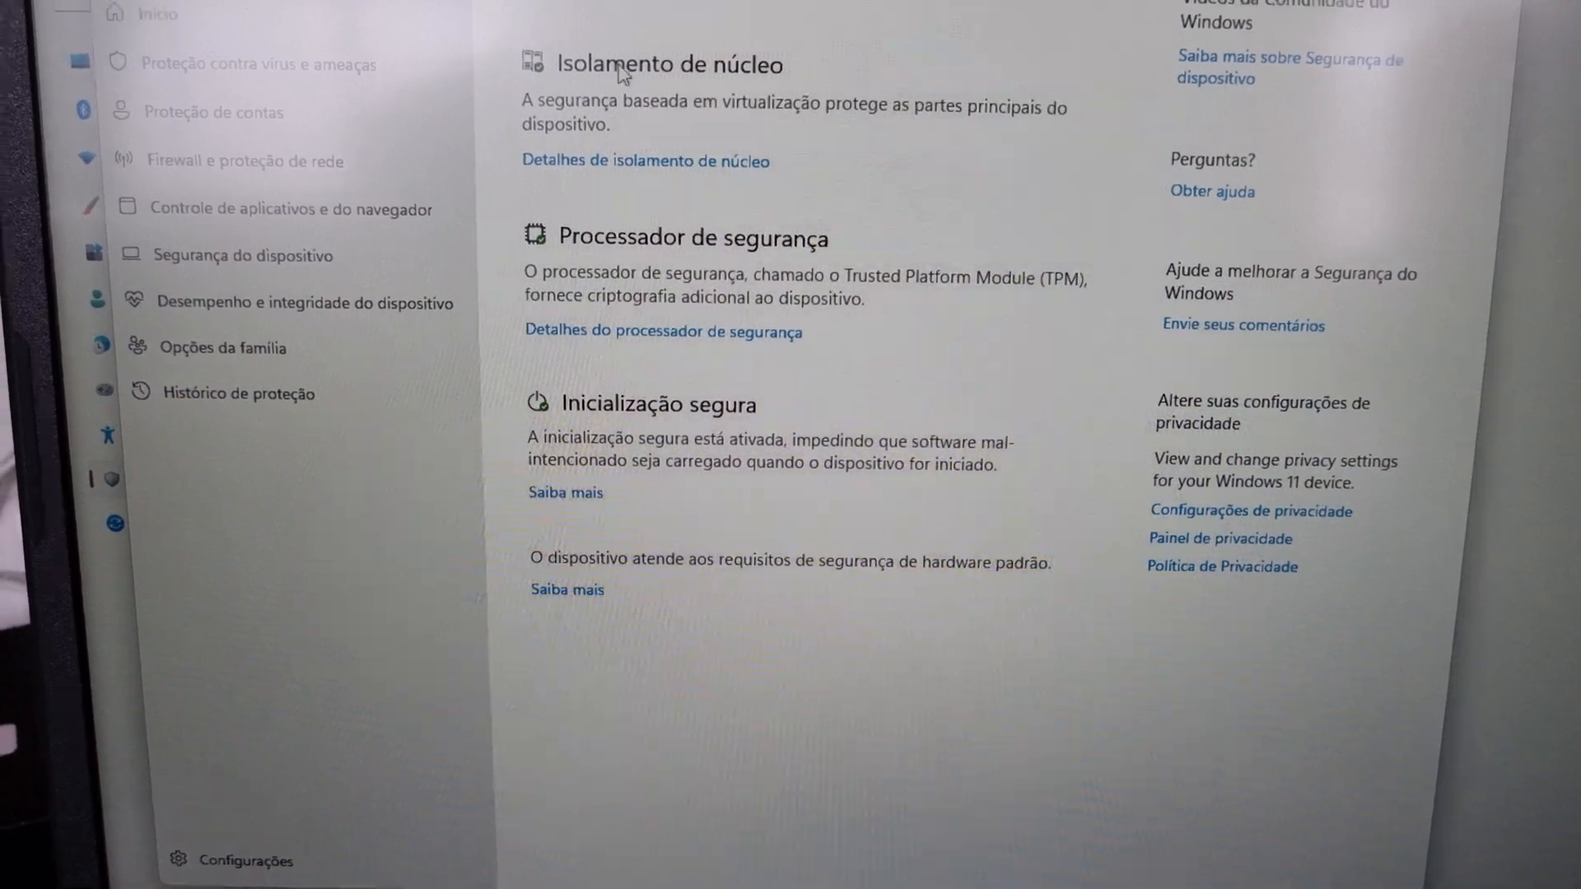
- Switch Integridade da memória to Desativado in core isolation details
scroll("up", 3)
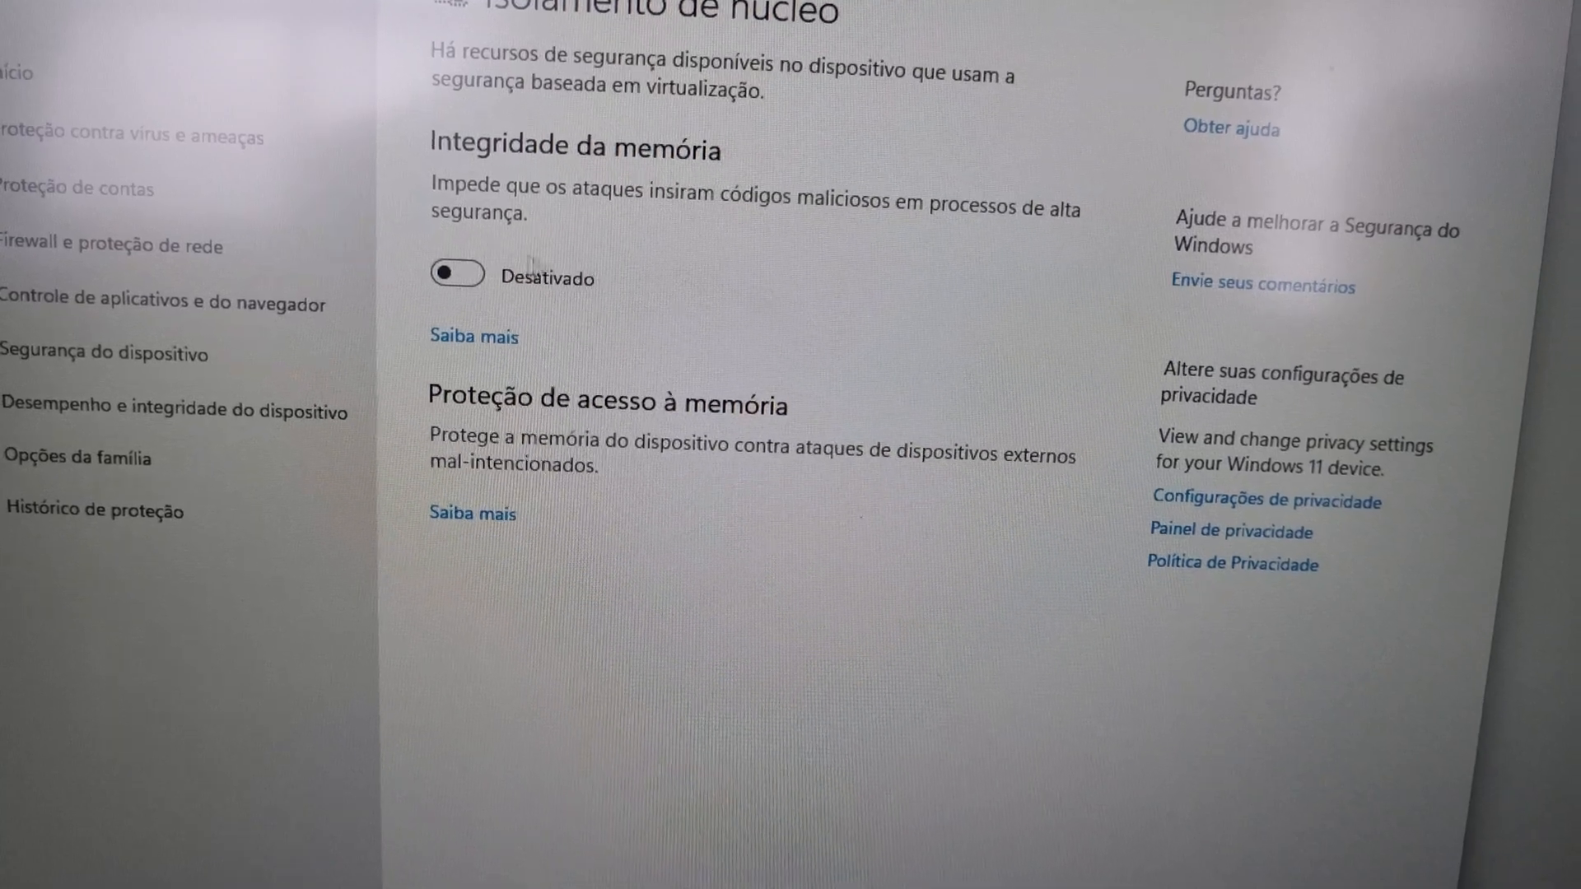
left_click(455, 275)
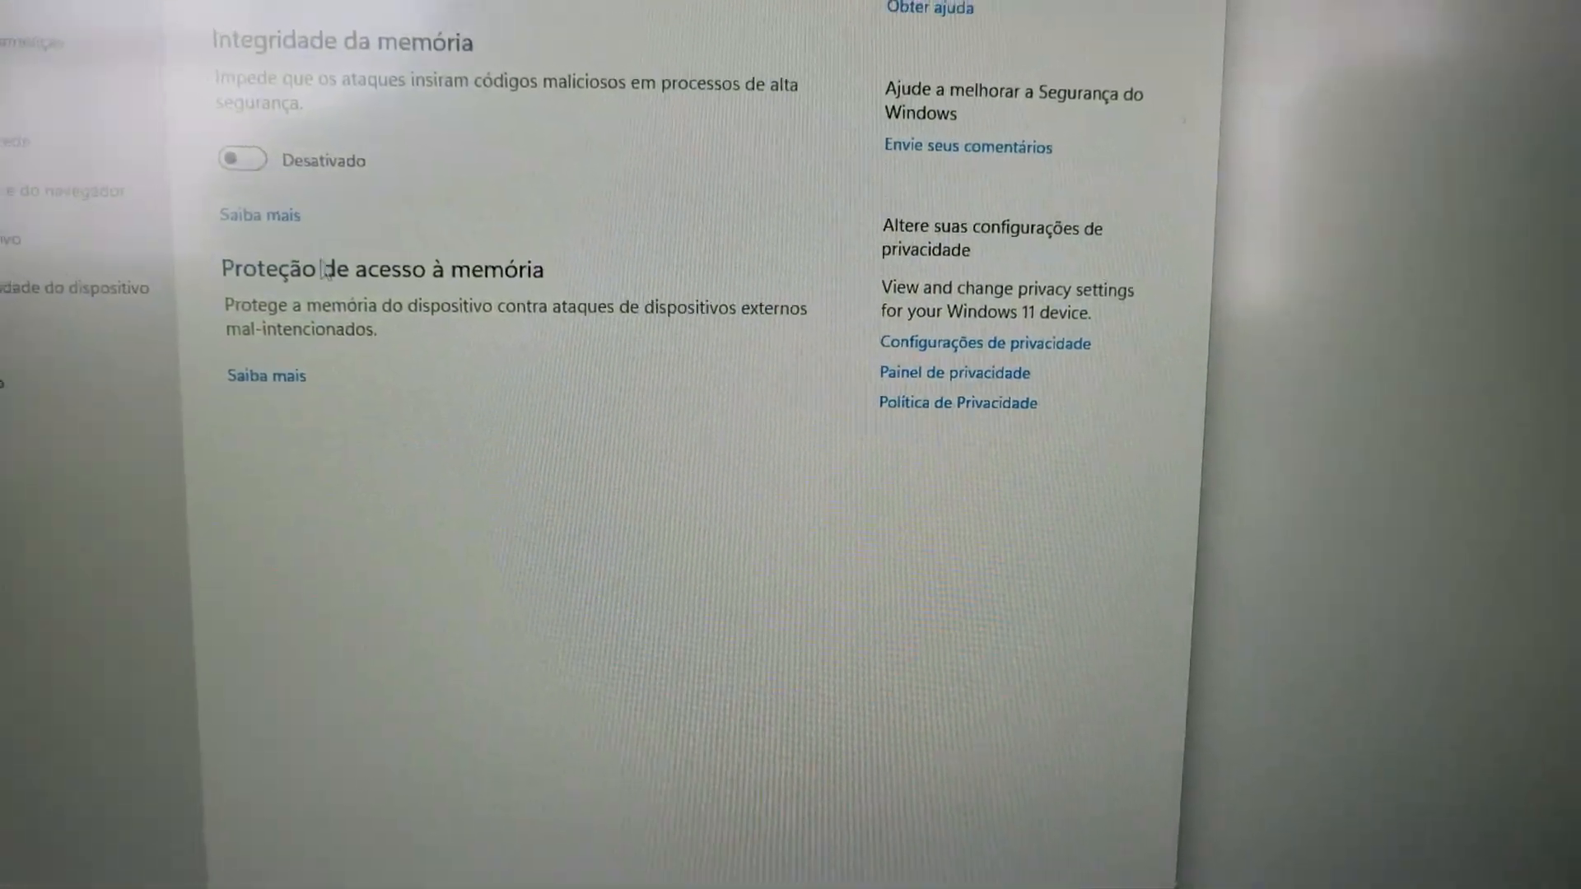
scroll("down", 3)
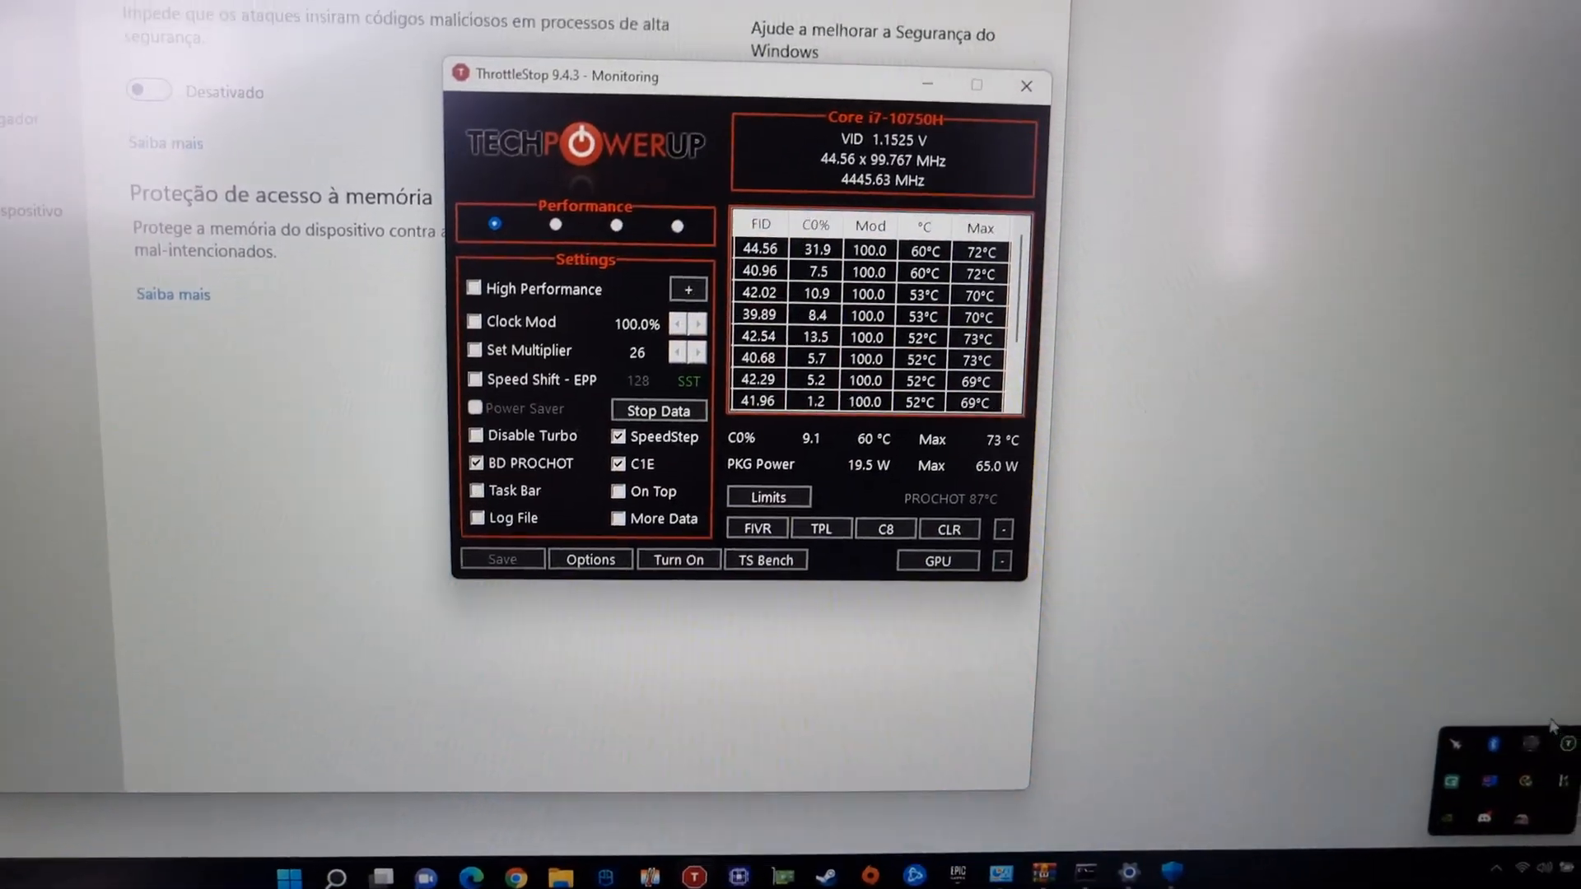
- Set a -103.5 mV offset in ThrottleStop FIVR with adjustable voltage unlocked, and confirm
left_click(755, 527)
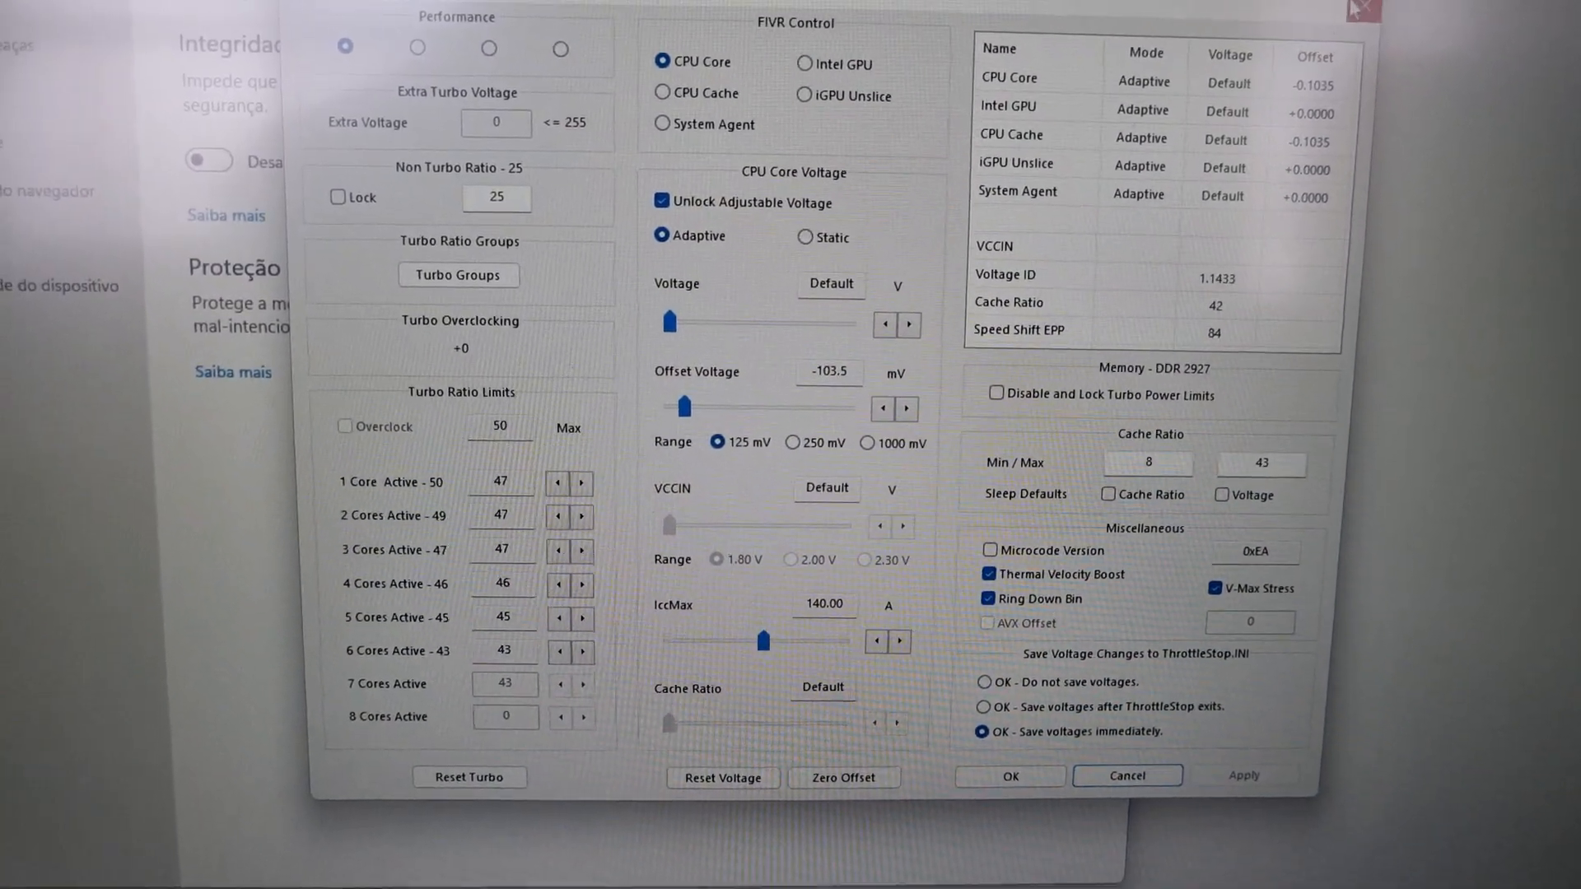
left_click(1008, 777)
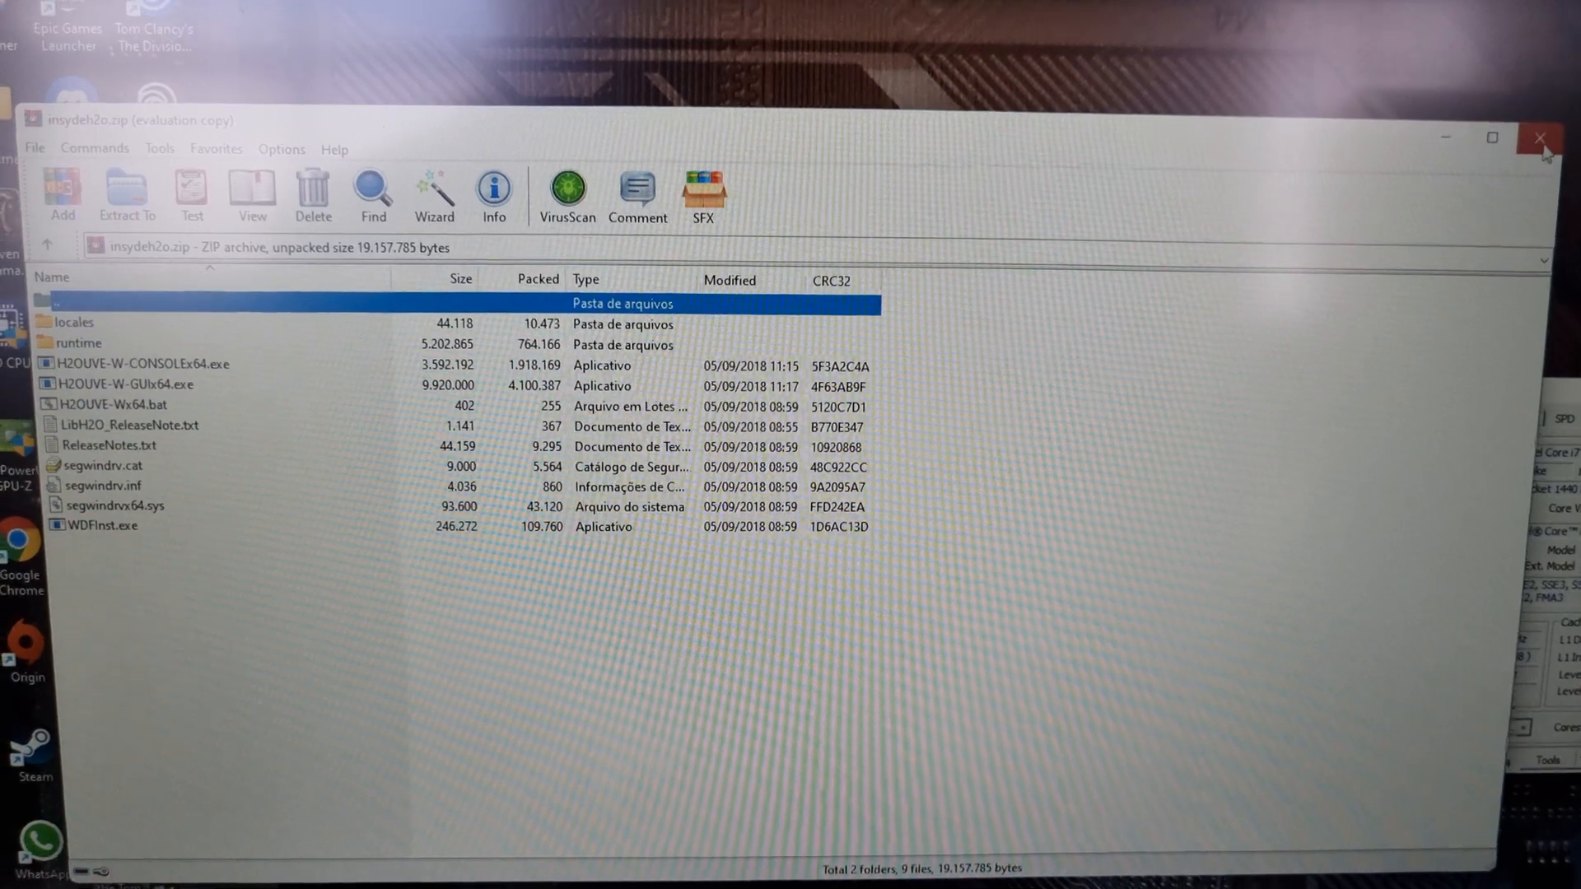
- Close the WinRAR window showing insydeh2o.zip
left_click(1541, 138)
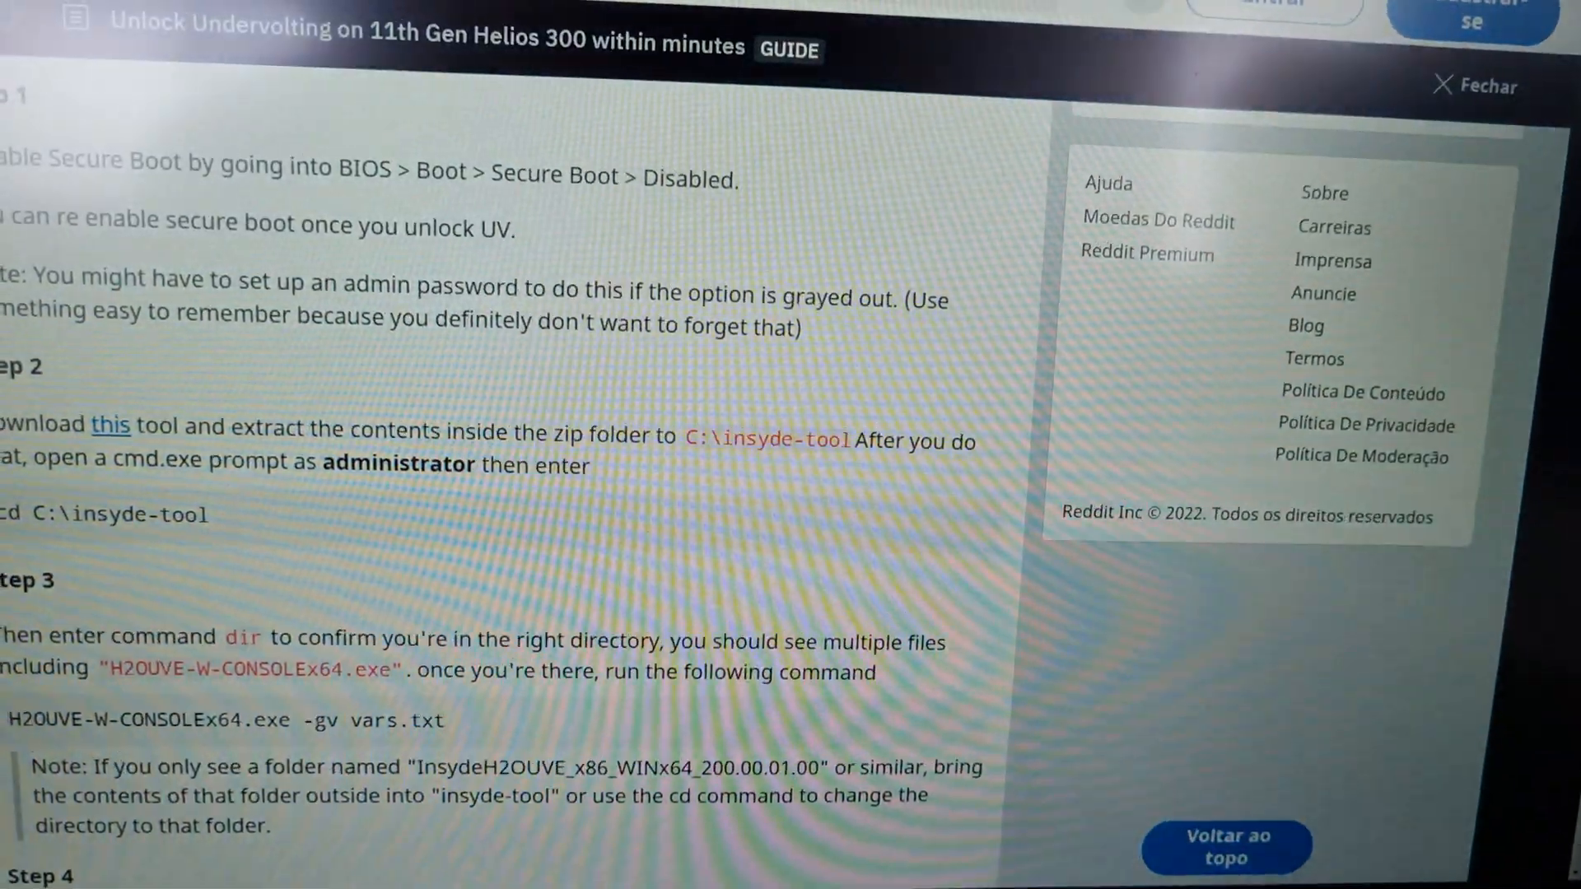
- Return to the top of the Reddit guide and select the 11800H processor model in the disclaimer
scroll("up", 3)
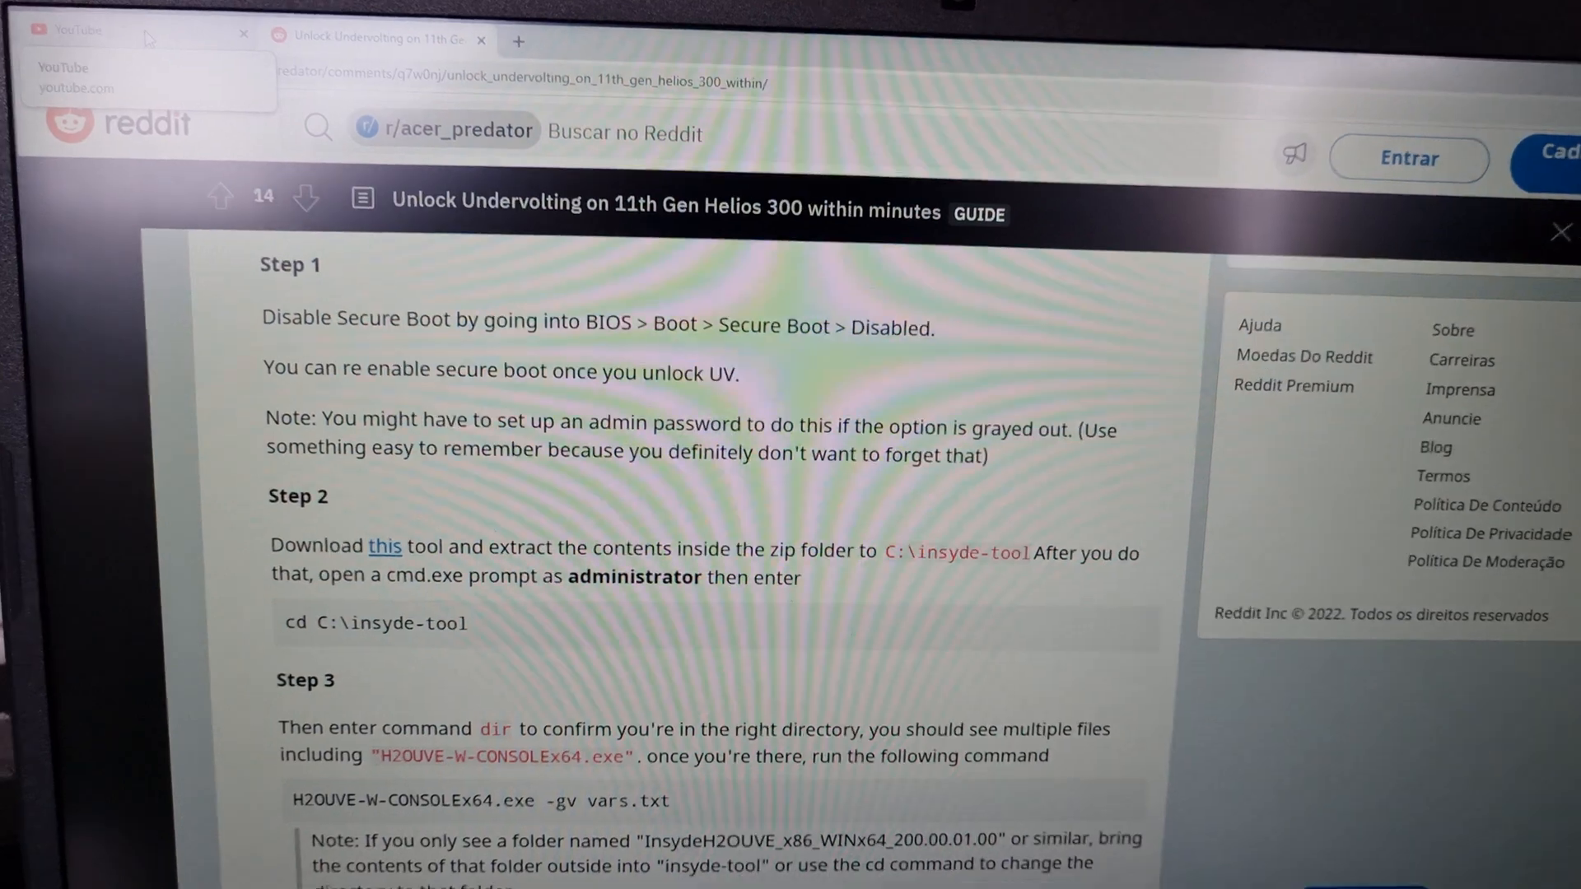
scroll("up", 3)
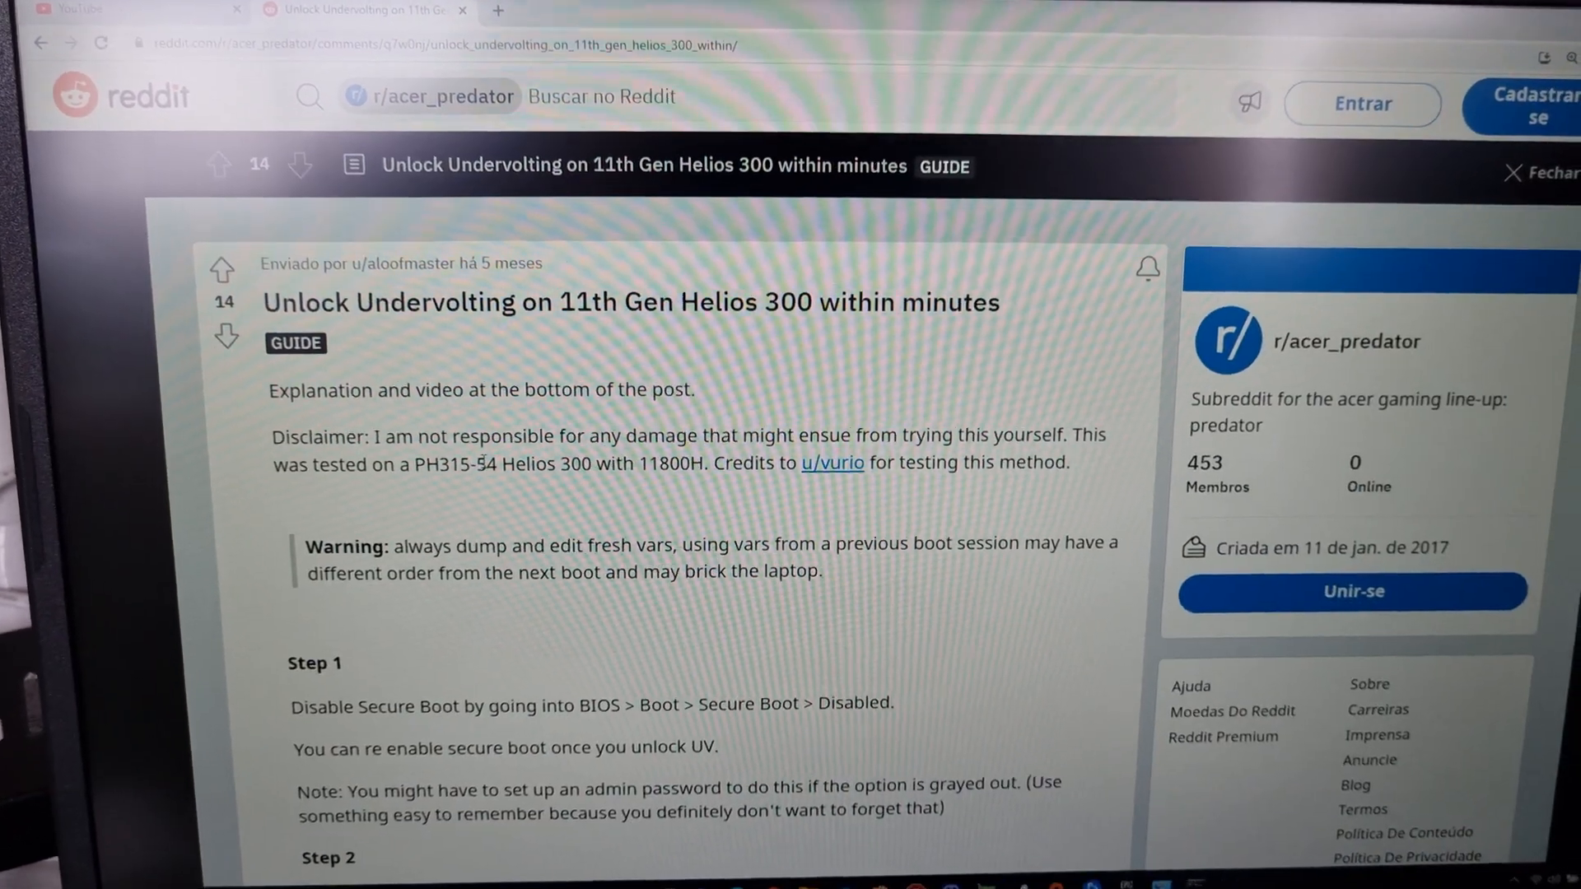
double_click(660, 475)
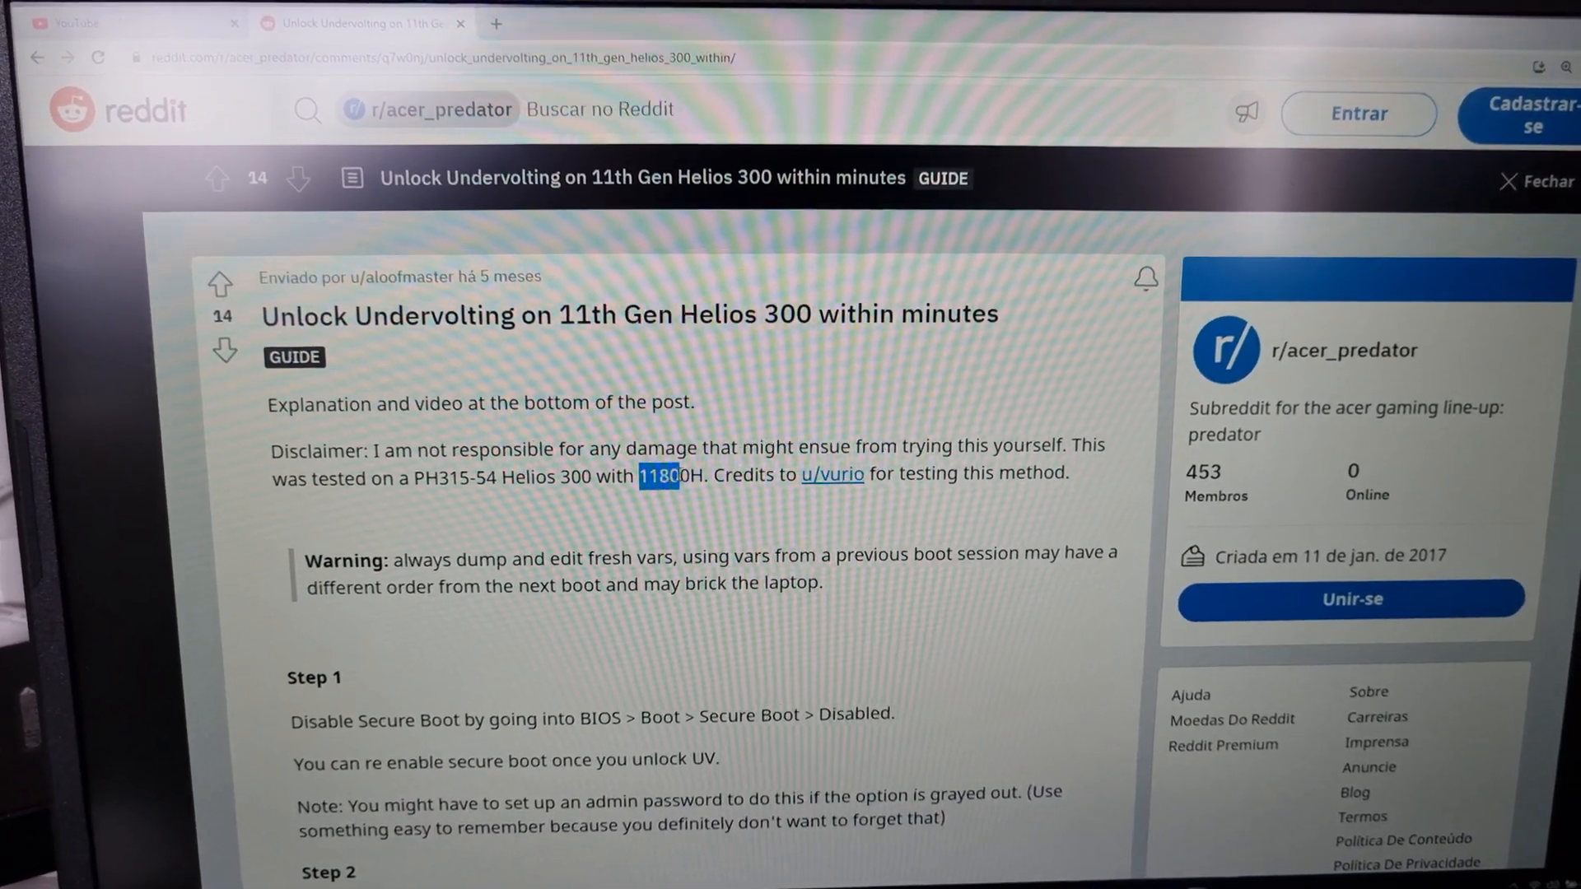